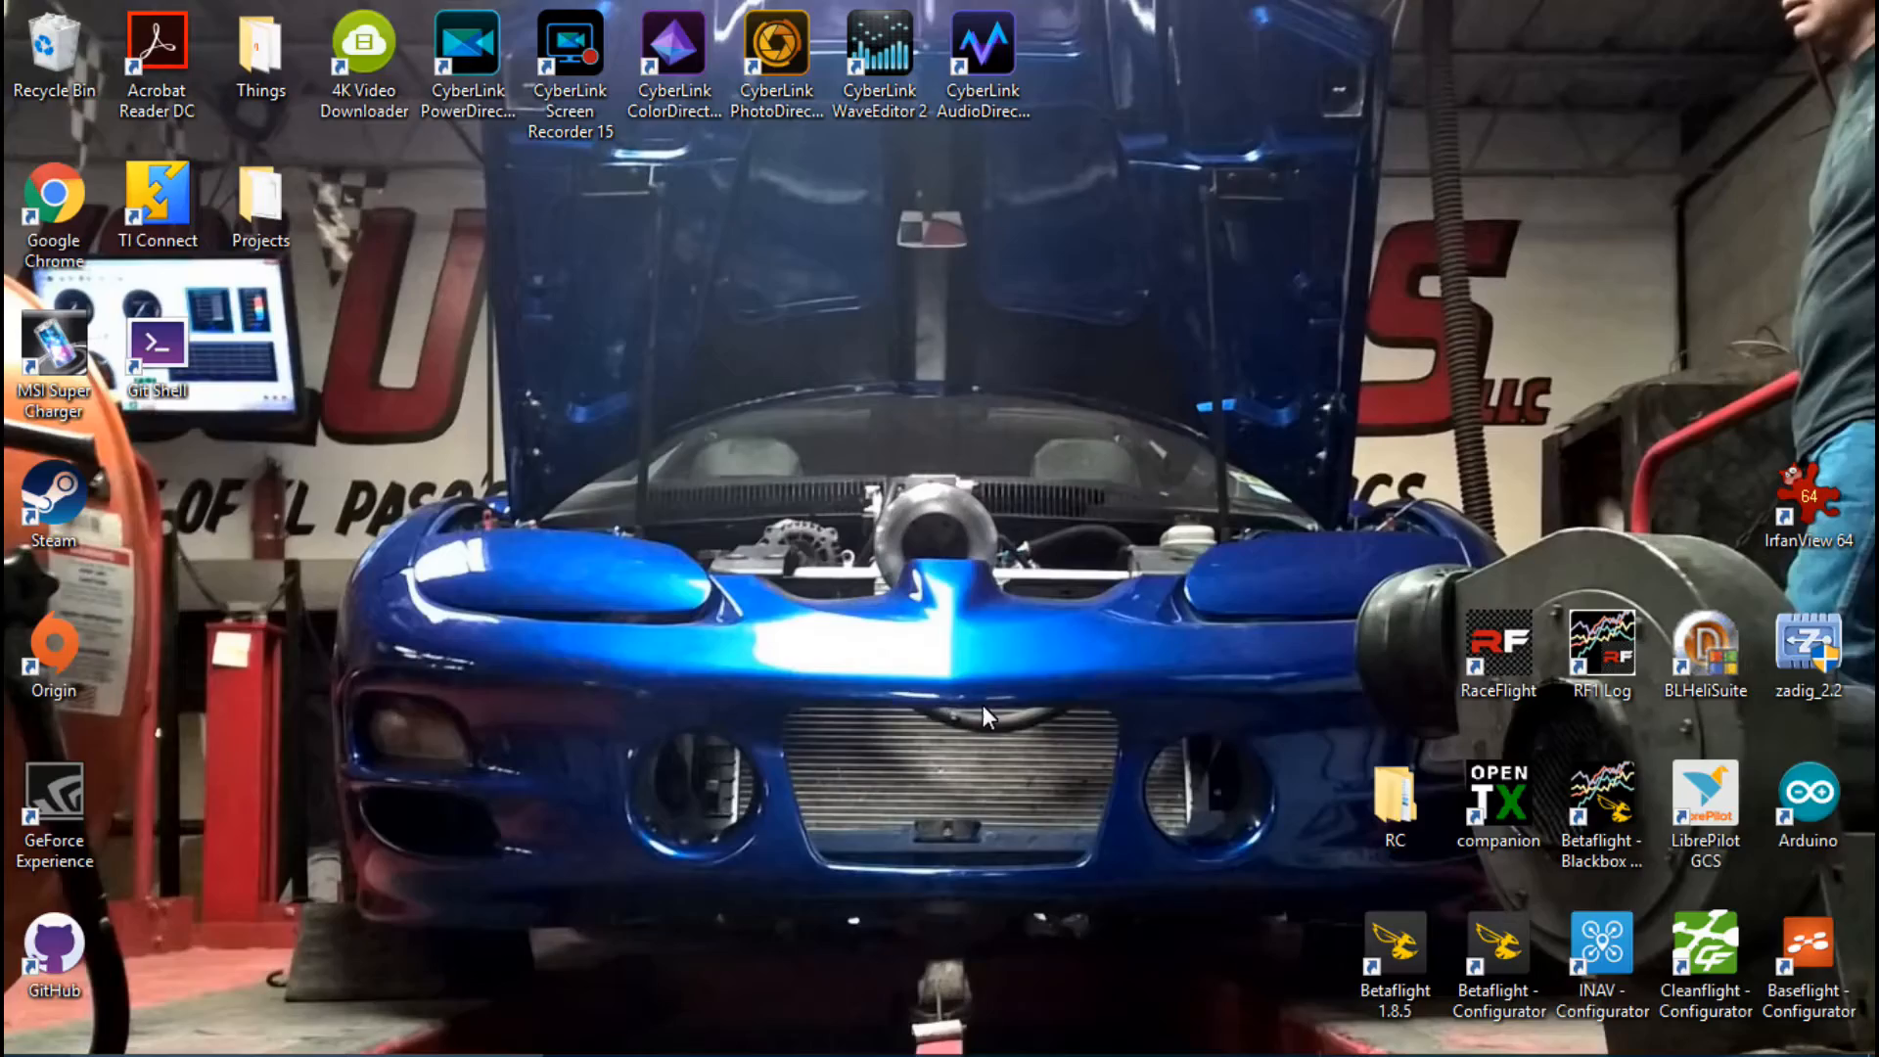
{"action": "mouse_move", "coordinate": [1823, 668]}
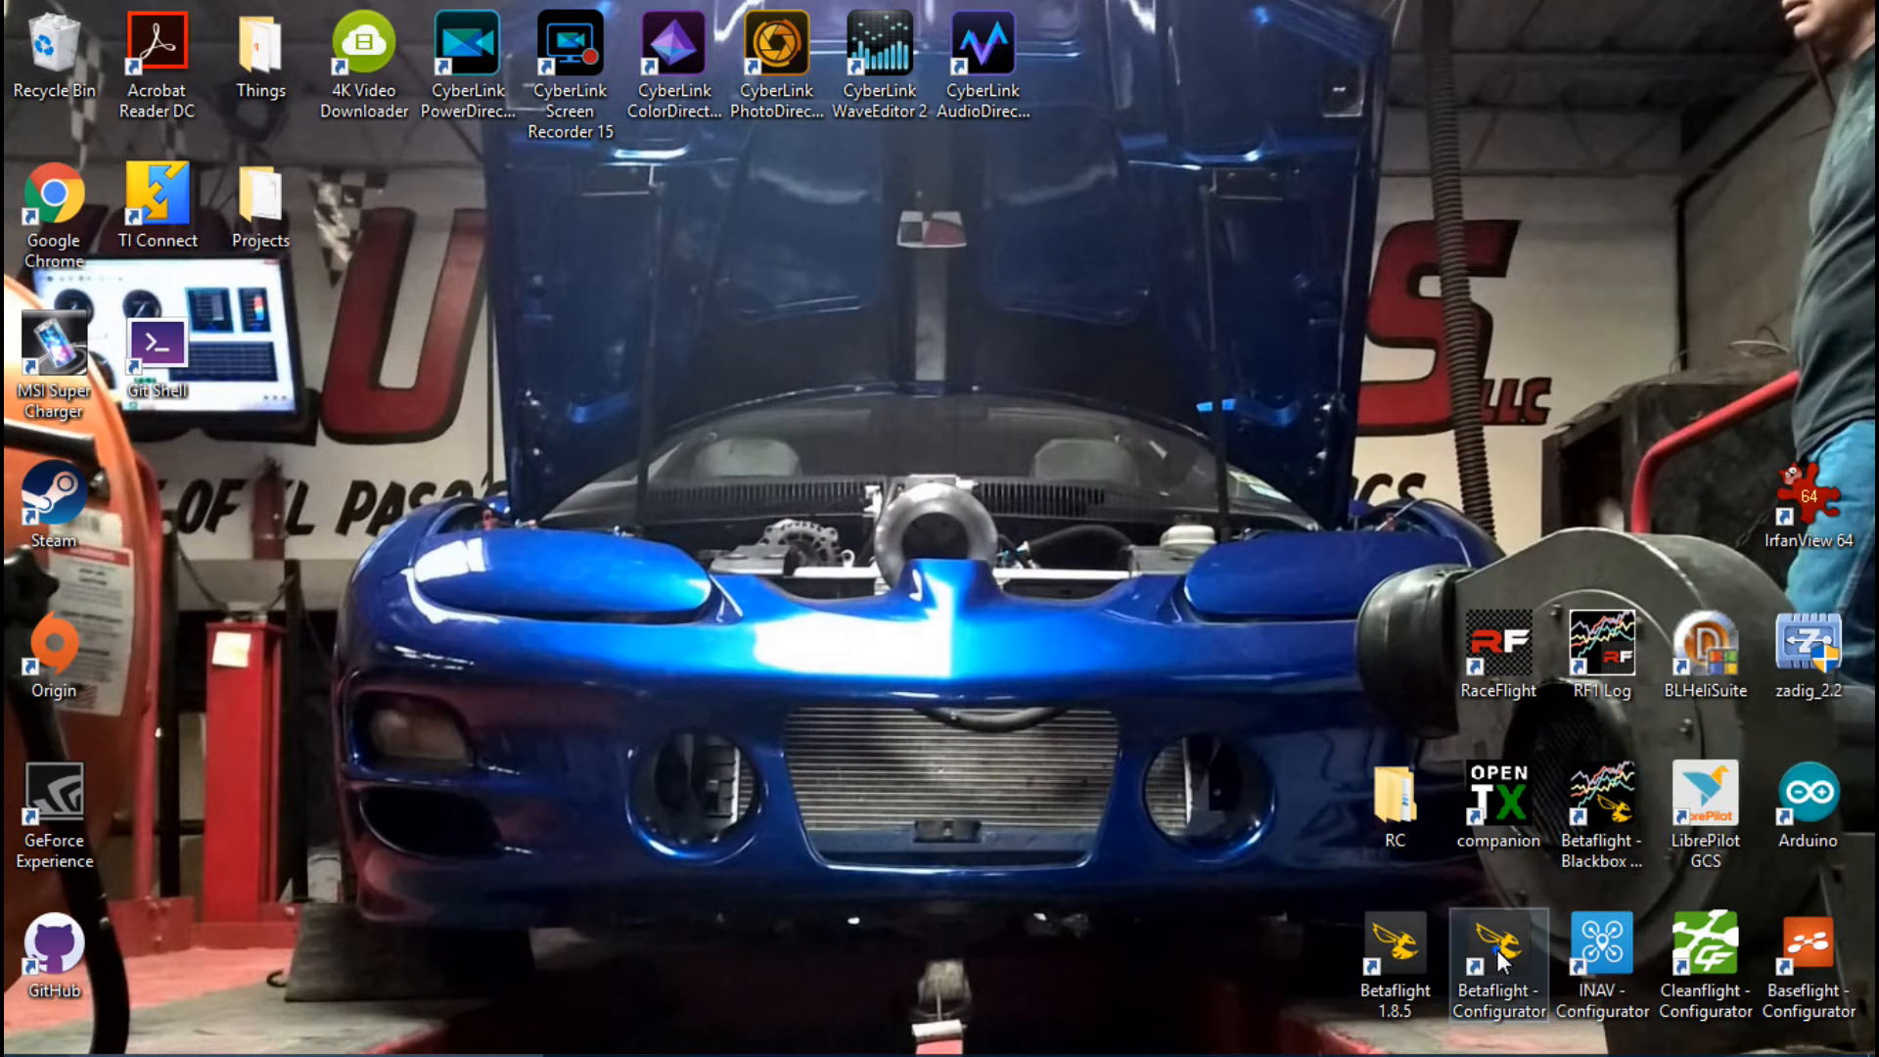
Step: Launch Zadig, select STM32 BOOTLOADER, and open the detected USB device dropdown
{"action": "double_click", "coordinate": [1498, 955]}
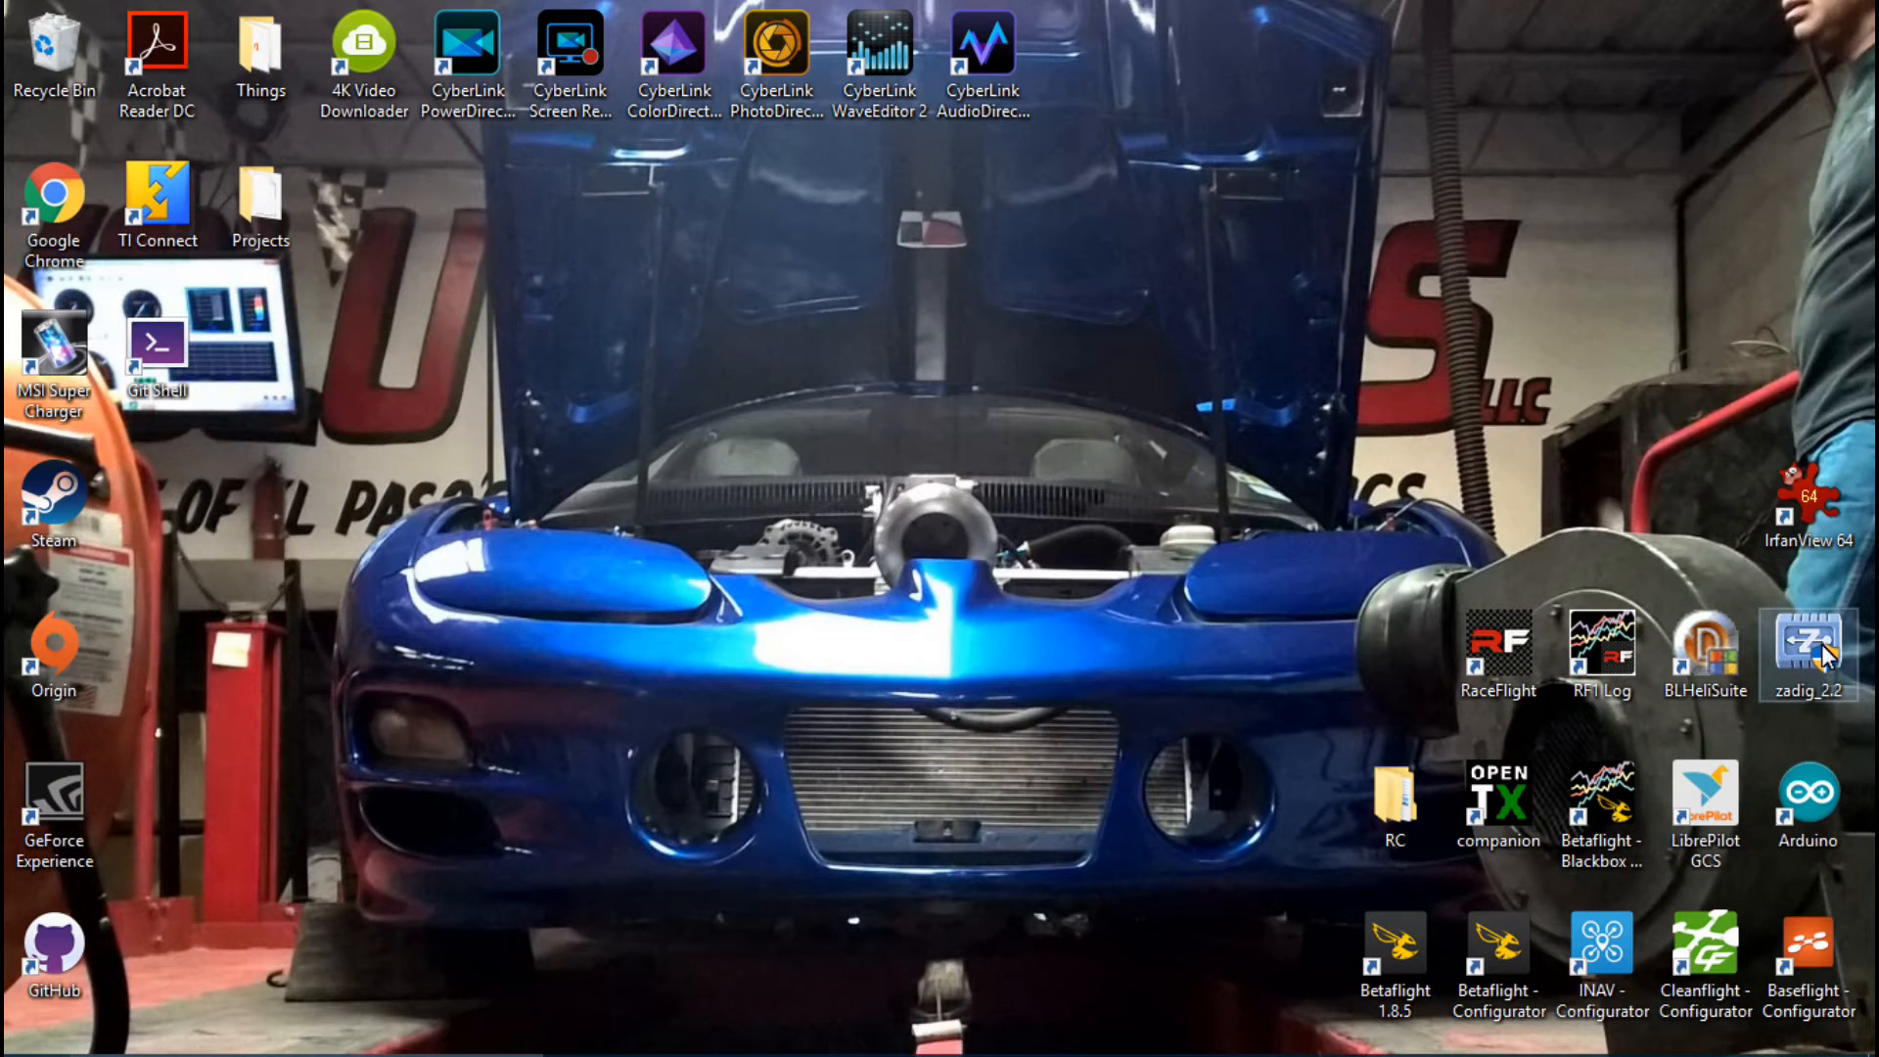
{"action": "double_click", "coordinate": [1809, 645]}
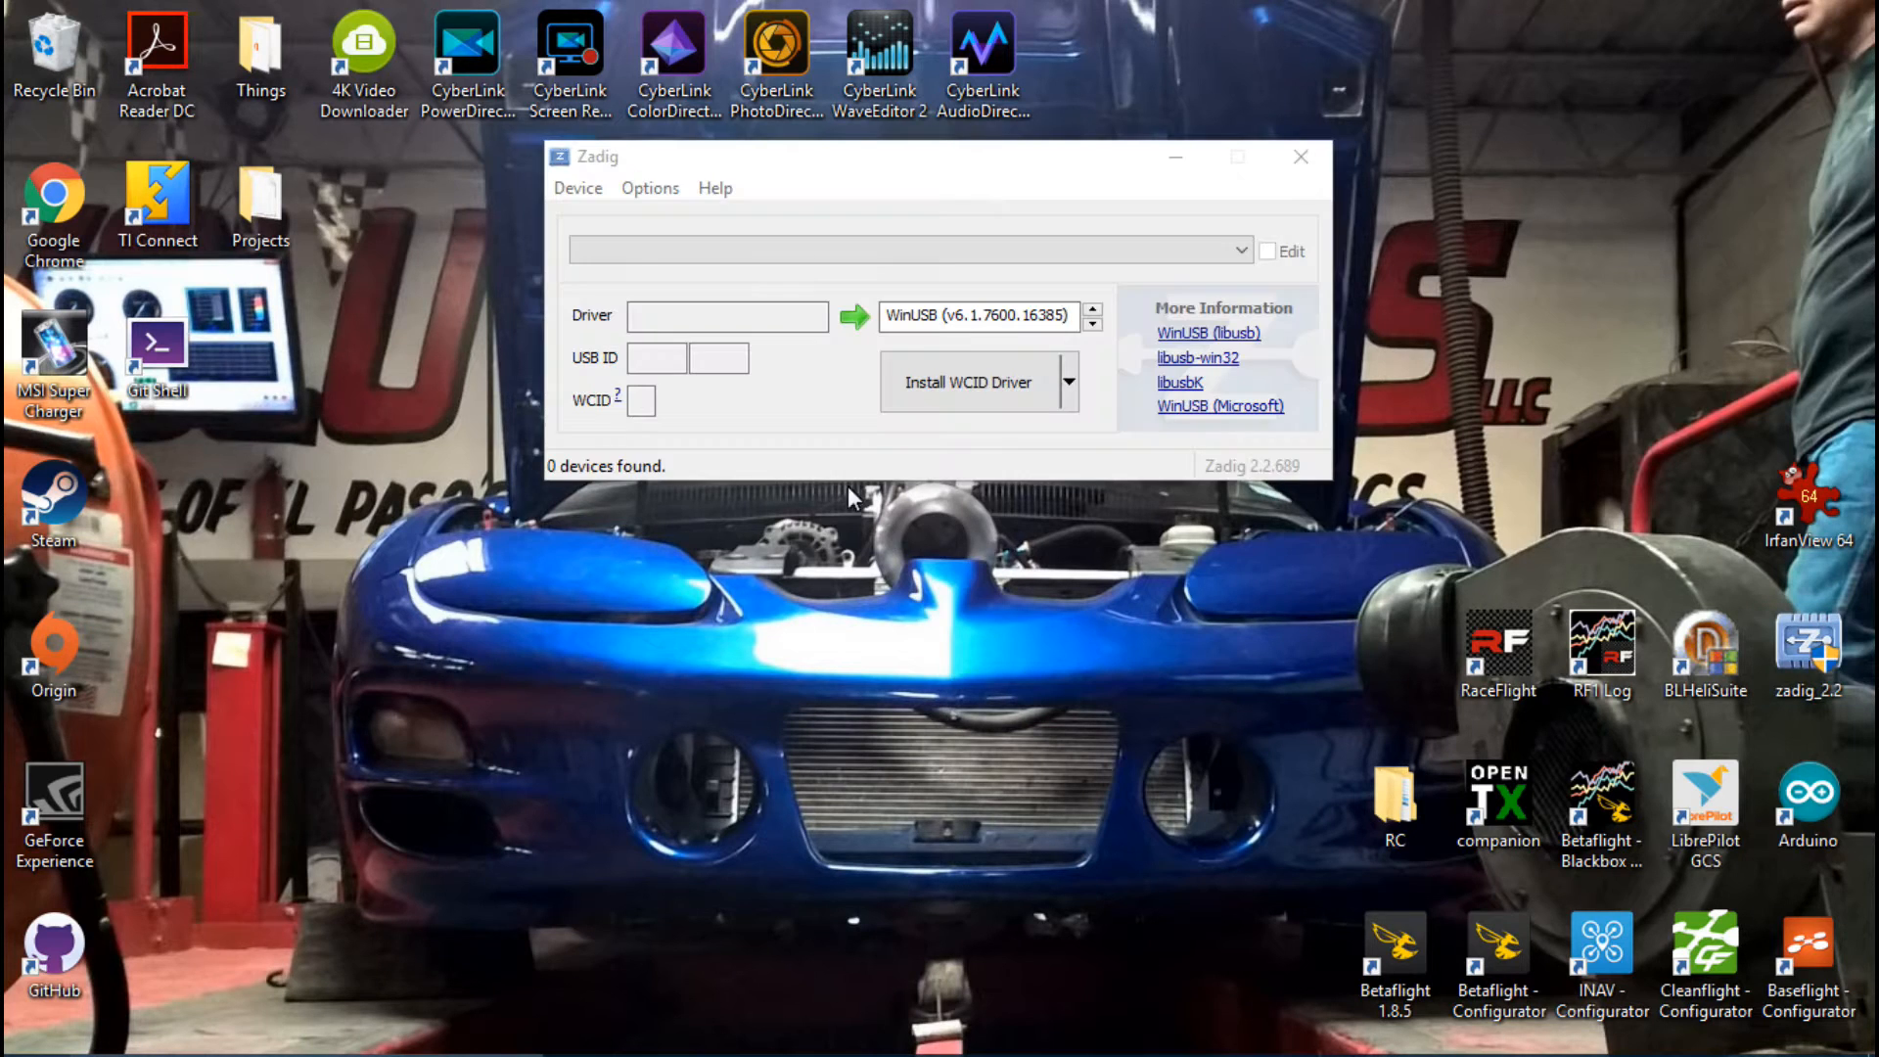
{"action": "mouse_move", "coordinate": [649, 197]}
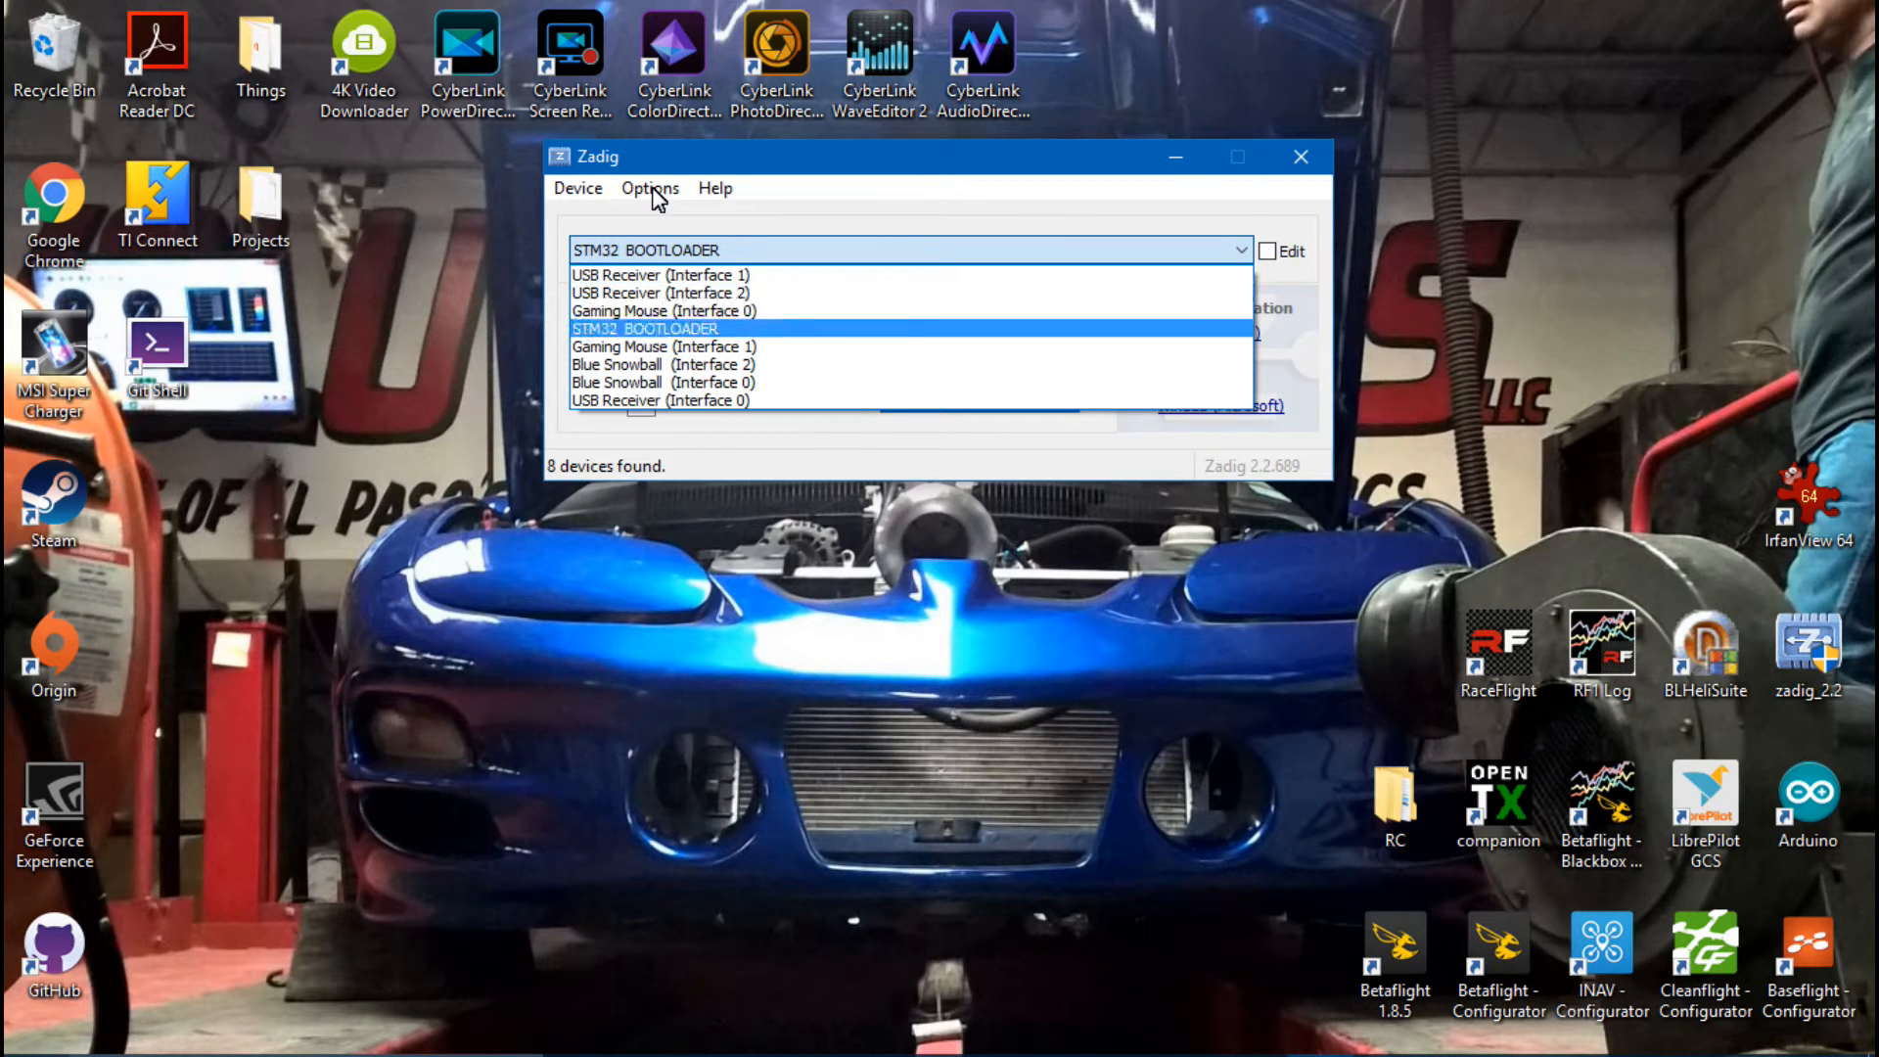
{"action": "left_click", "coordinate": [643, 329]}
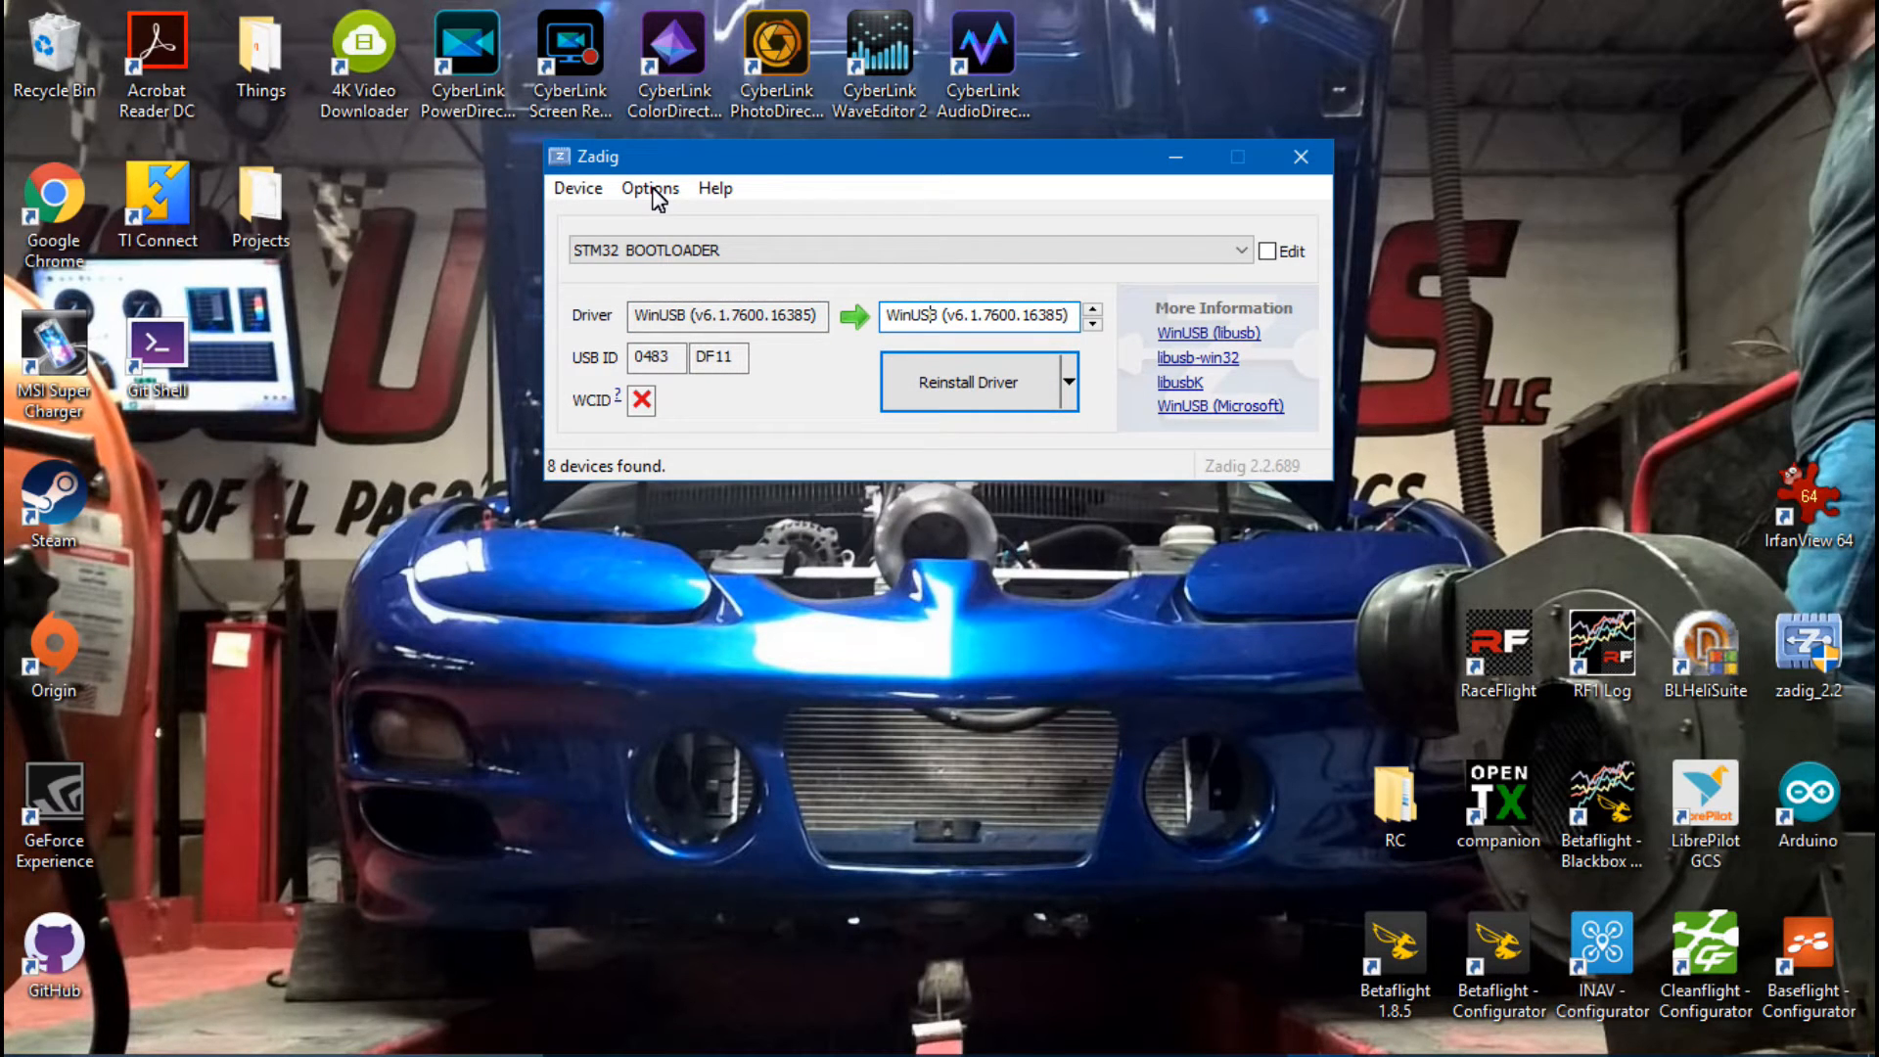
{"action": "left_click", "coordinate": [1236, 250]}
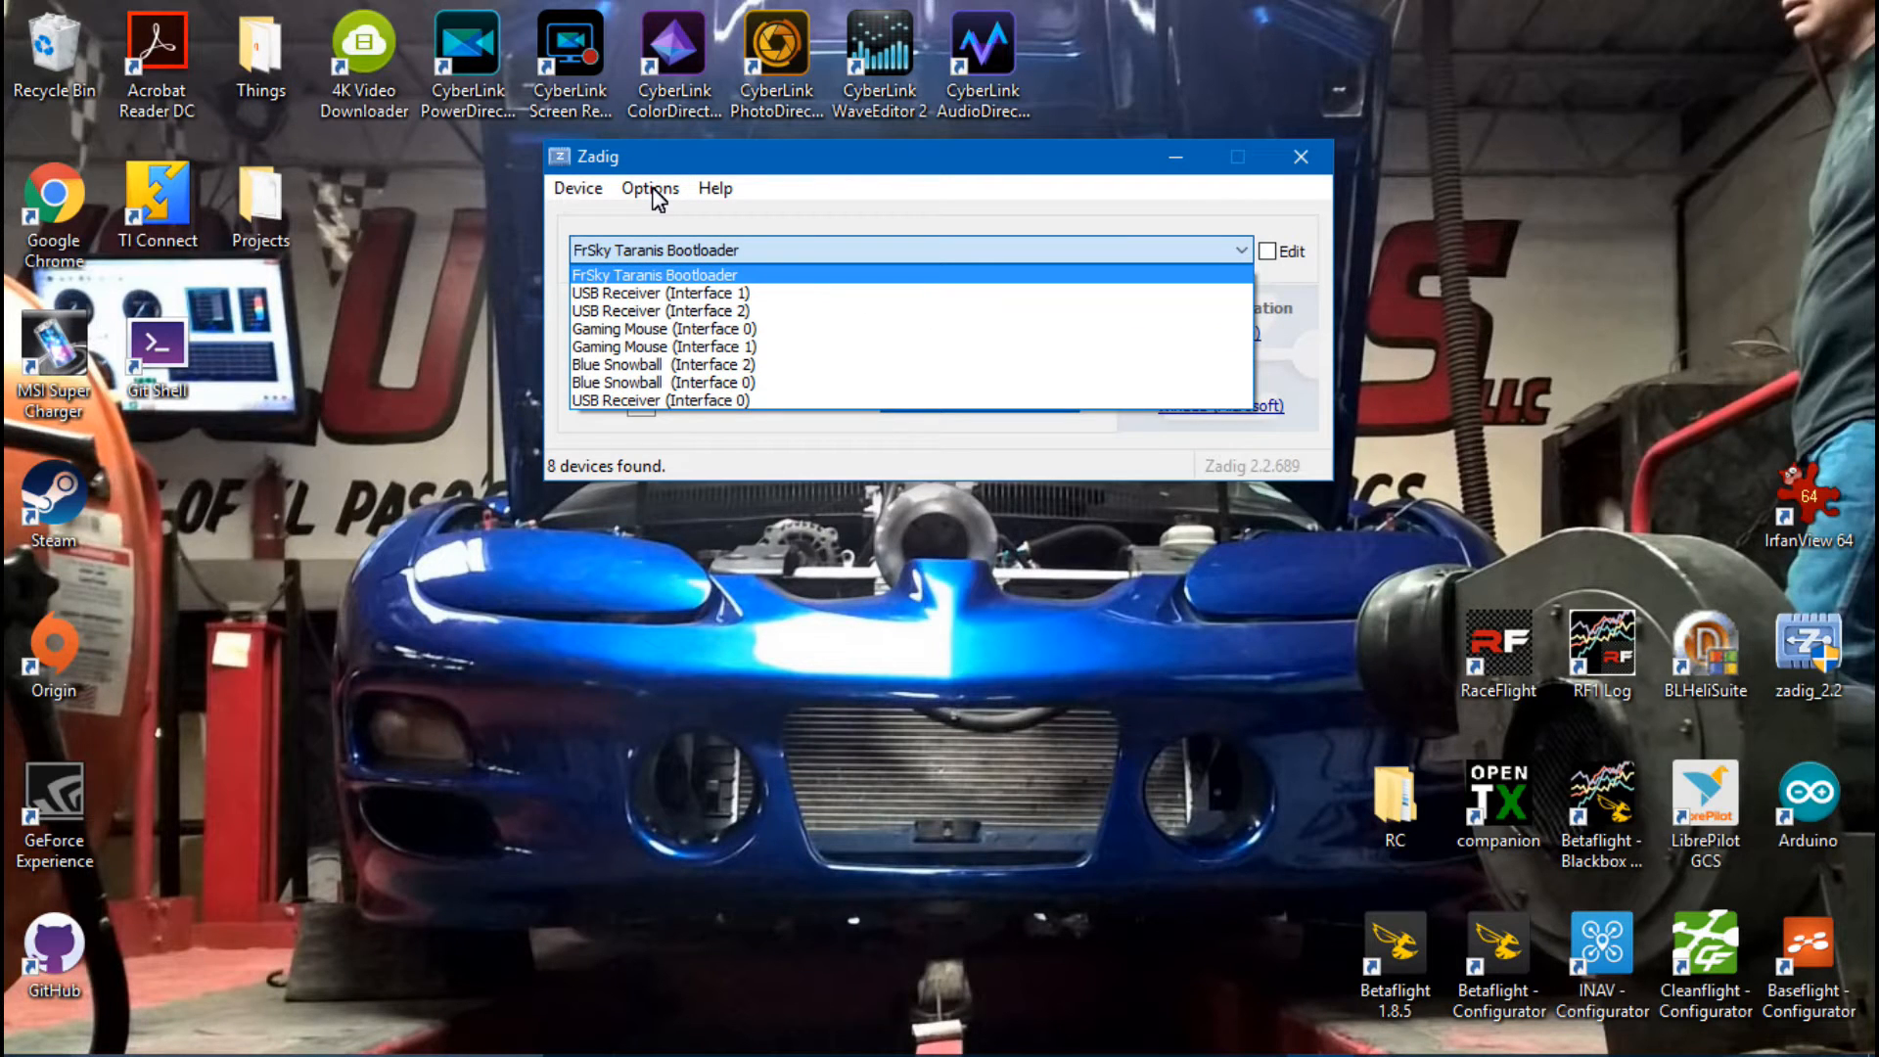
Step: Select FrSky Taranis Bootloader, verify its WinUSB driver, and close Zadig
{"action": "left_click", "coordinate": [657, 275]}
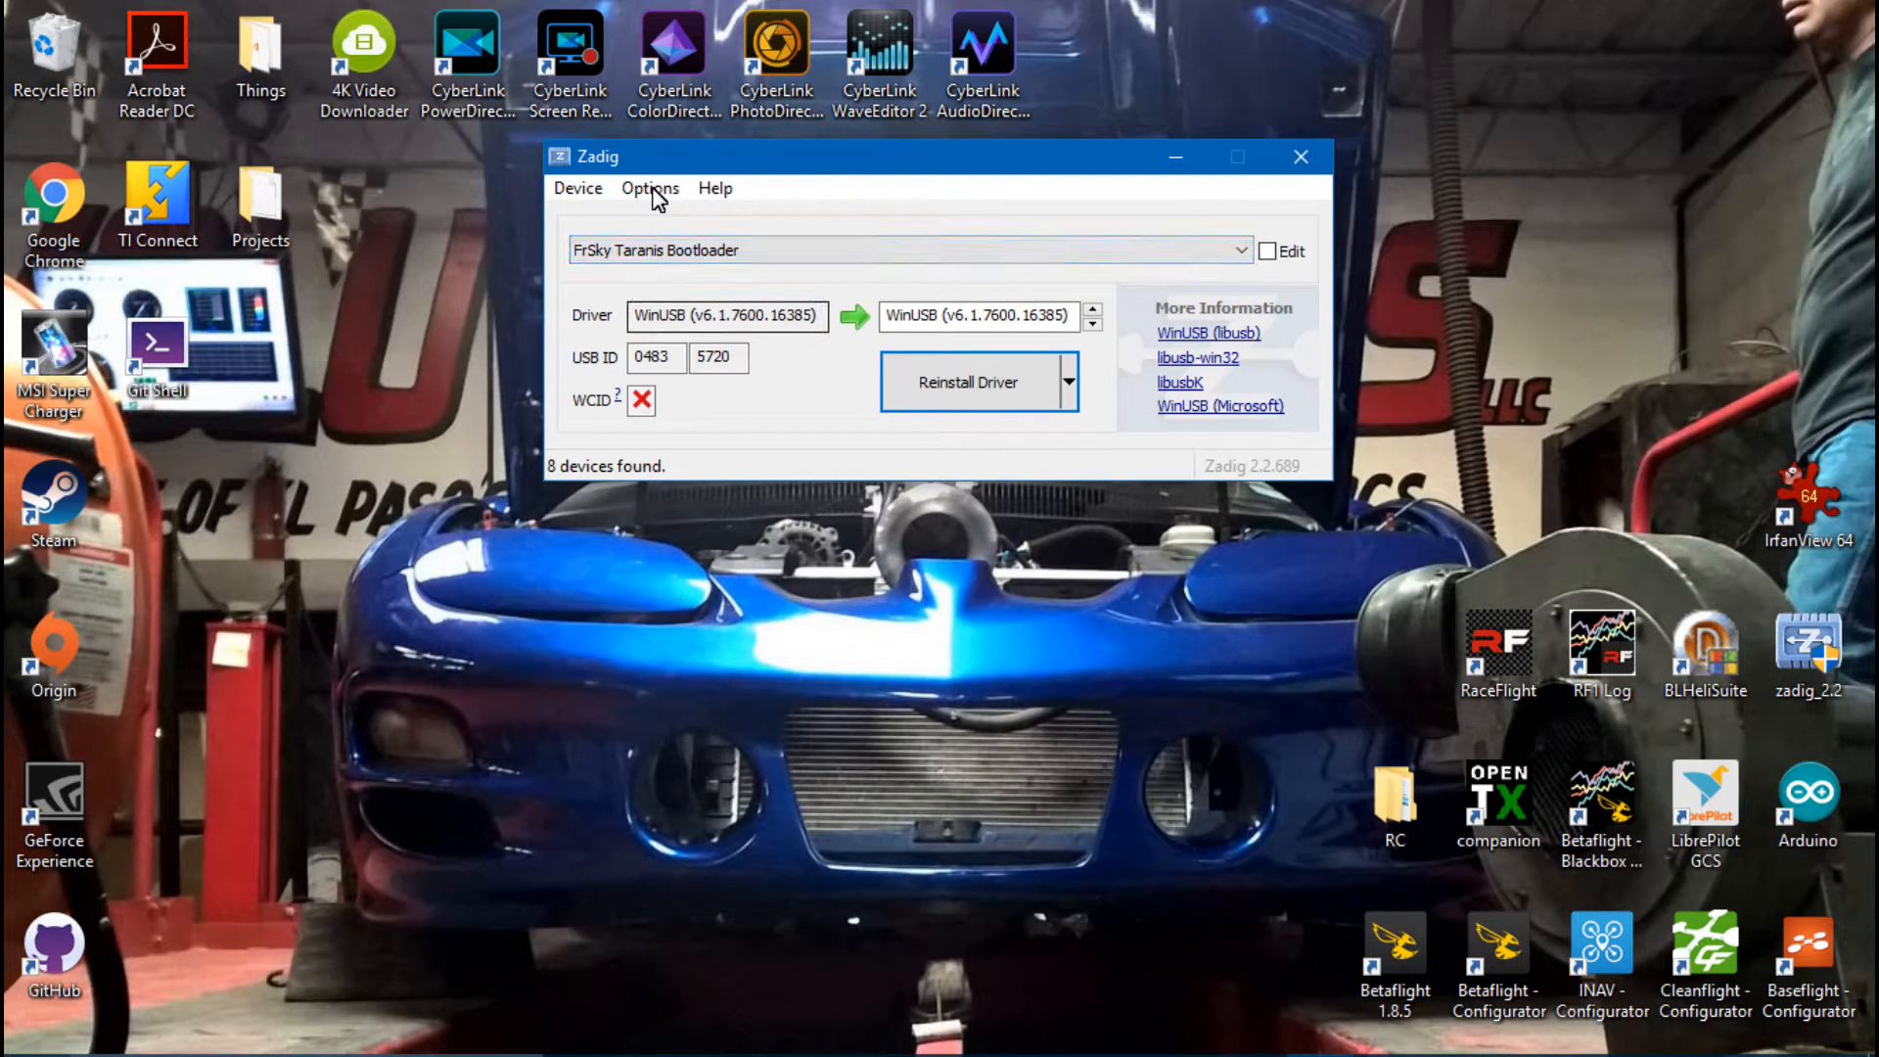
{"action": "left_click", "coordinate": [726, 315]}
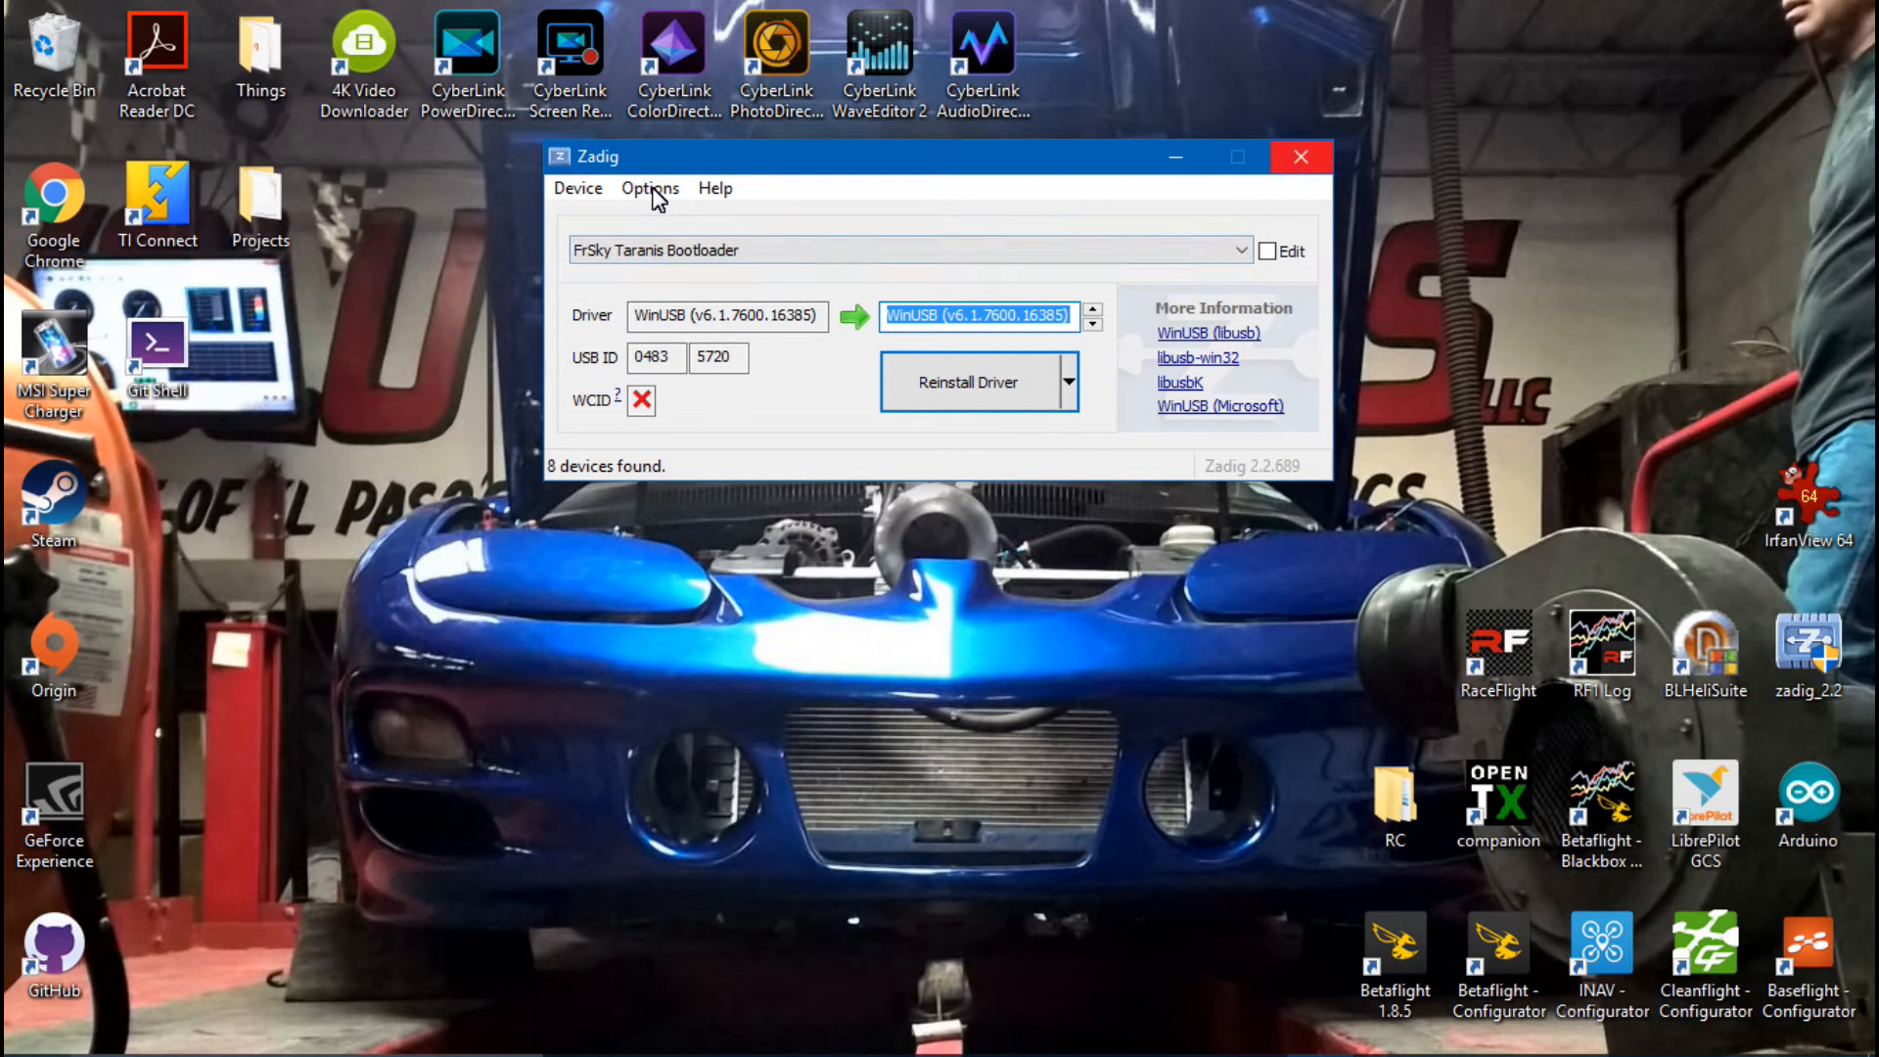
{"action": "left_click", "coordinate": [1300, 157]}
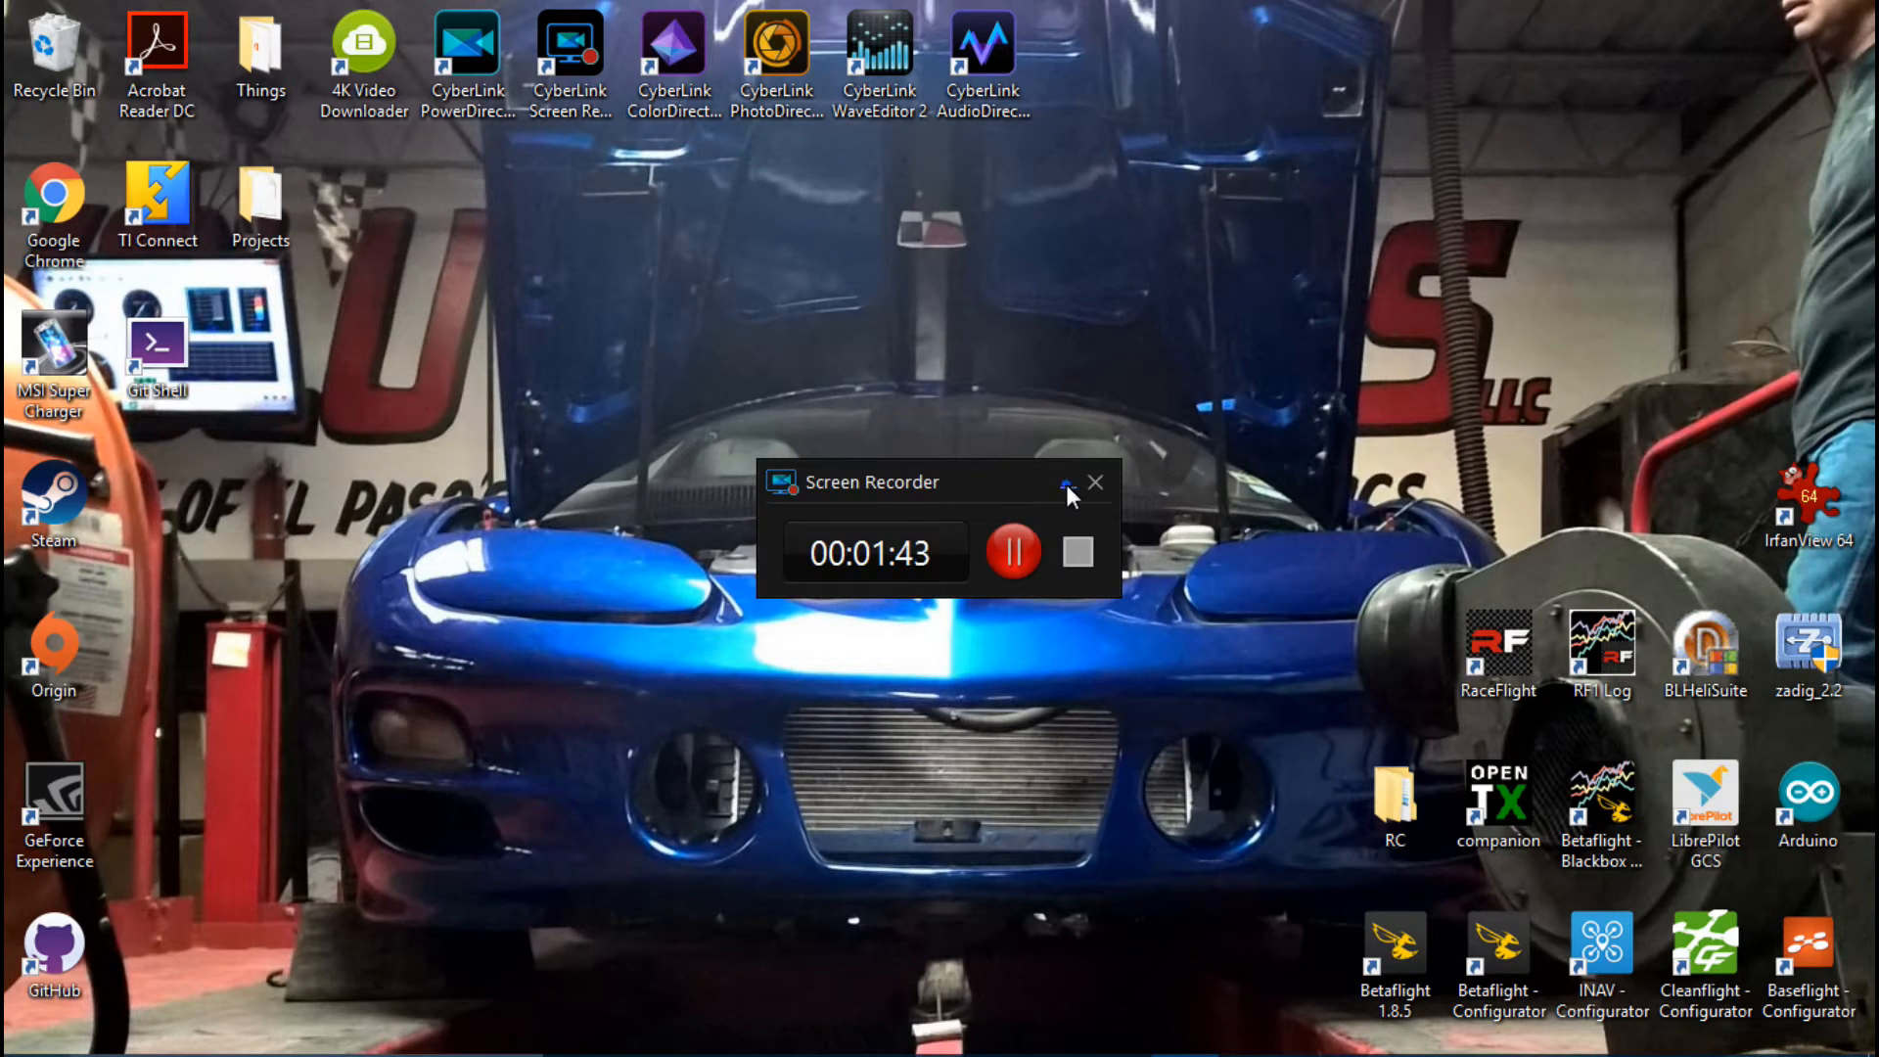
Step: Search Windows for 'devic' and launch Device Manager from the results
{"action": "left_click", "coordinate": [1096, 481]}
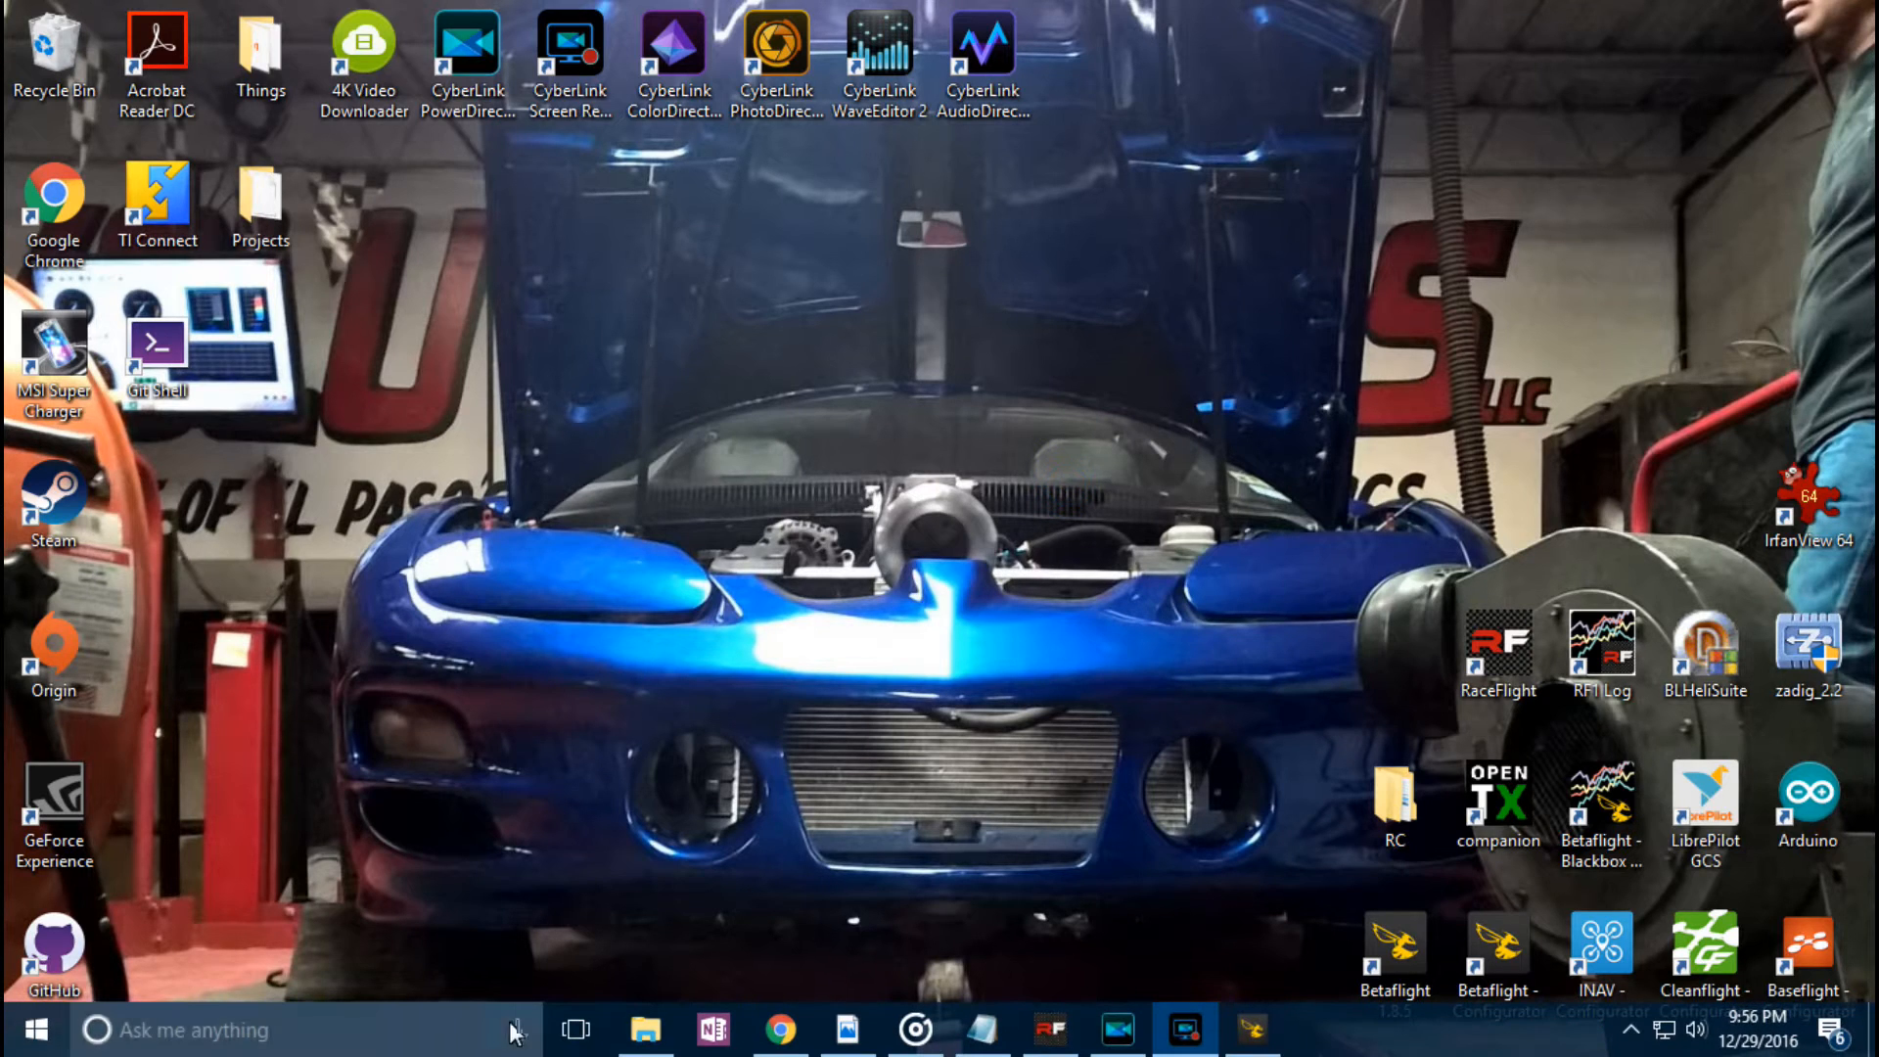
{"action": "left_click", "coordinate": [196, 1030]}
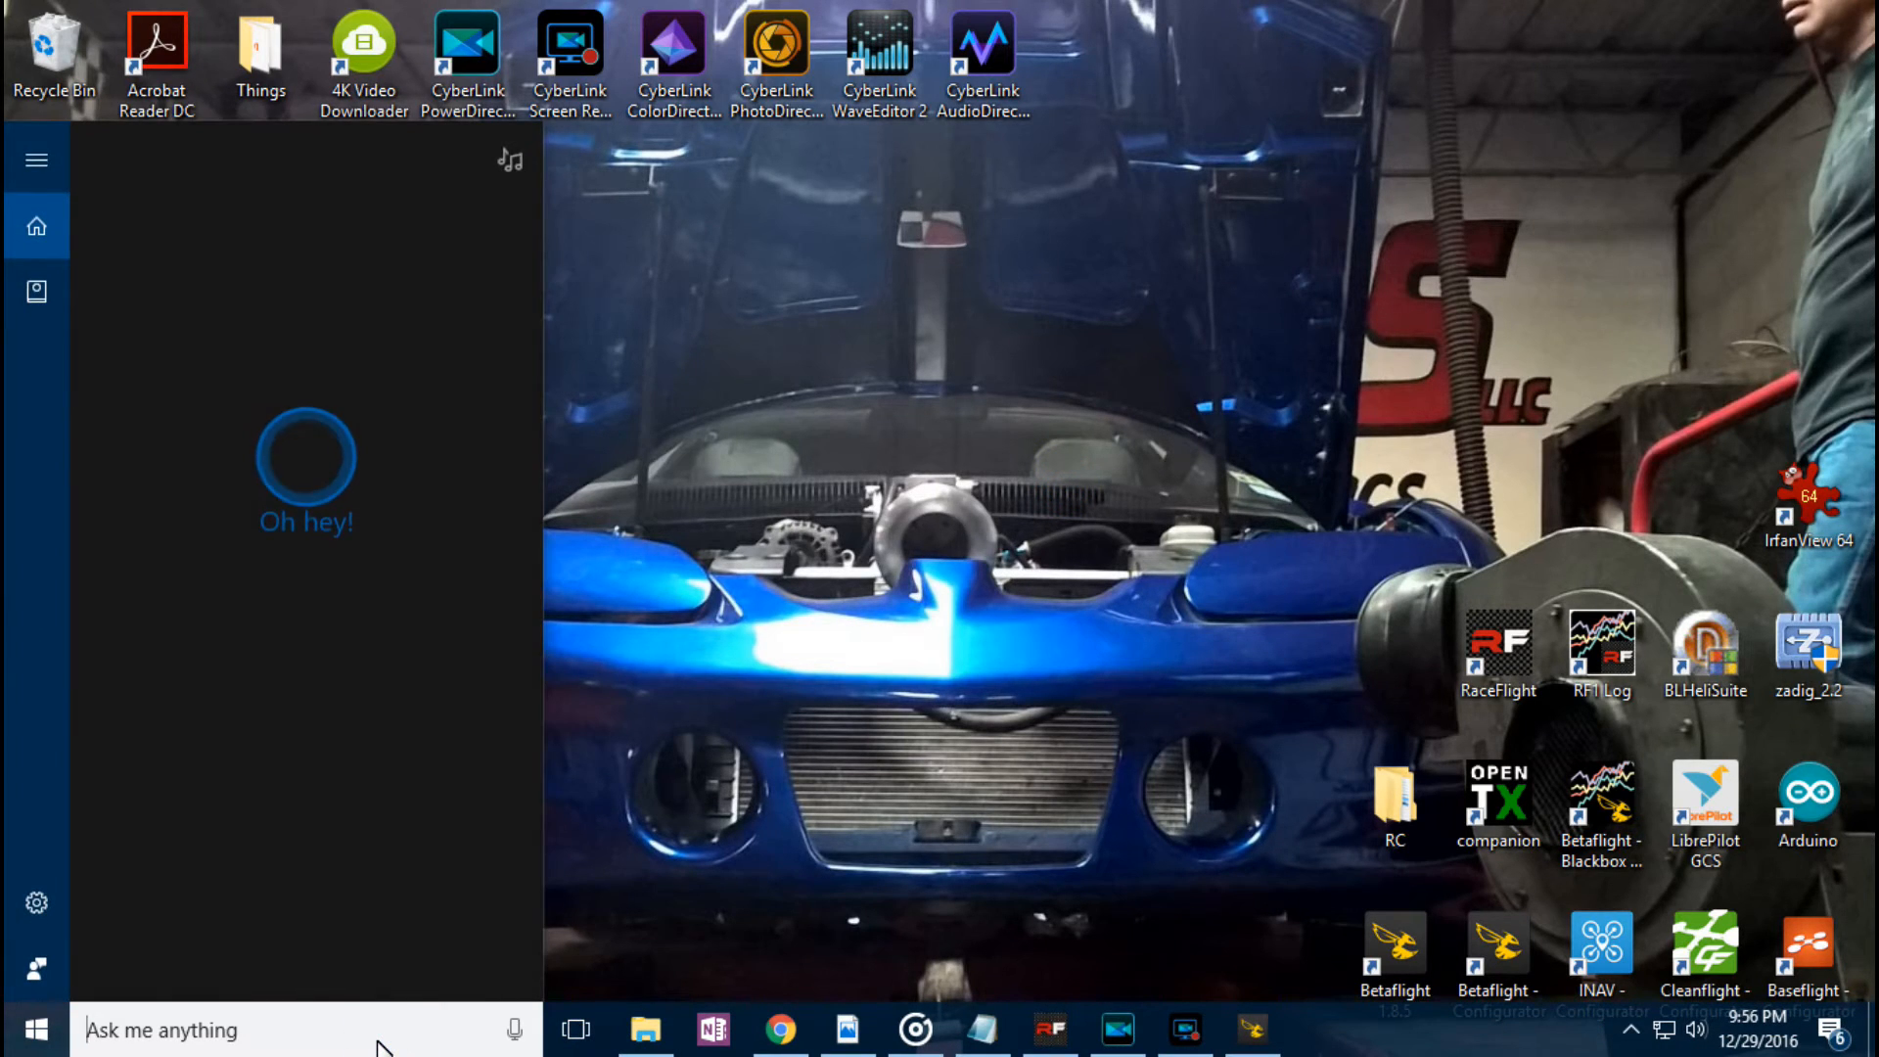
{"action": "type", "text": "device"}
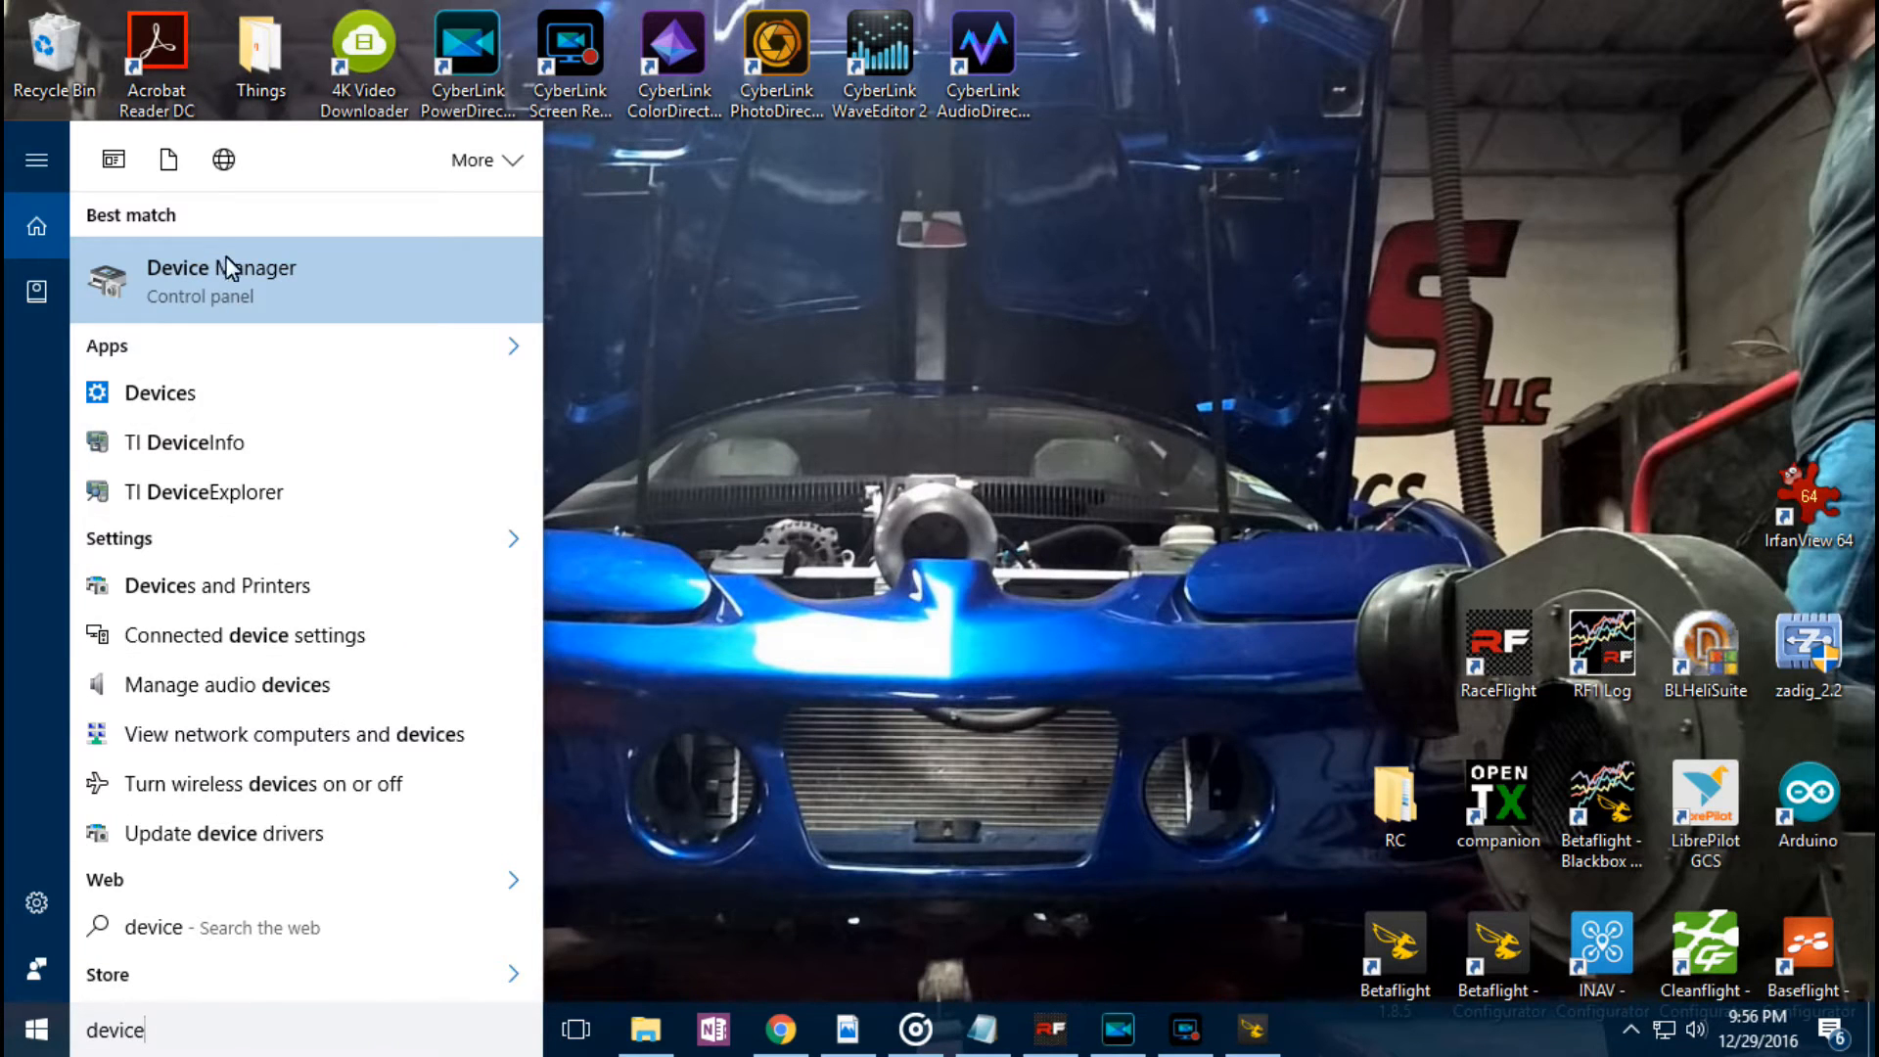
{"action": "left_click", "coordinate": [222, 277]}
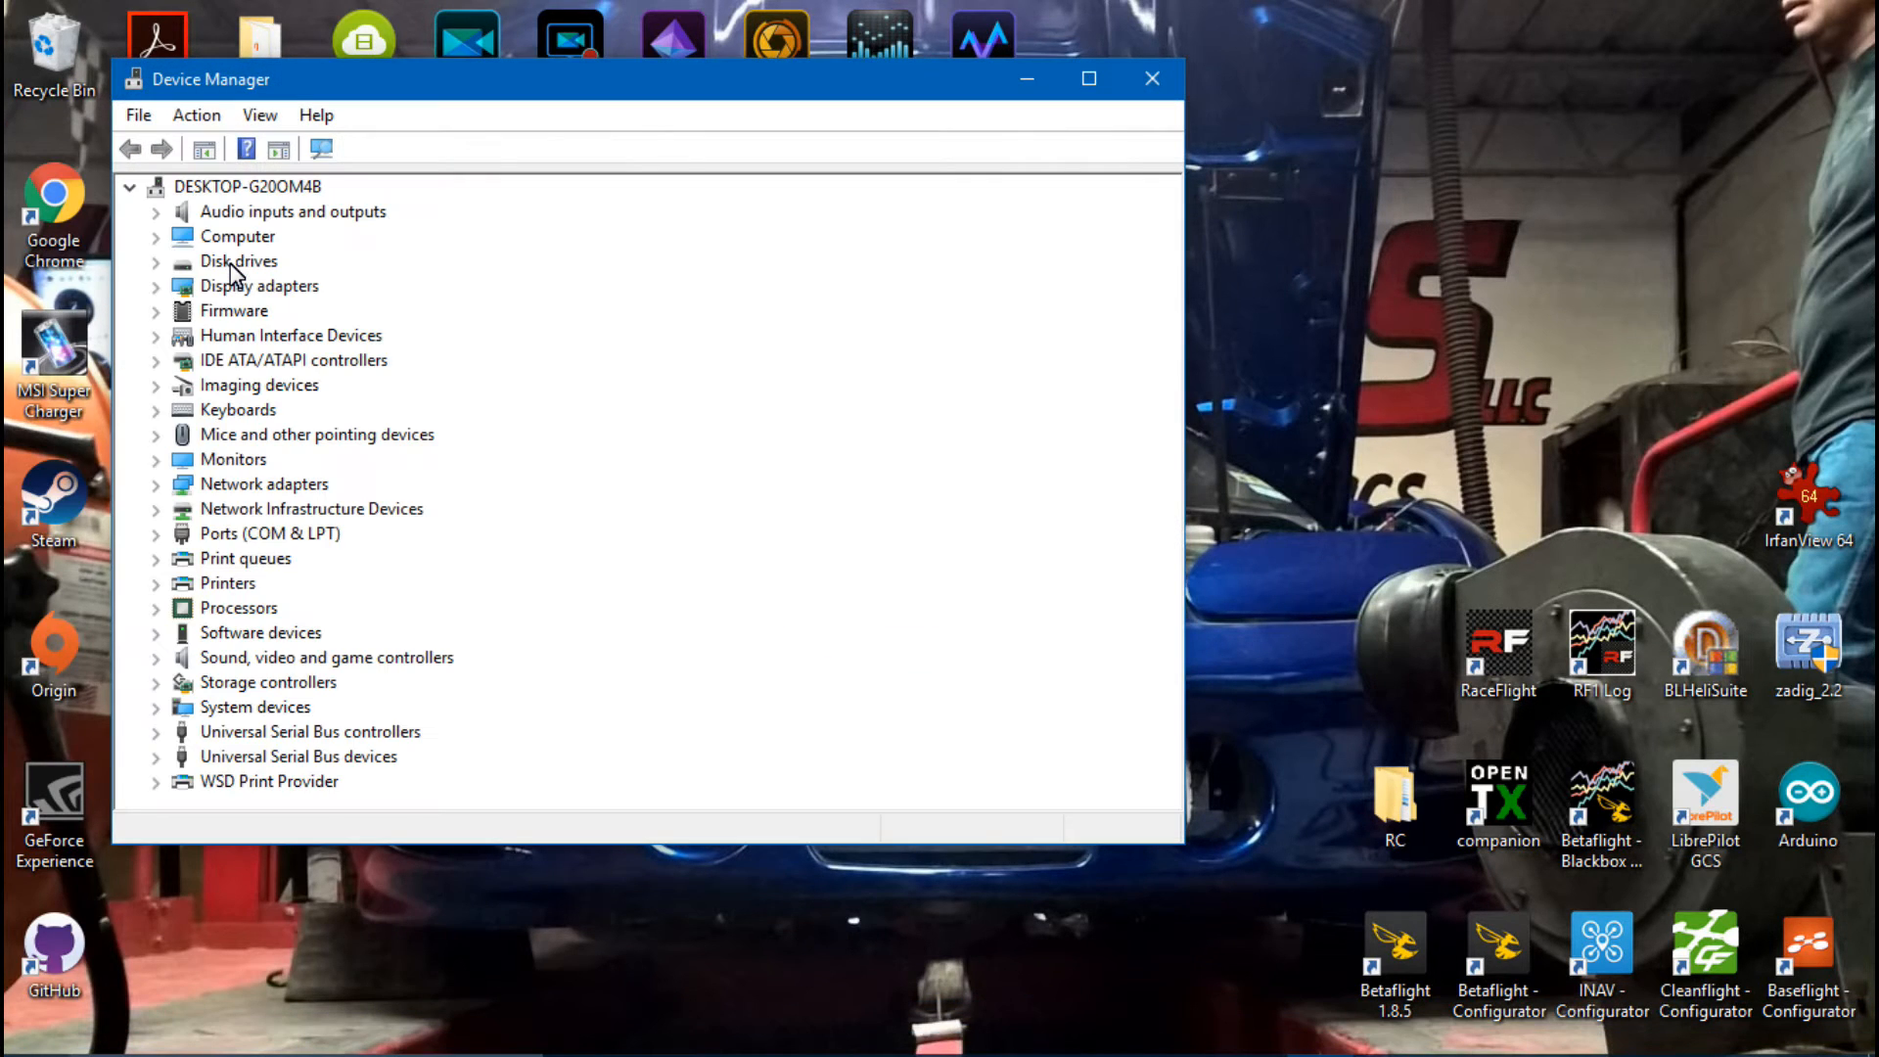
Step: Turn on Show hidden devices in Device Manager's View menu
{"action": "left_click", "coordinate": [259, 114]}
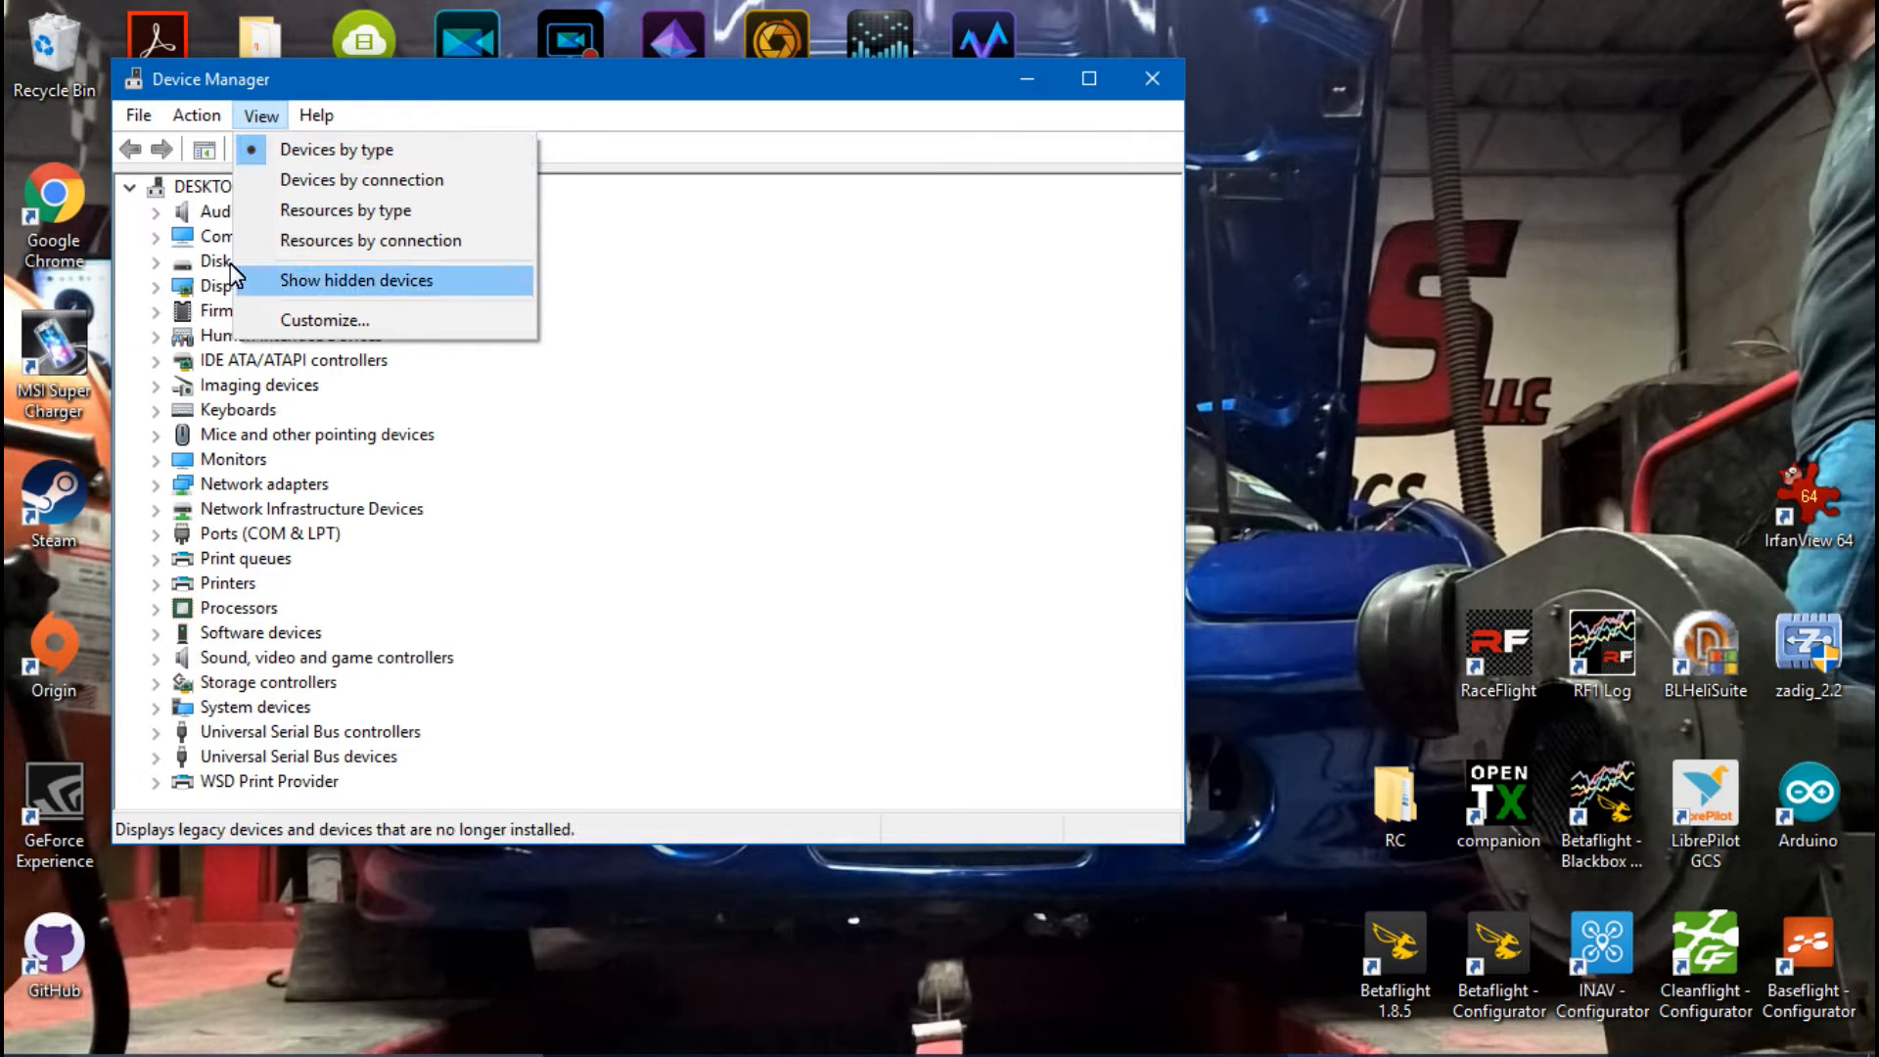
{"action": "left_click", "coordinate": [356, 280]}
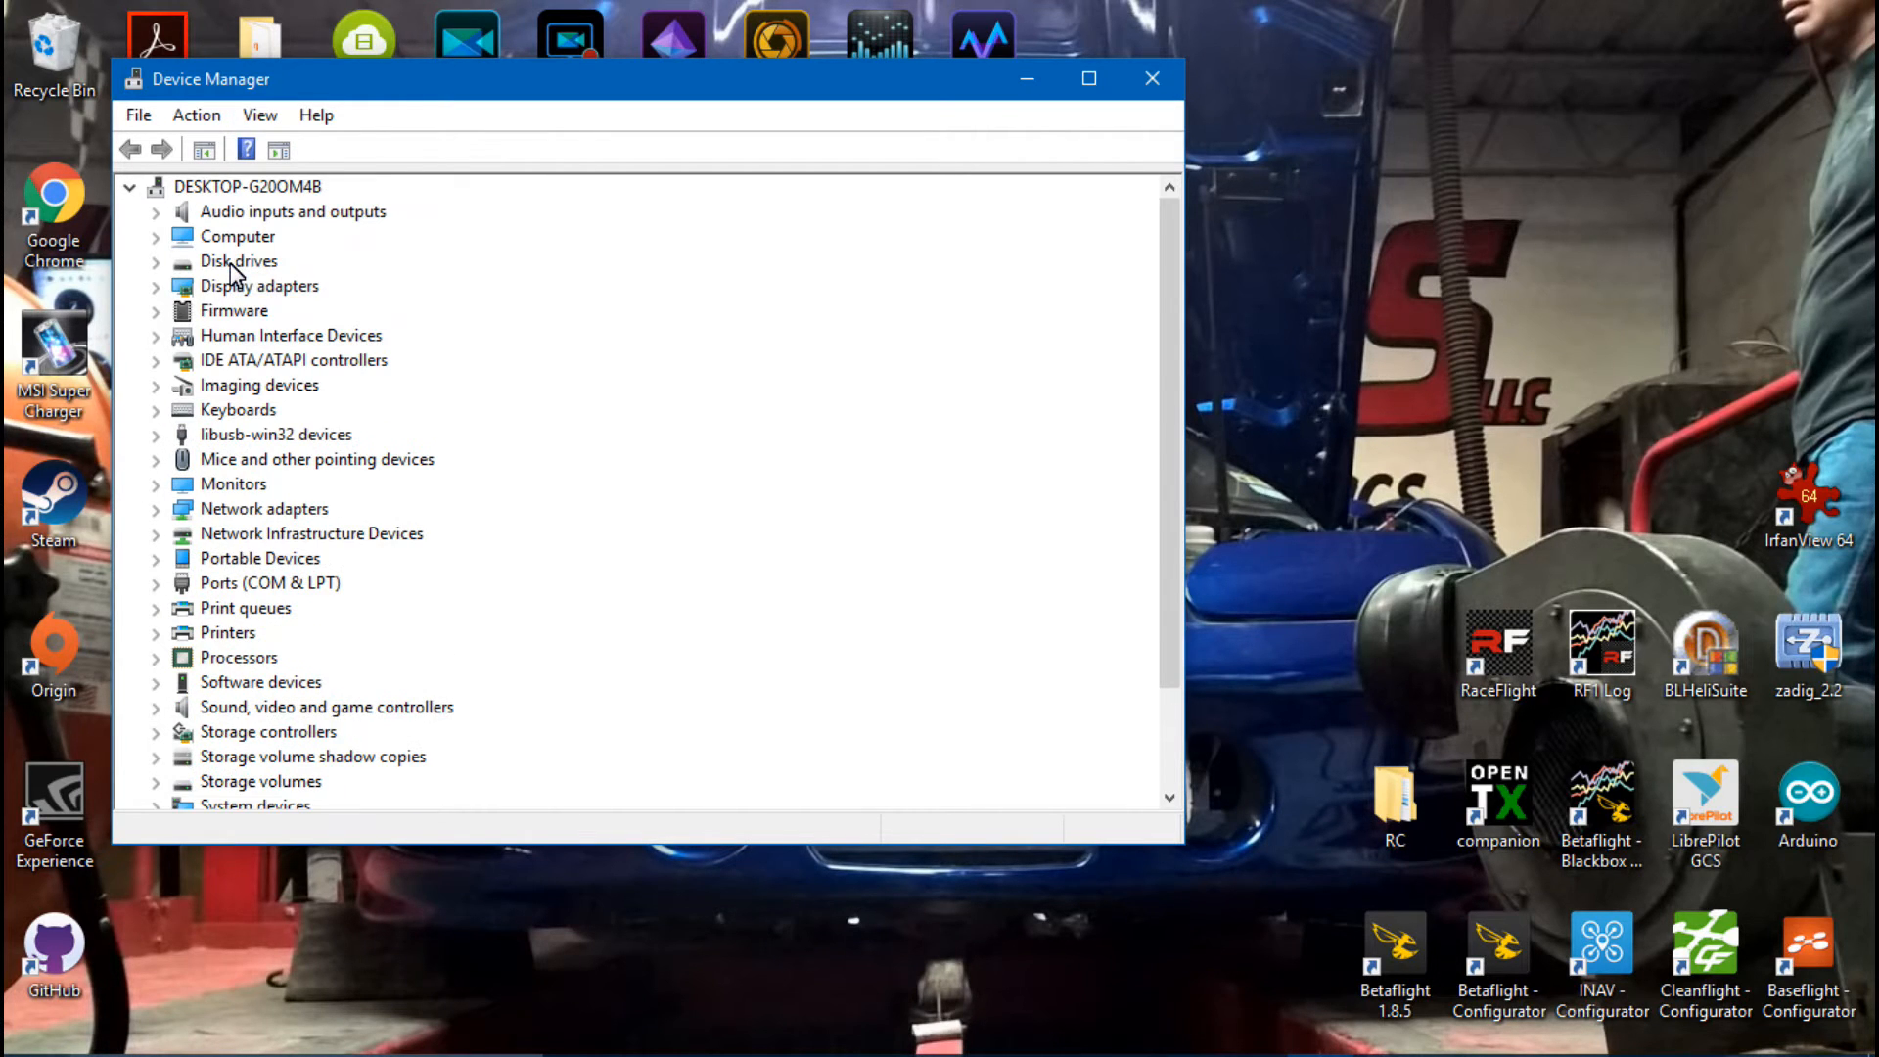
{"action": "scroll", "scroll_direction": "down", "scroll_amount": 3}
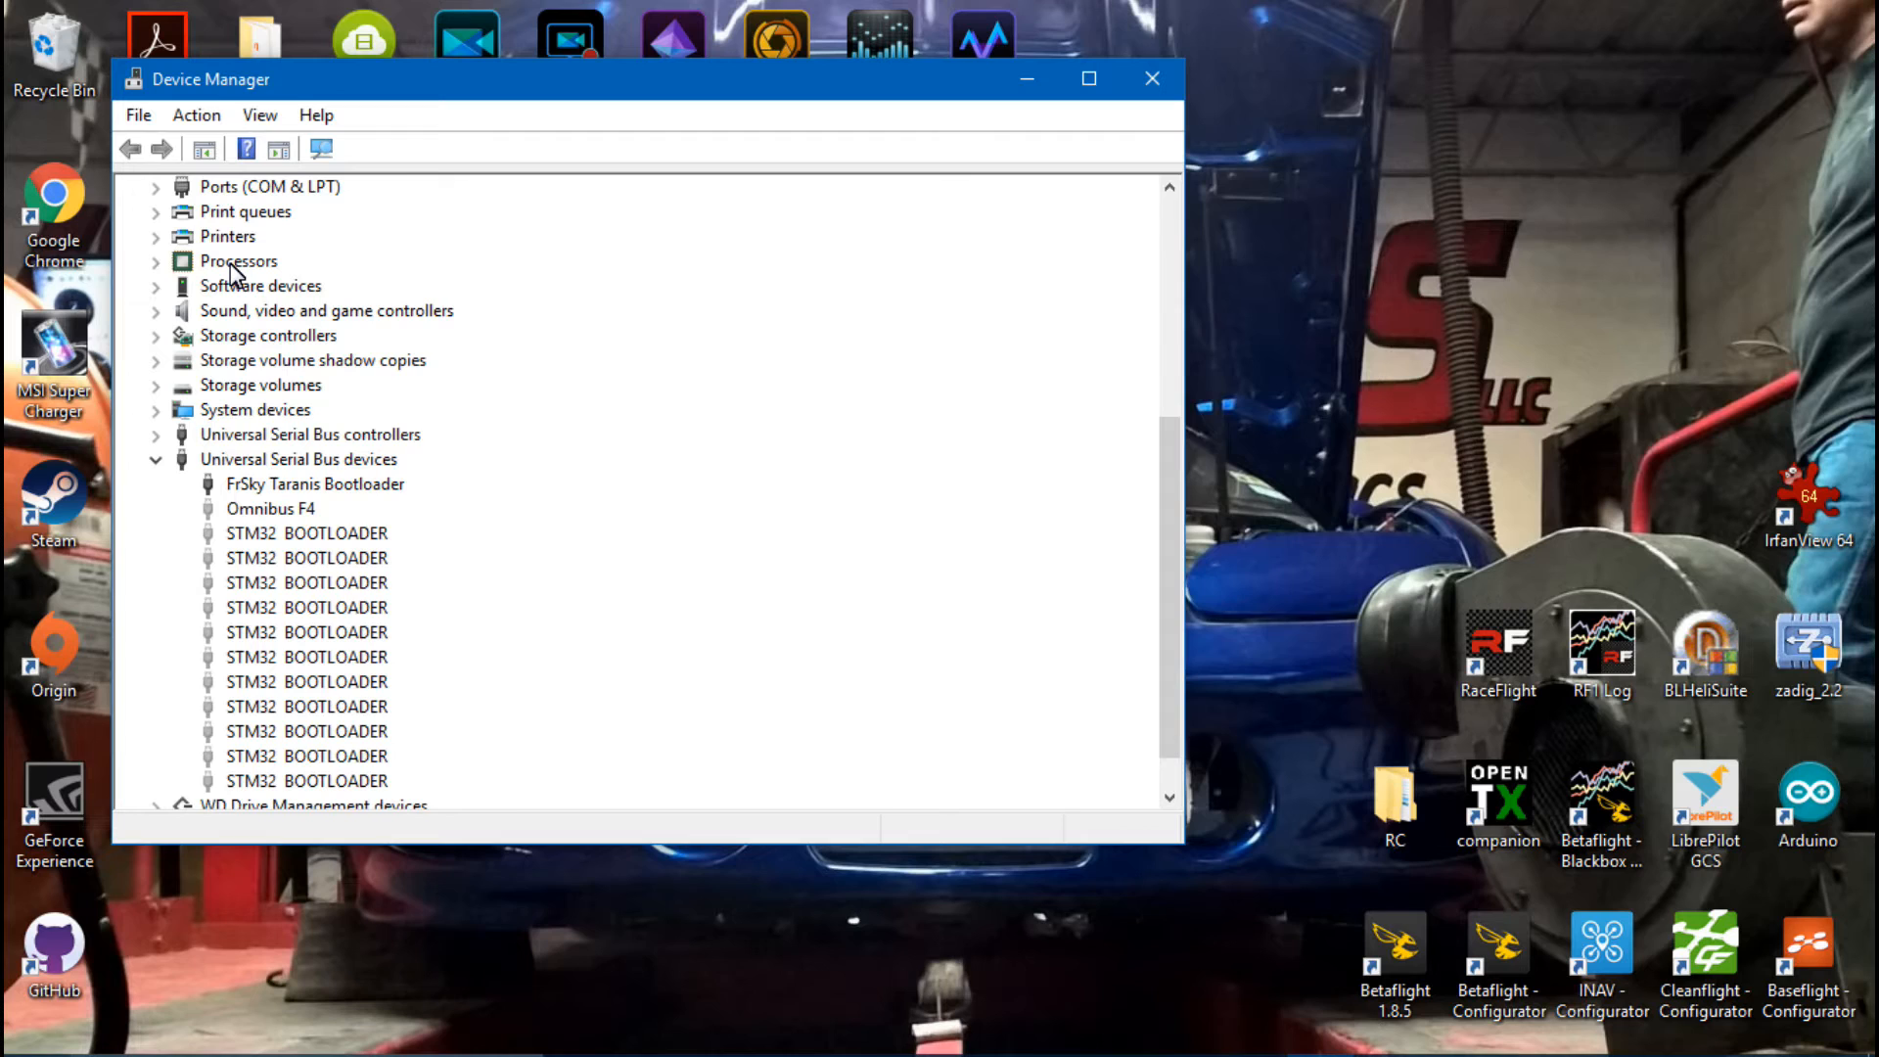
Step: Start Update Driver Software for the FrSky Taranis Bootloader
{"action": "left_click", "coordinate": [313, 483]}
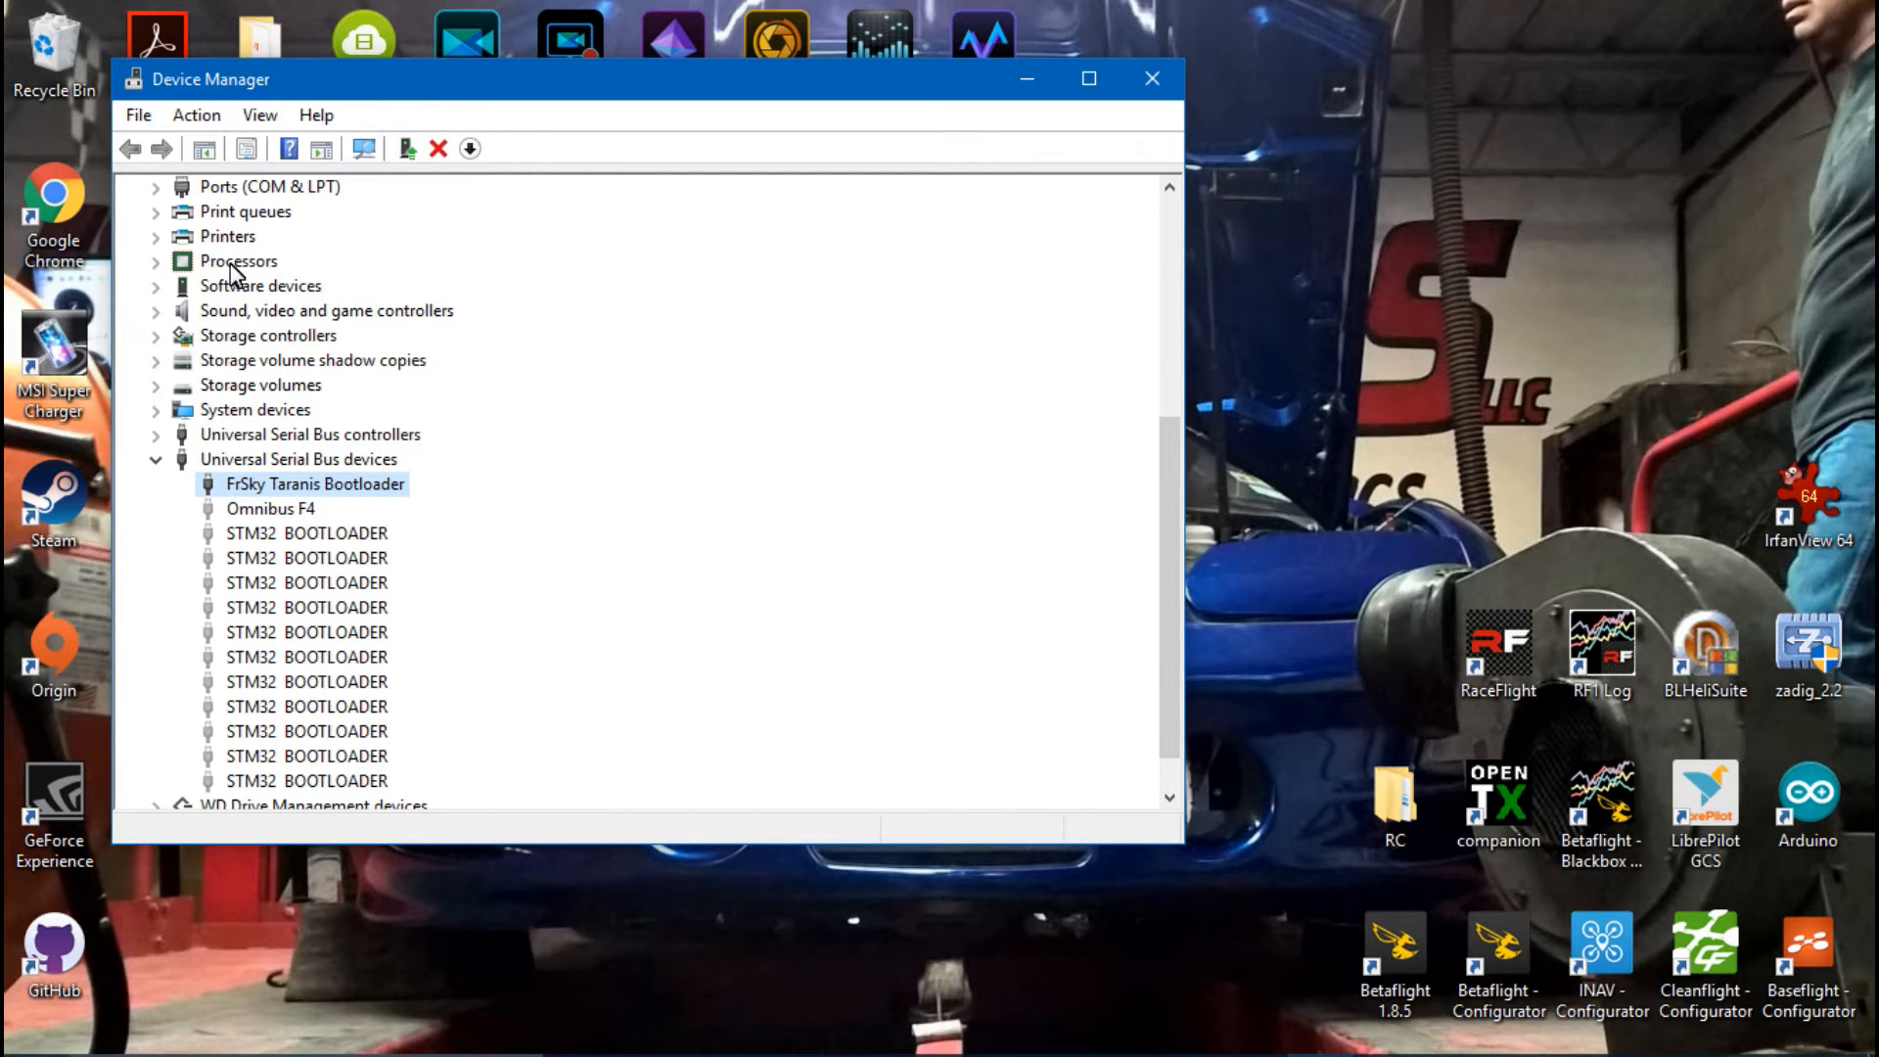
{"action": "right_click", "coordinate": [314, 483]}
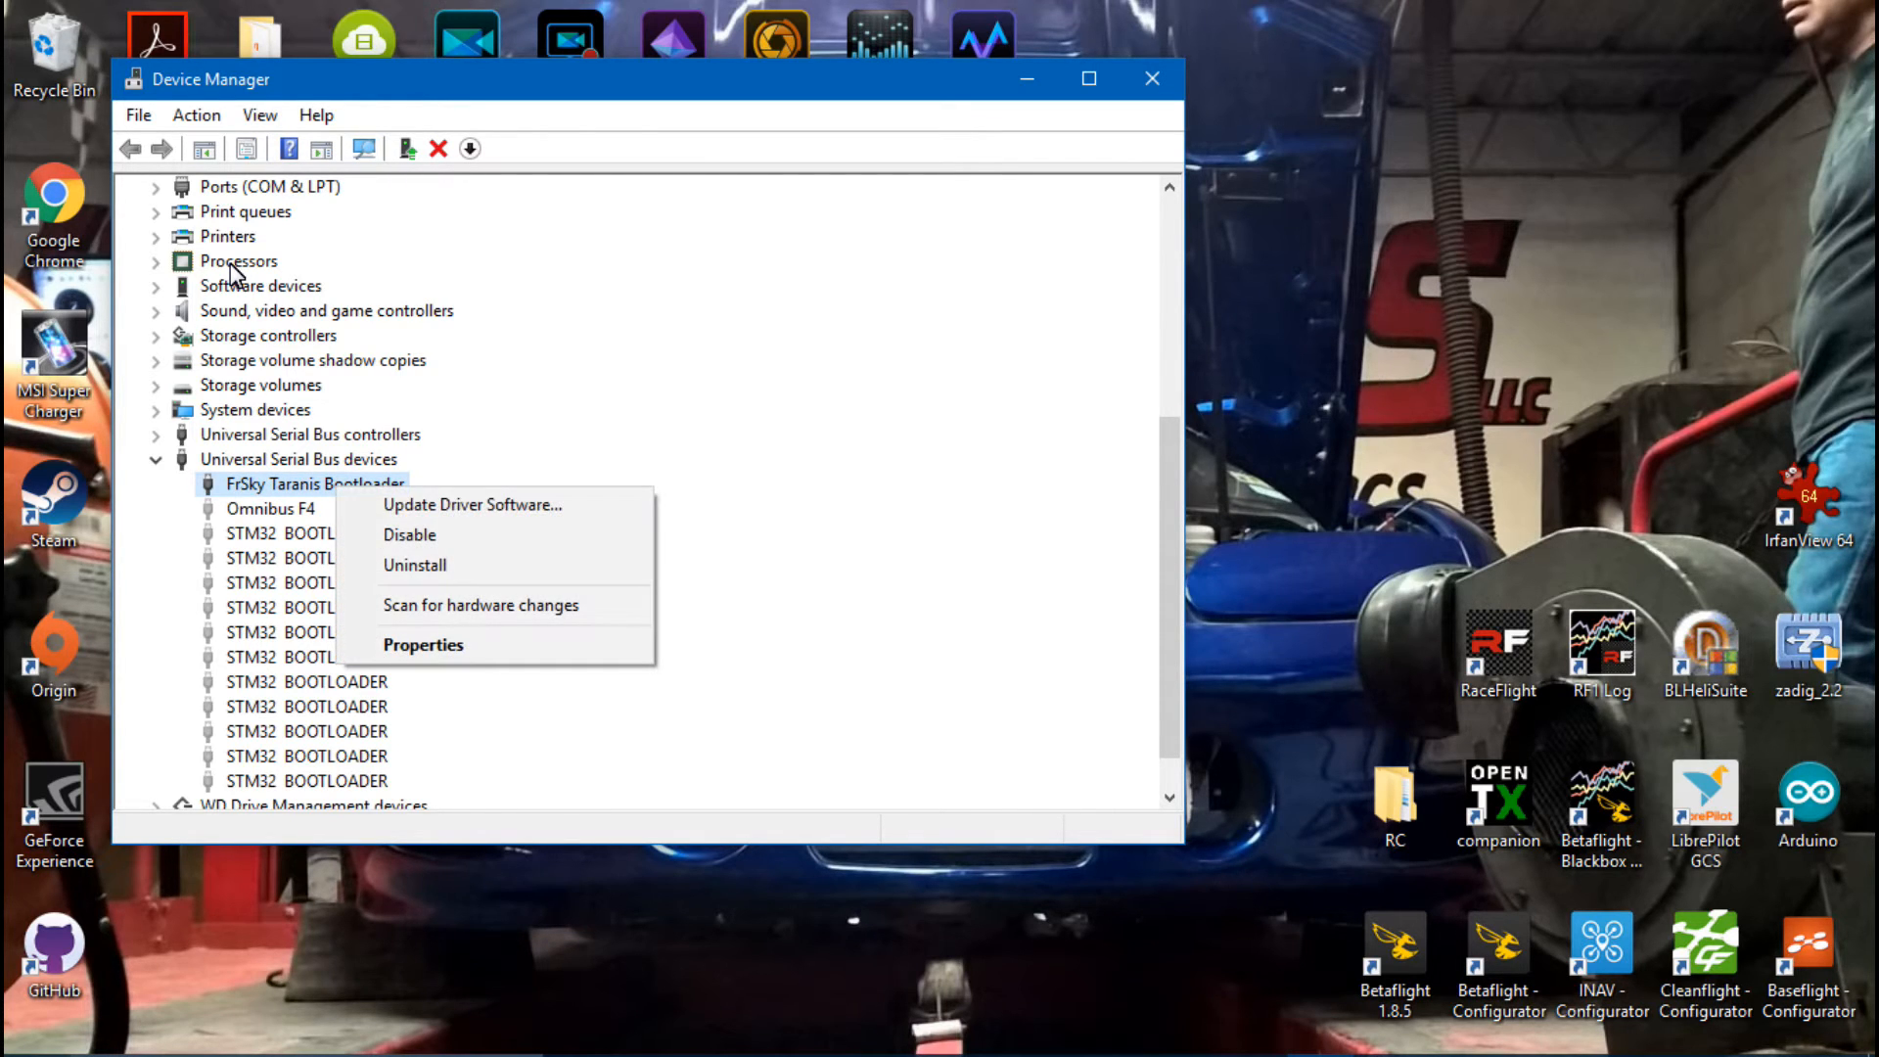
{"action": "left_click", "coordinate": [471, 505]}
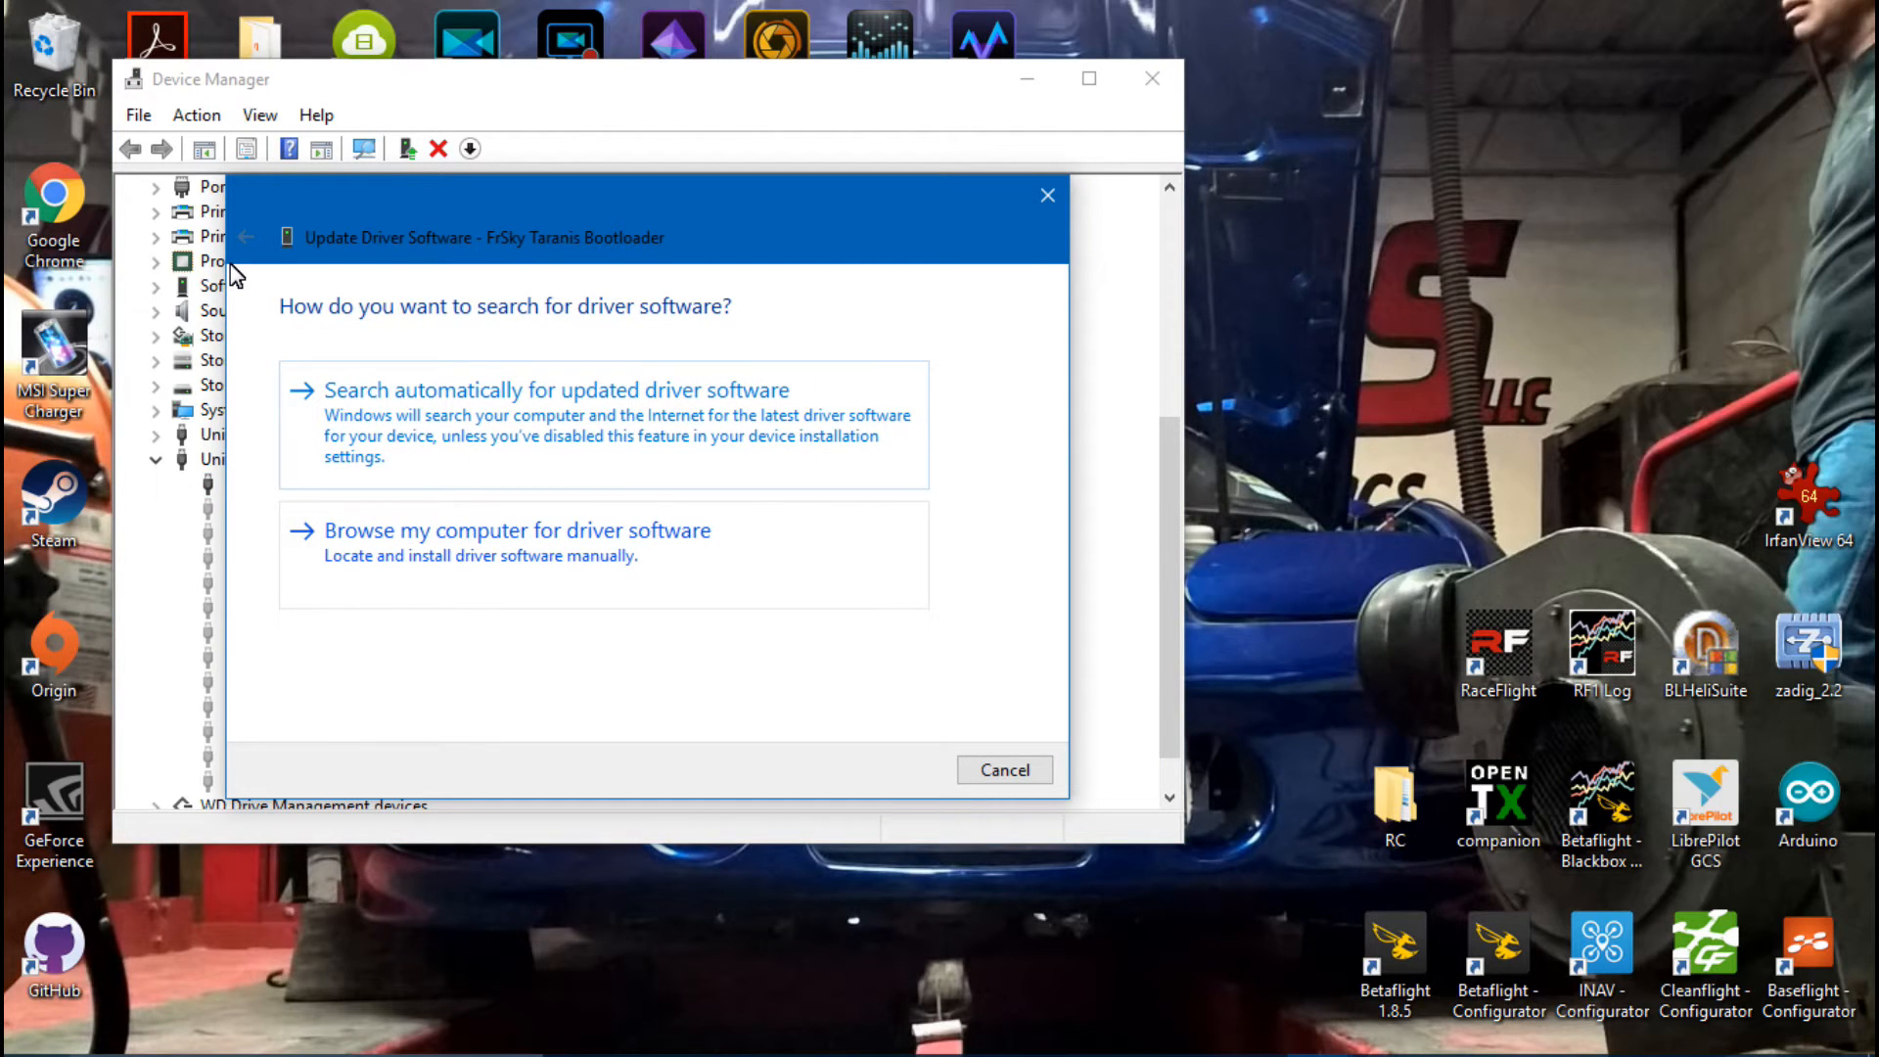
Step: Browse manually, pick USB Mass Storage Device, and untick Show compatible hardware
{"action": "left_click", "coordinate": [516, 530]}
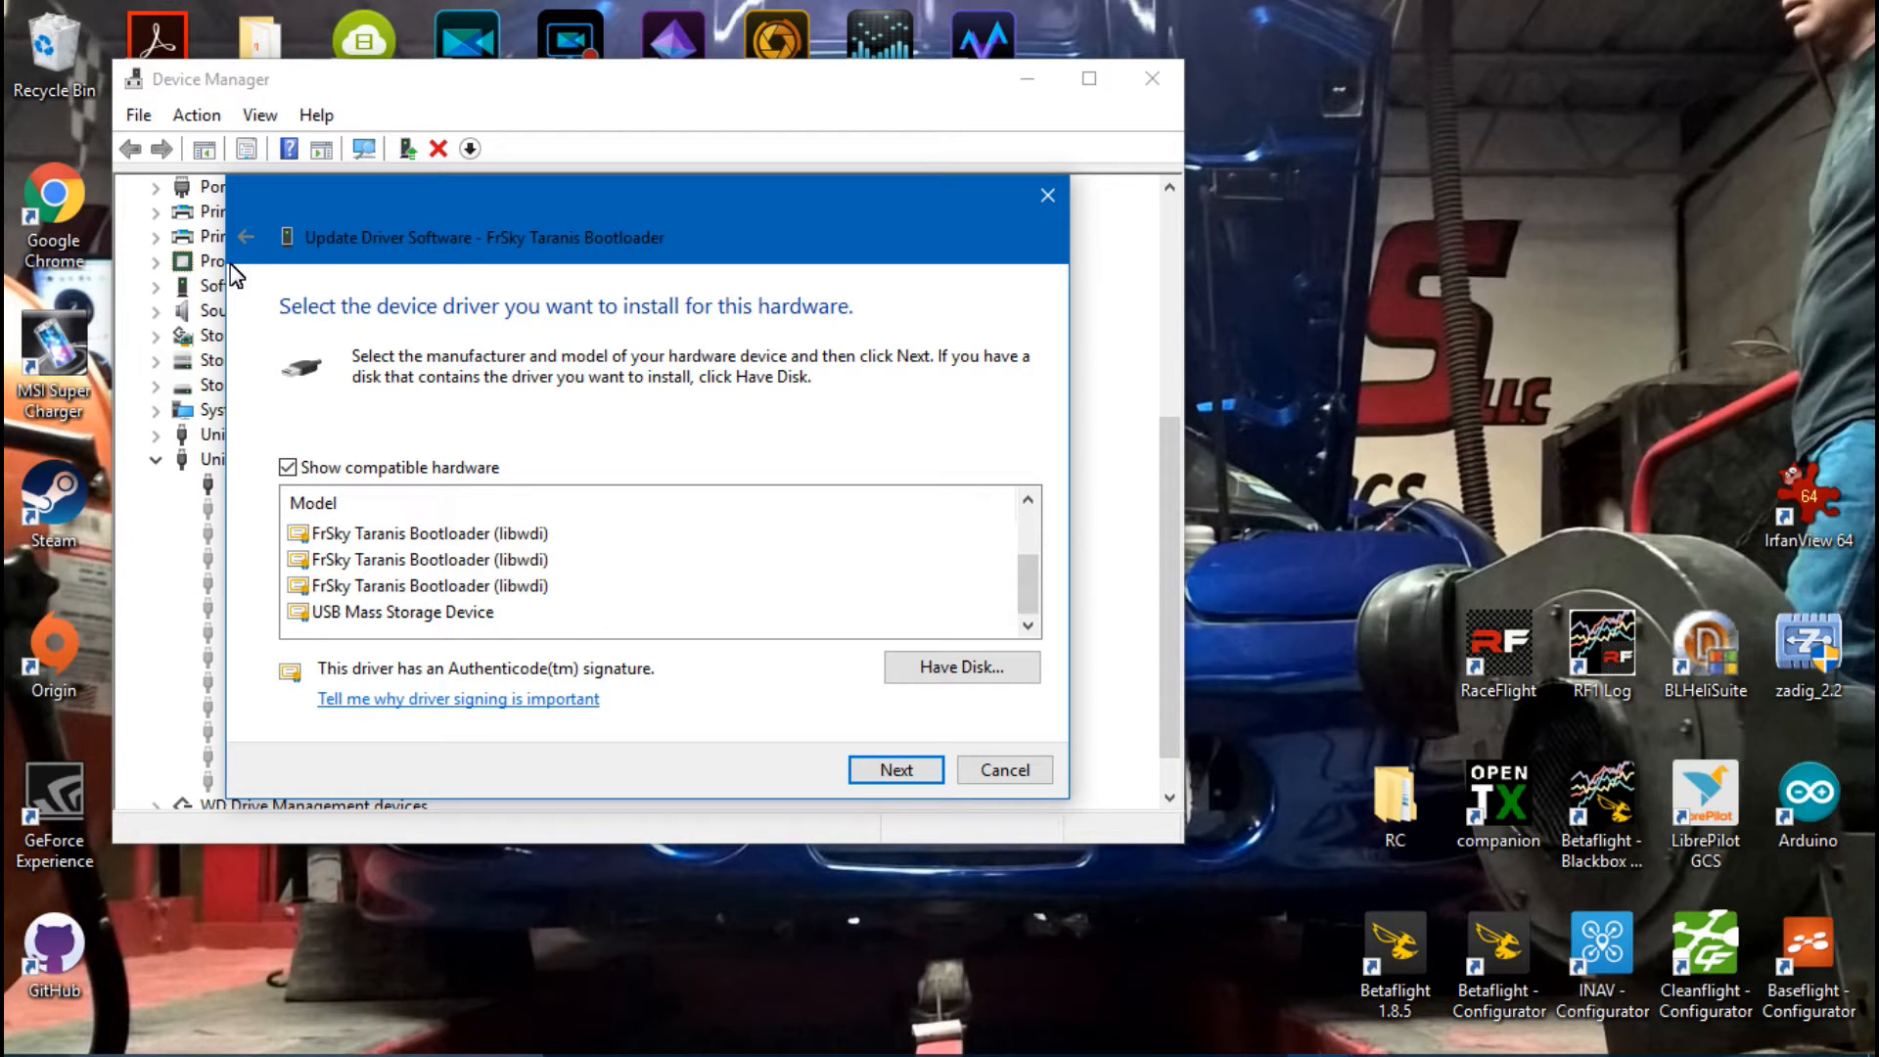
{"action": "left_click", "coordinate": [401, 612]}
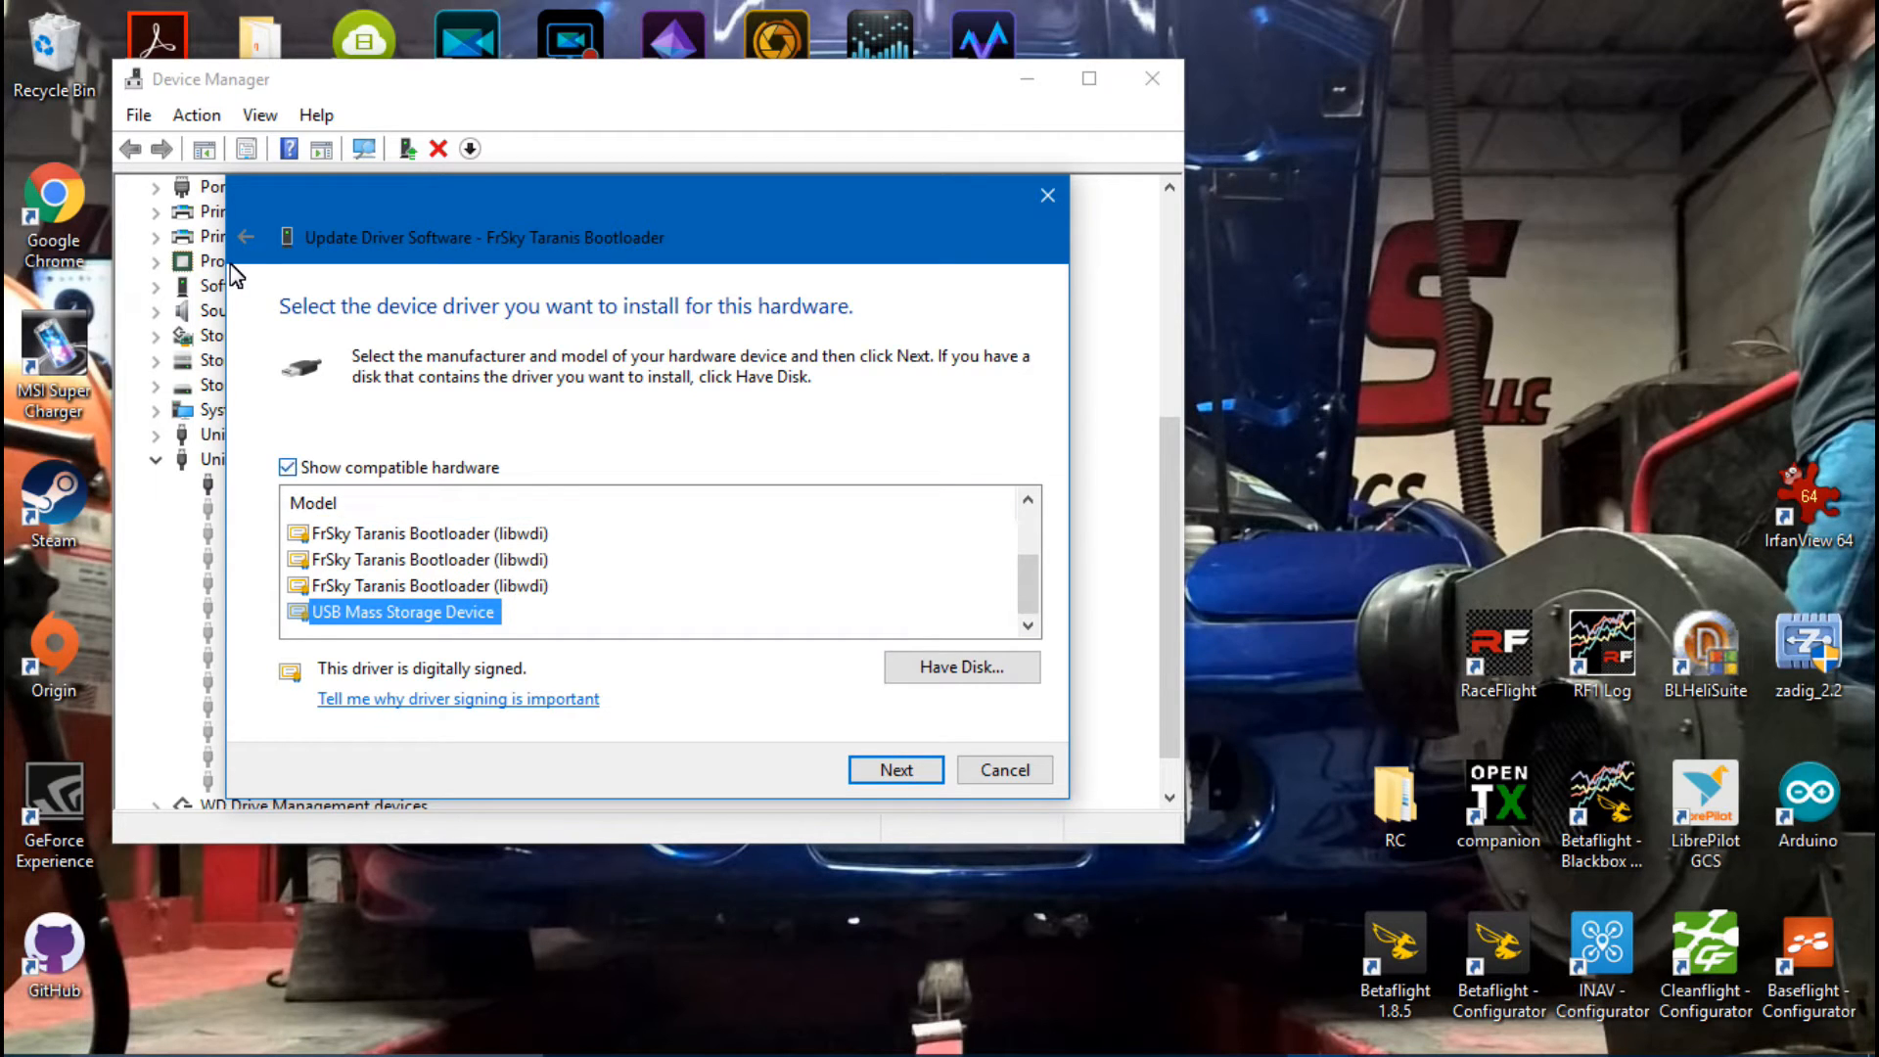
{"action": "left_click", "coordinate": [288, 468]}
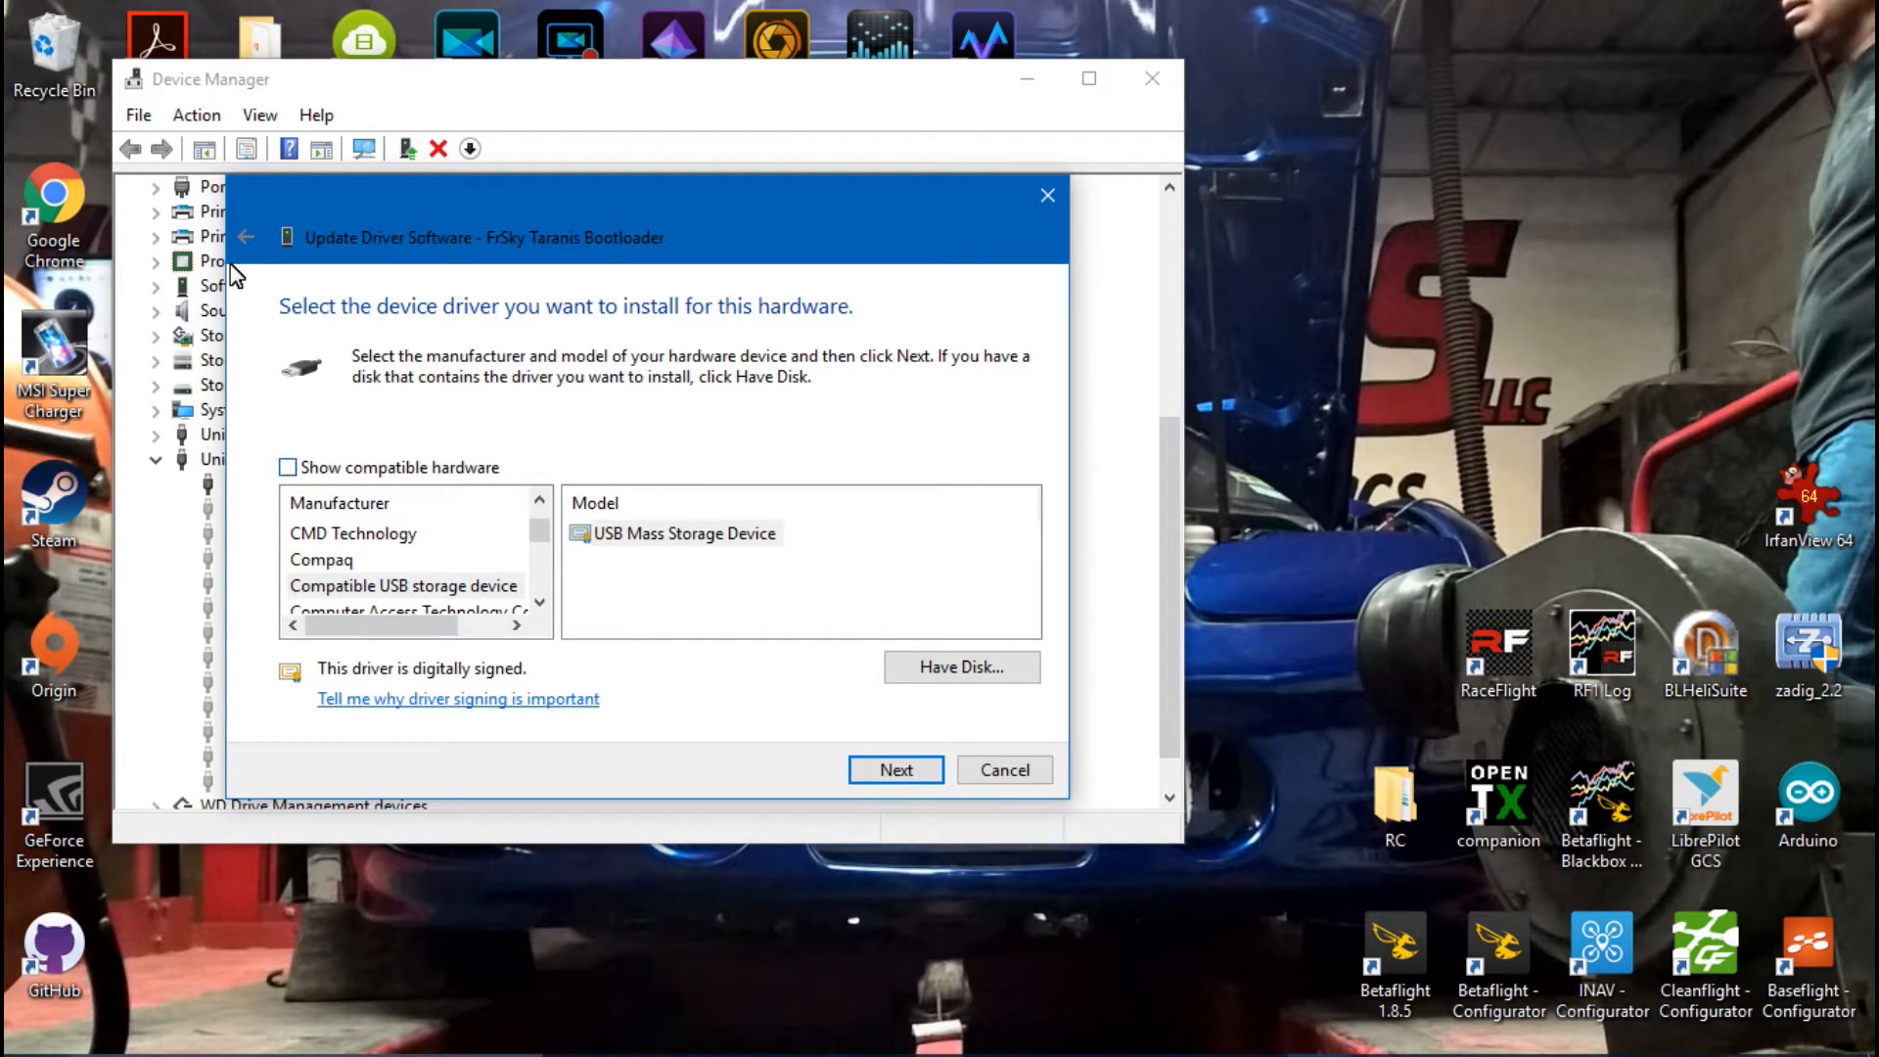
Step: Browse manufacturers like Casio and Chicony, then re-enable compatible hardware only
{"action": "scroll", "scroll_direction": "down", "scroll_amount": 3}
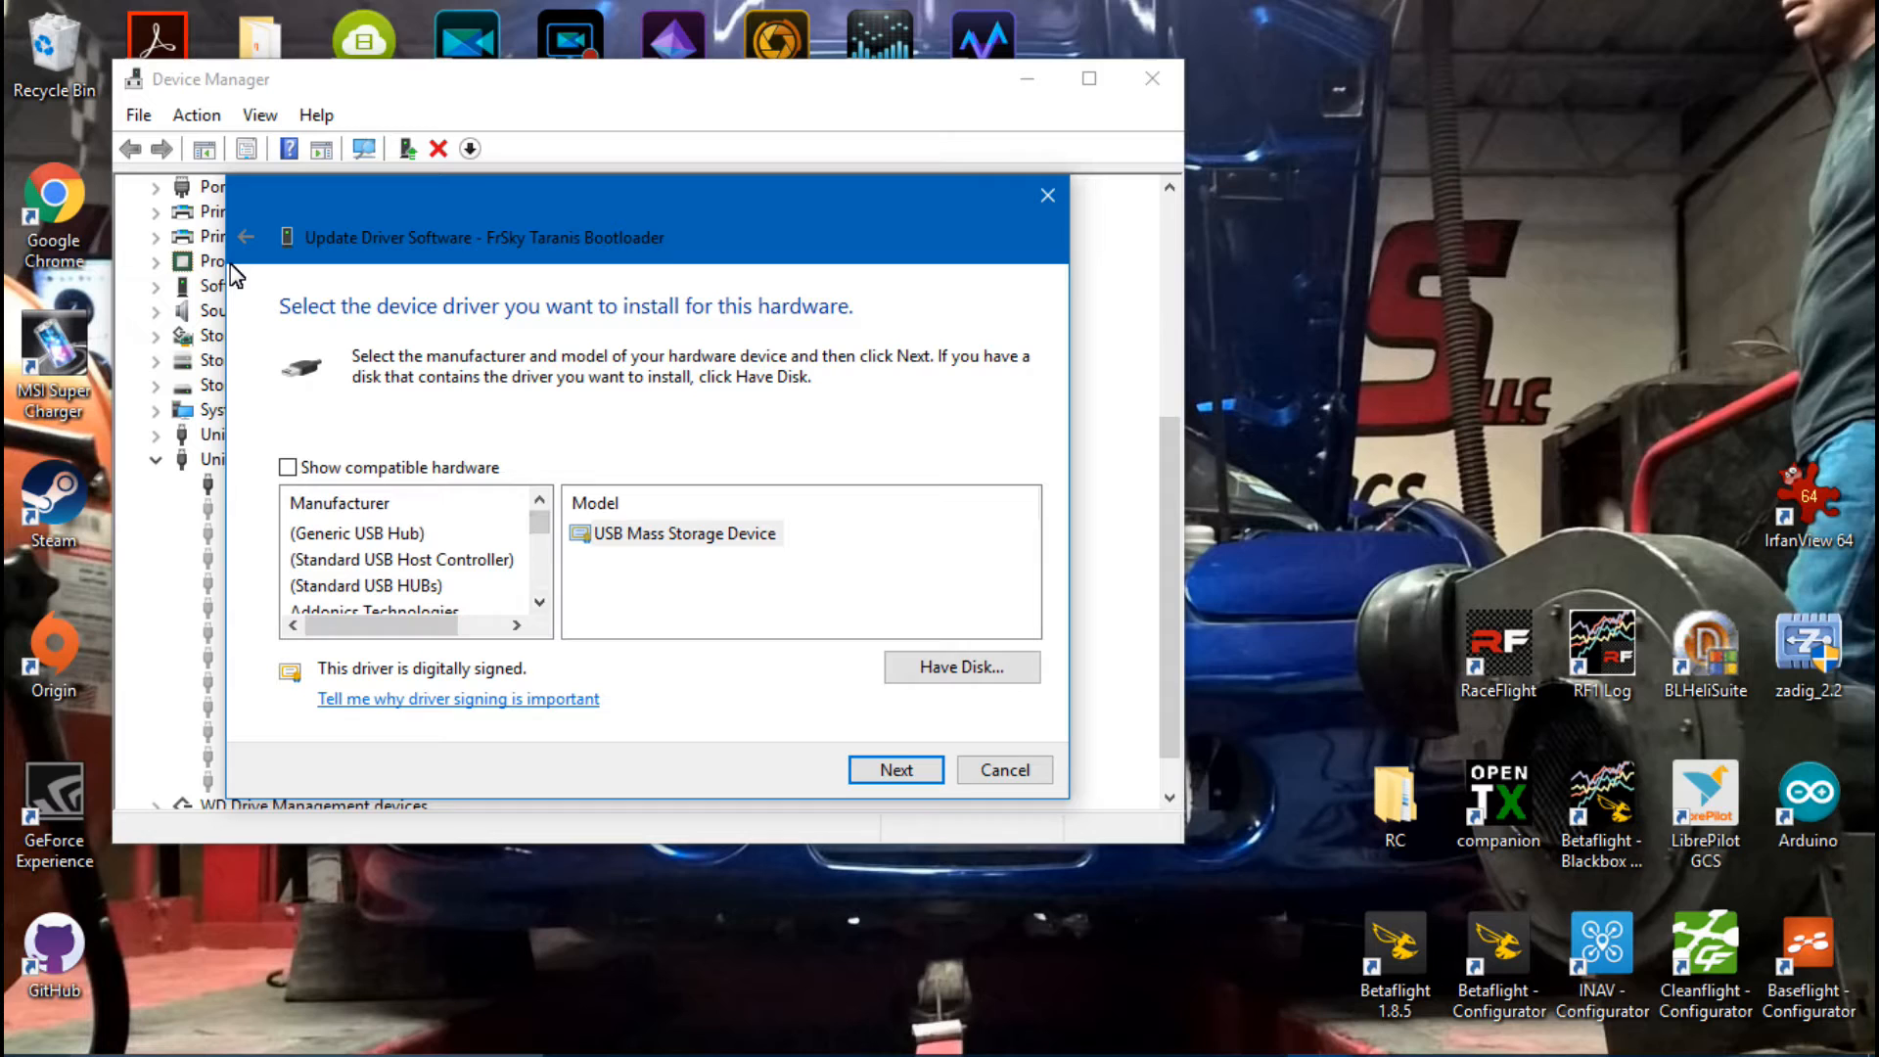
{"action": "left_click", "coordinate": [366, 585]}
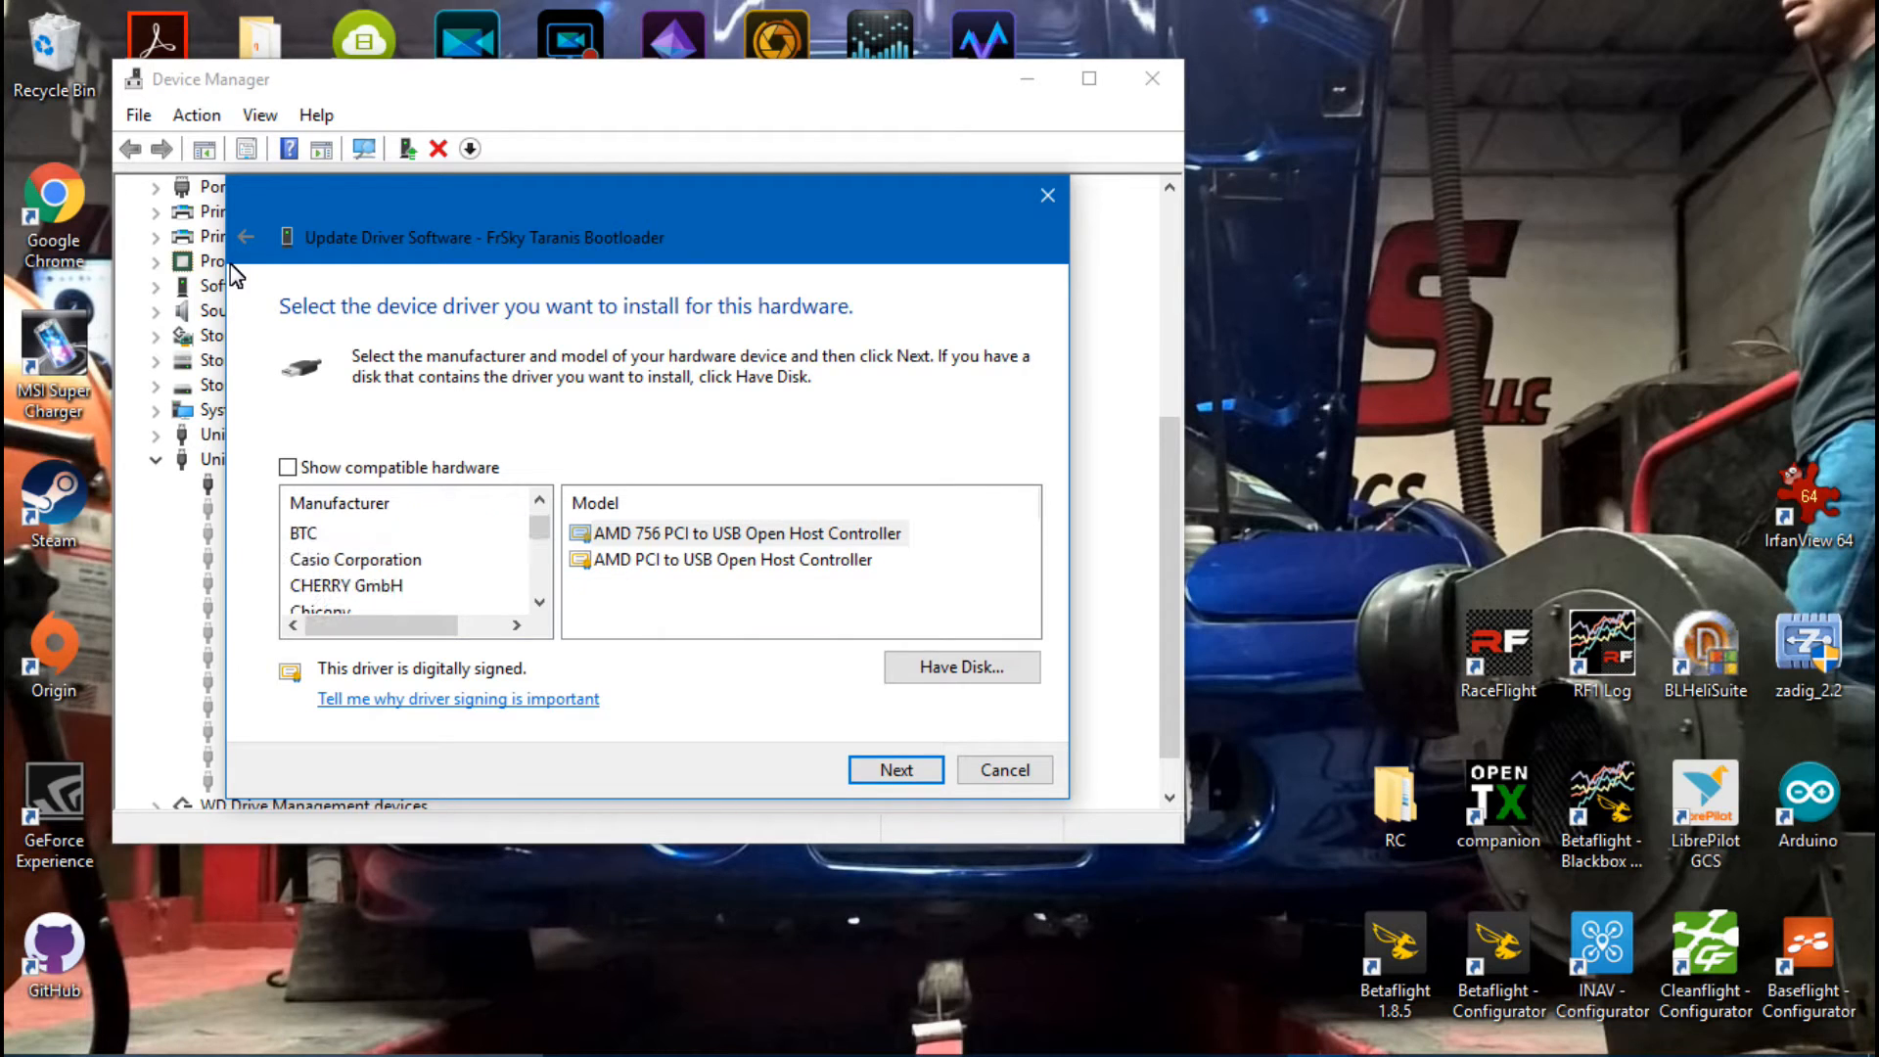
{"action": "left_click", "coordinate": [356, 560]}
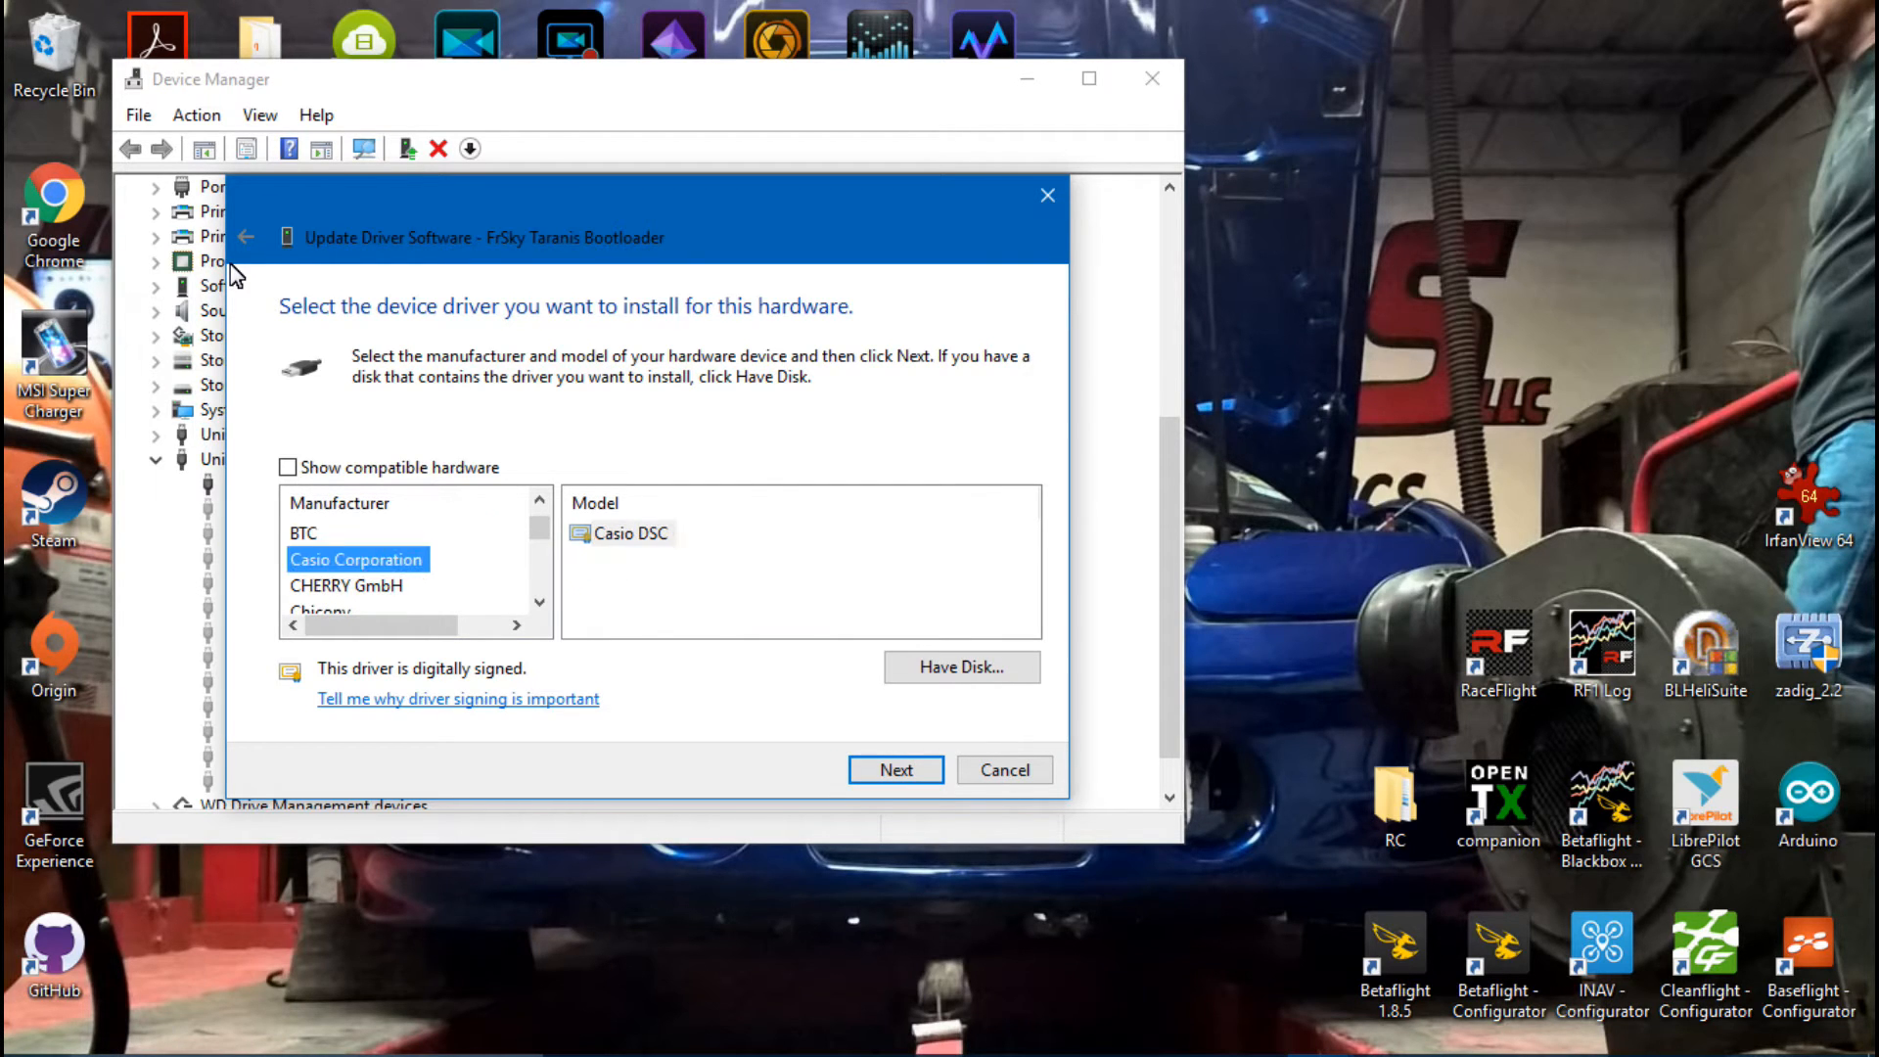
{"action": "left_click", "coordinate": [322, 585]}
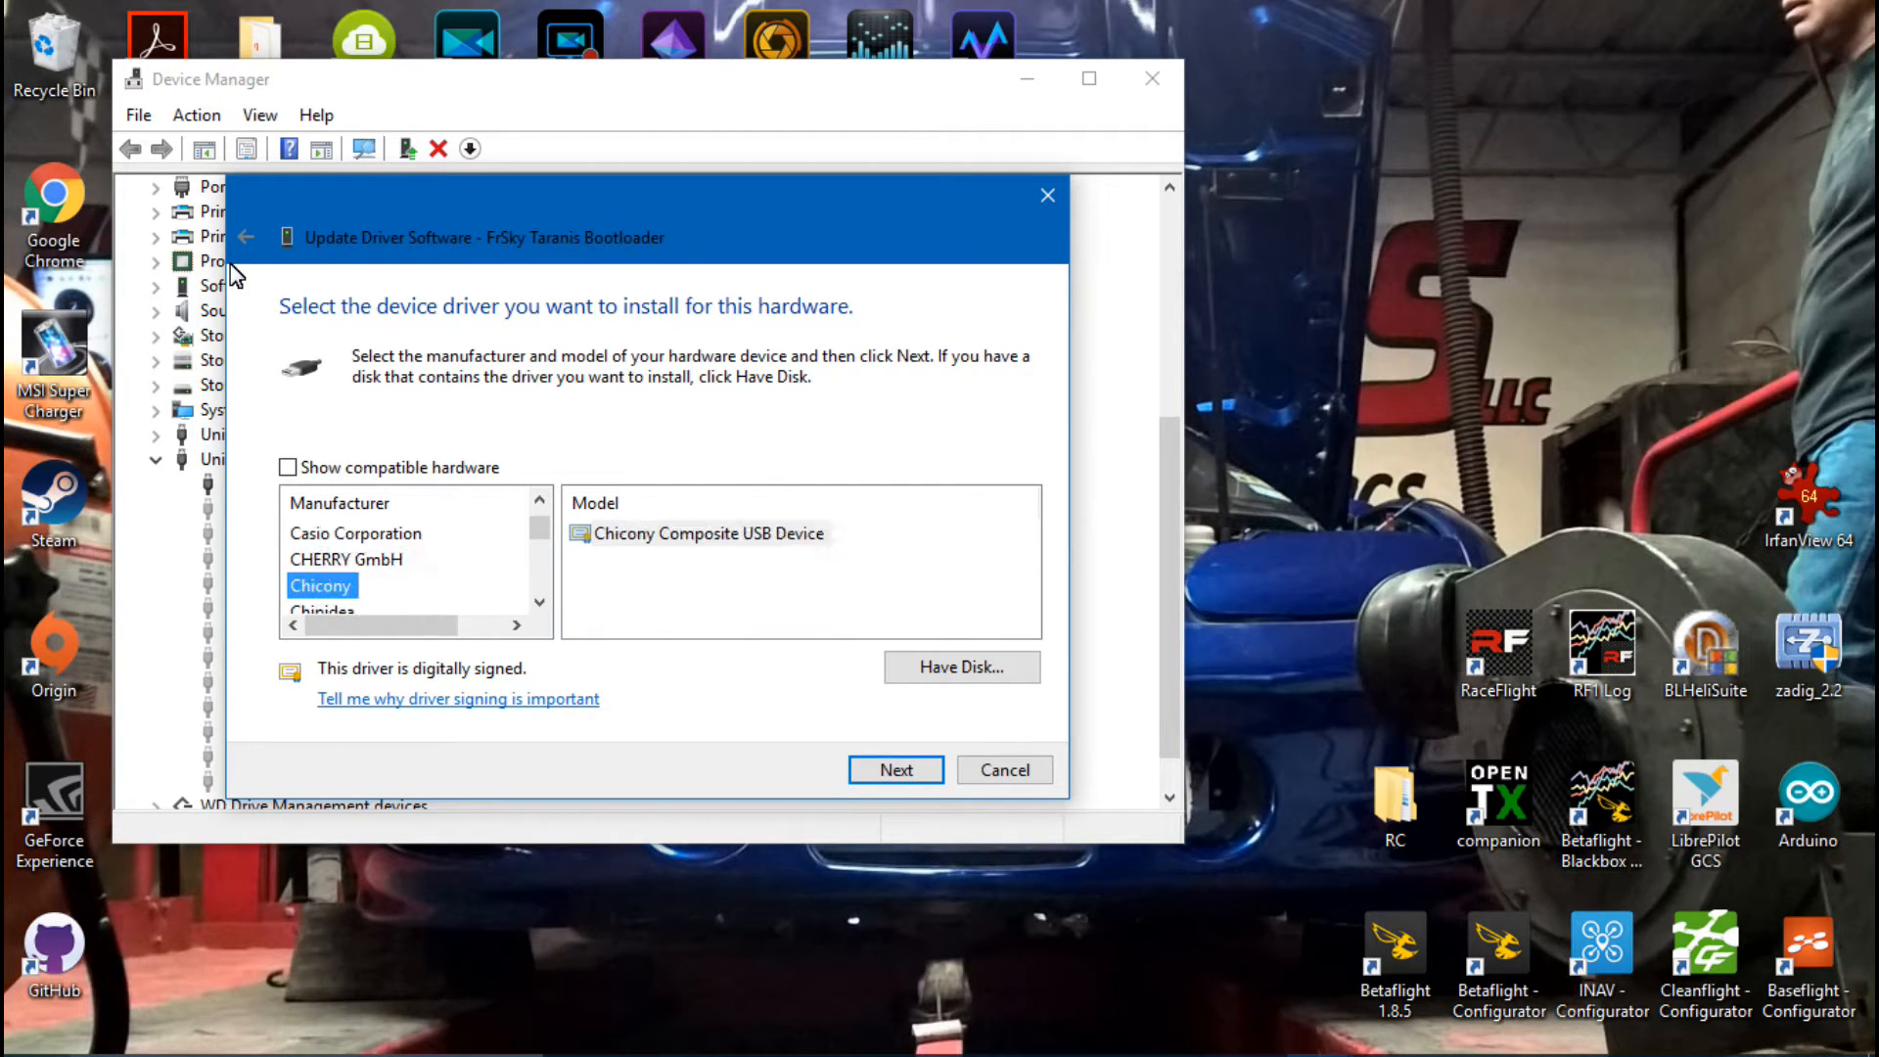
{"action": "left_click", "coordinate": [288, 466]}
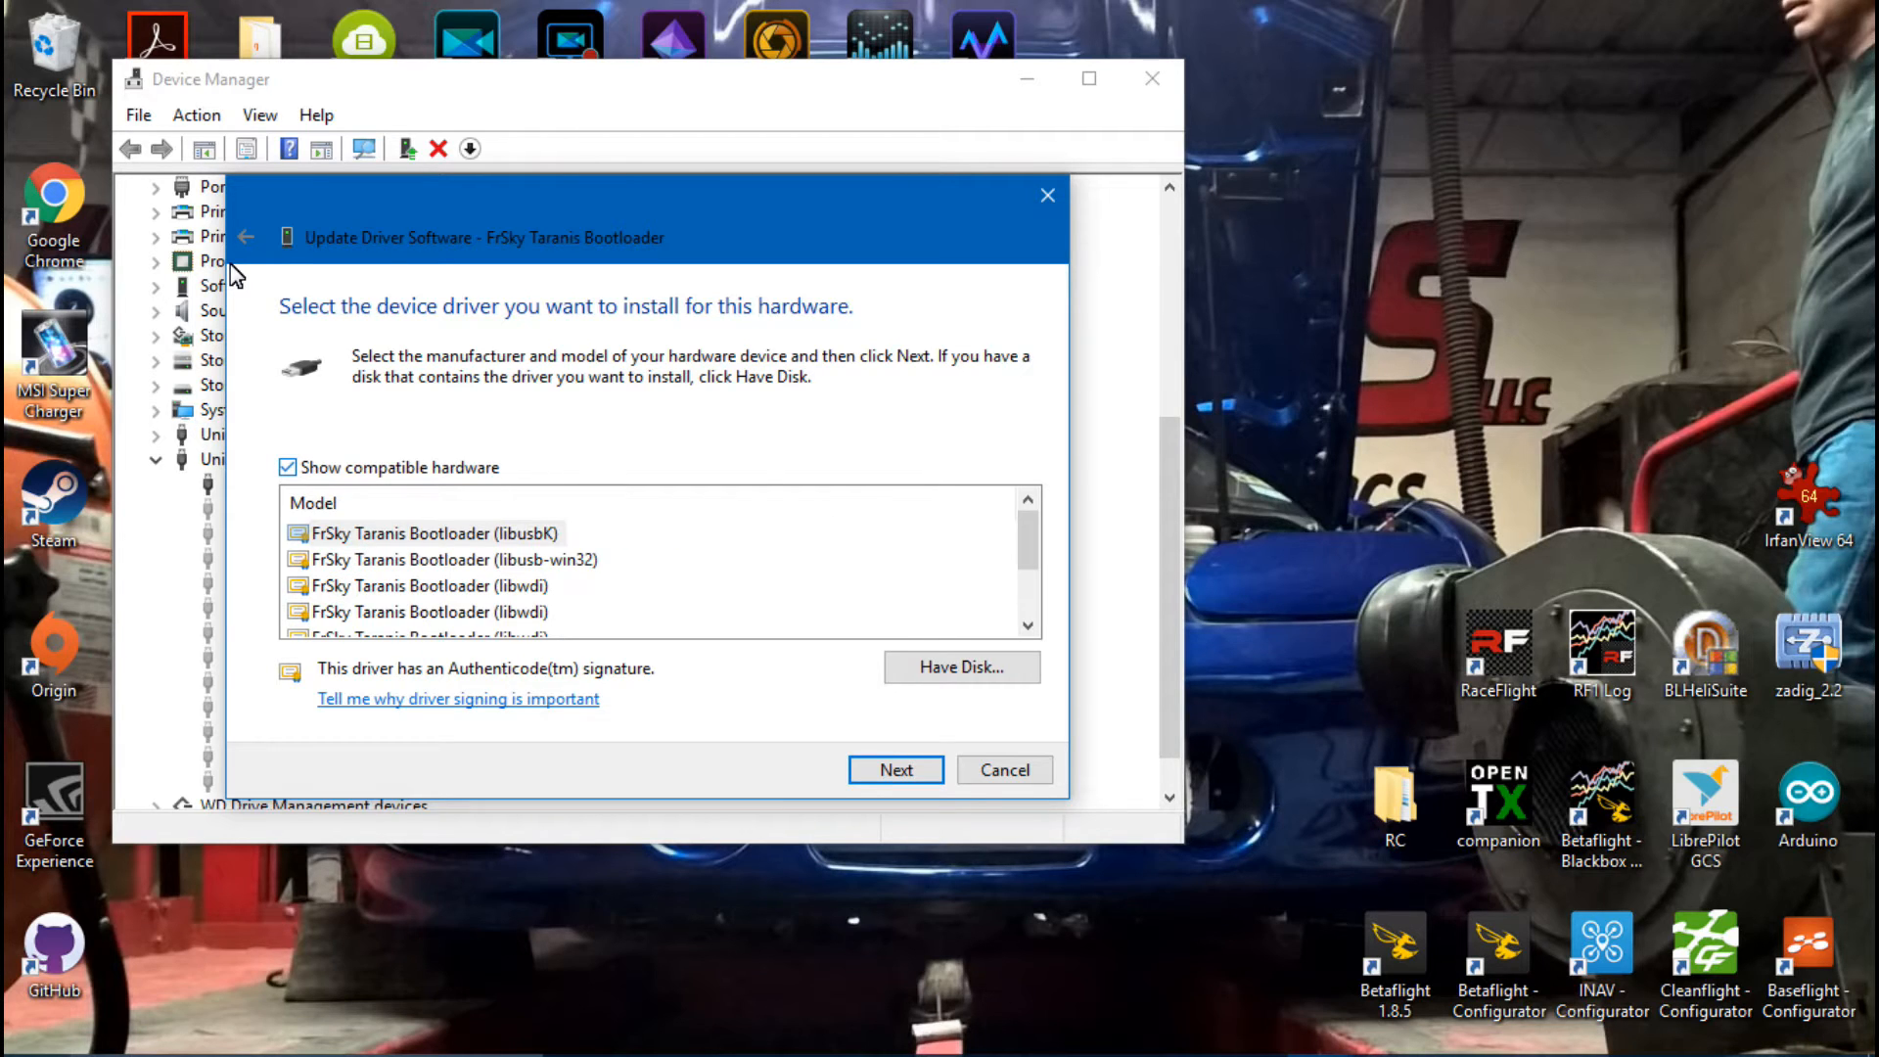
Step: Install the USB Mass Storage Device driver and close Device Manager
{"action": "scroll", "scroll_direction": "down", "scroll_amount": 3}
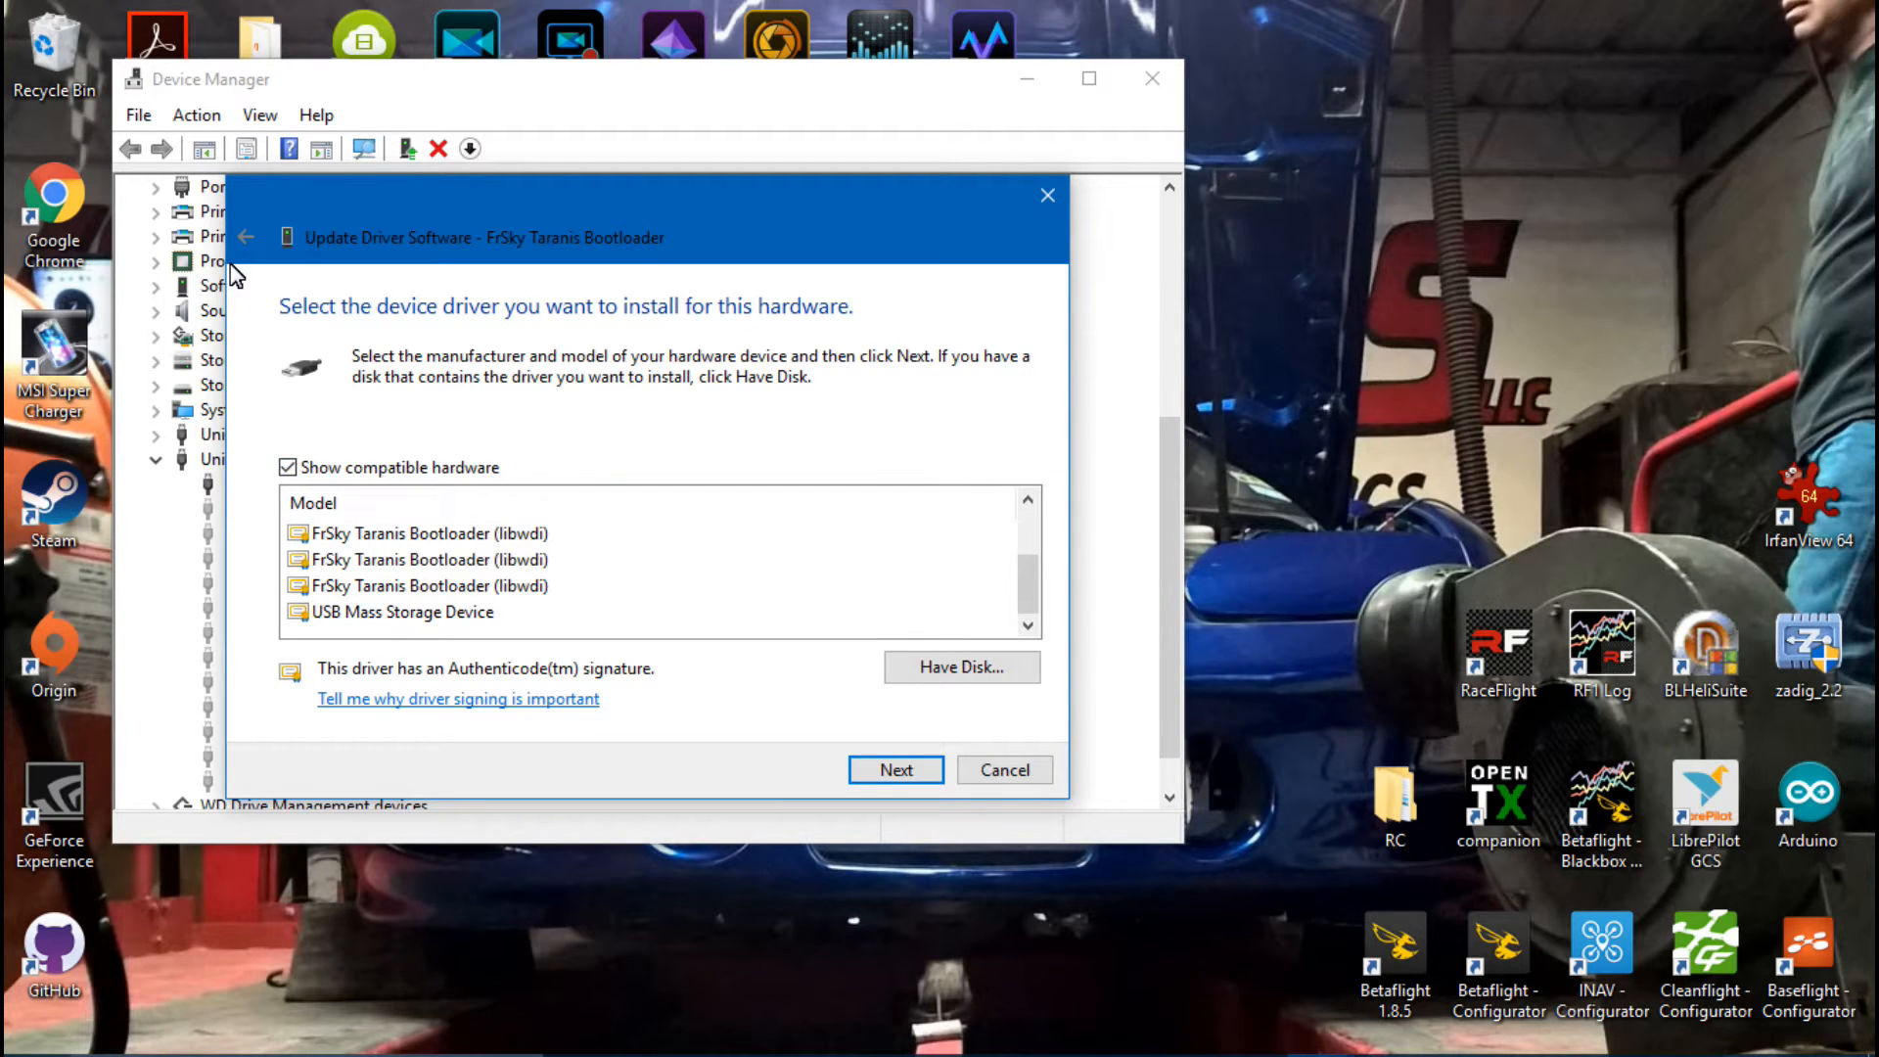
{"action": "left_click", "coordinate": [401, 611]}
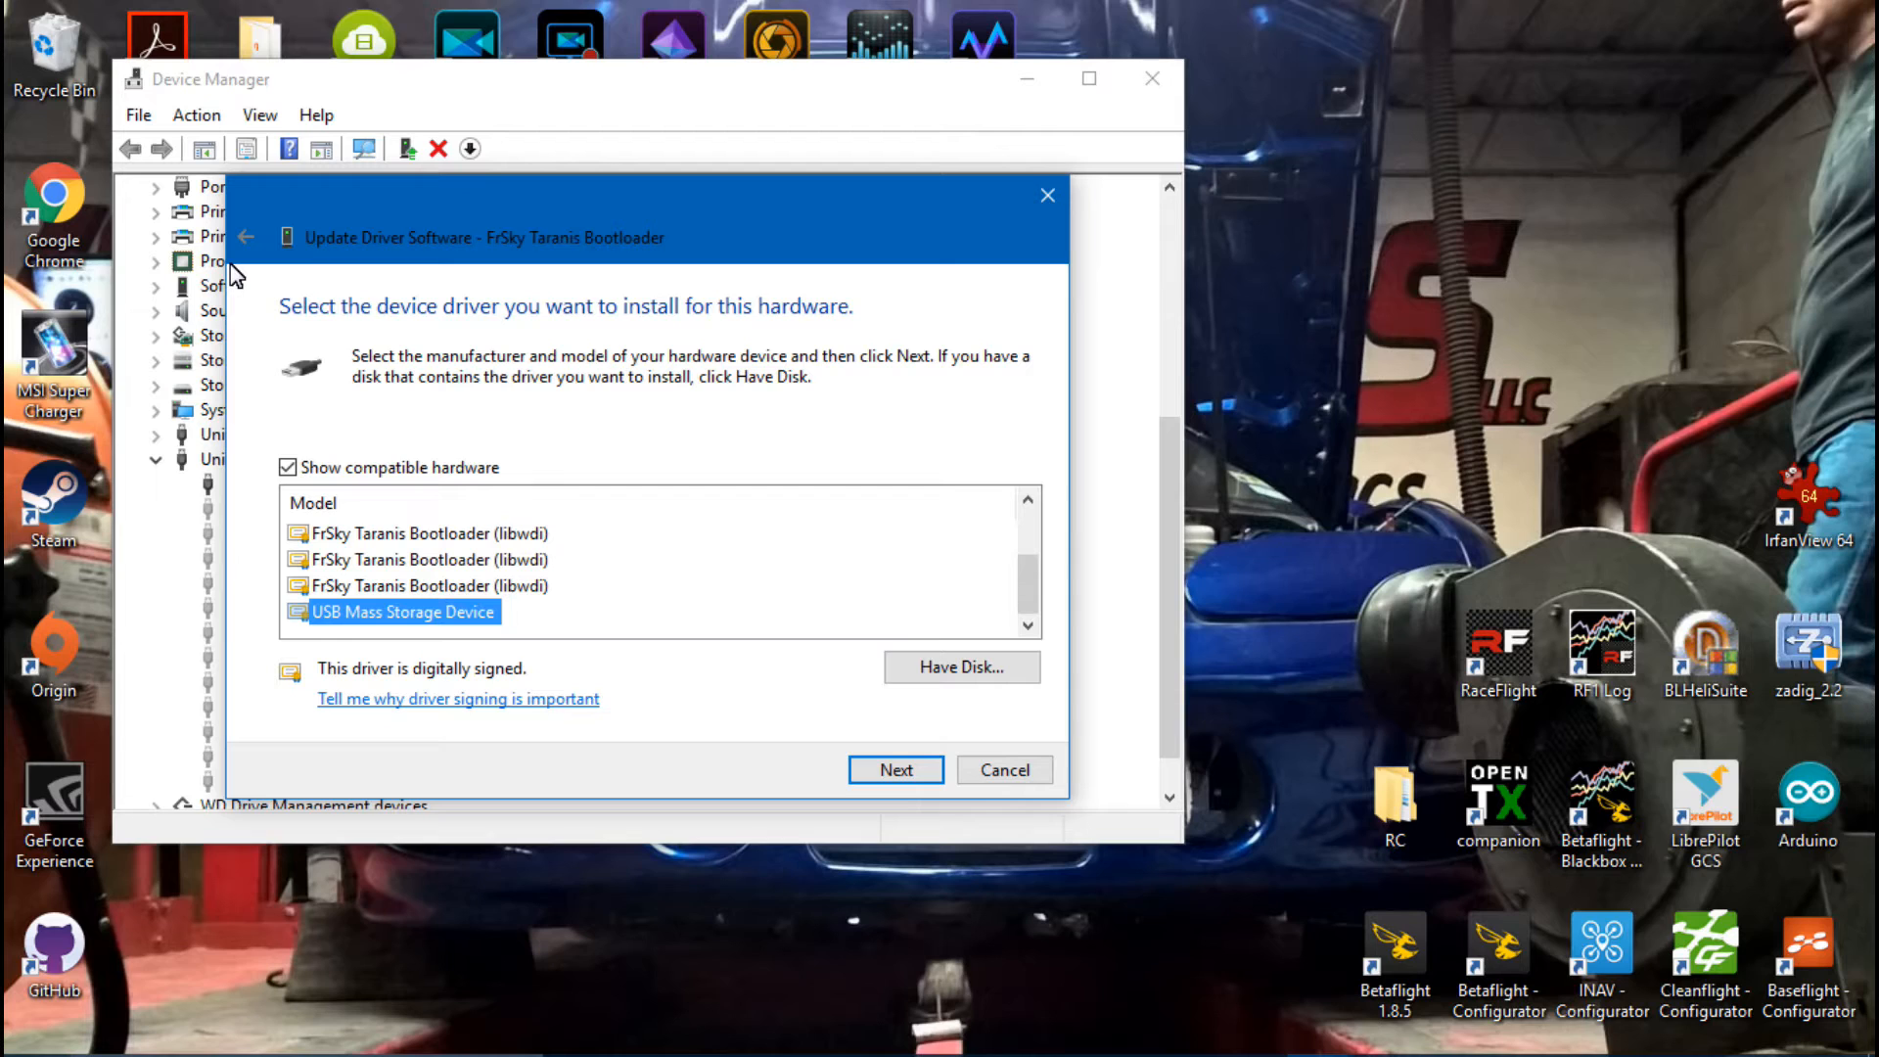
{"action": "left_click", "coordinate": [895, 769]}
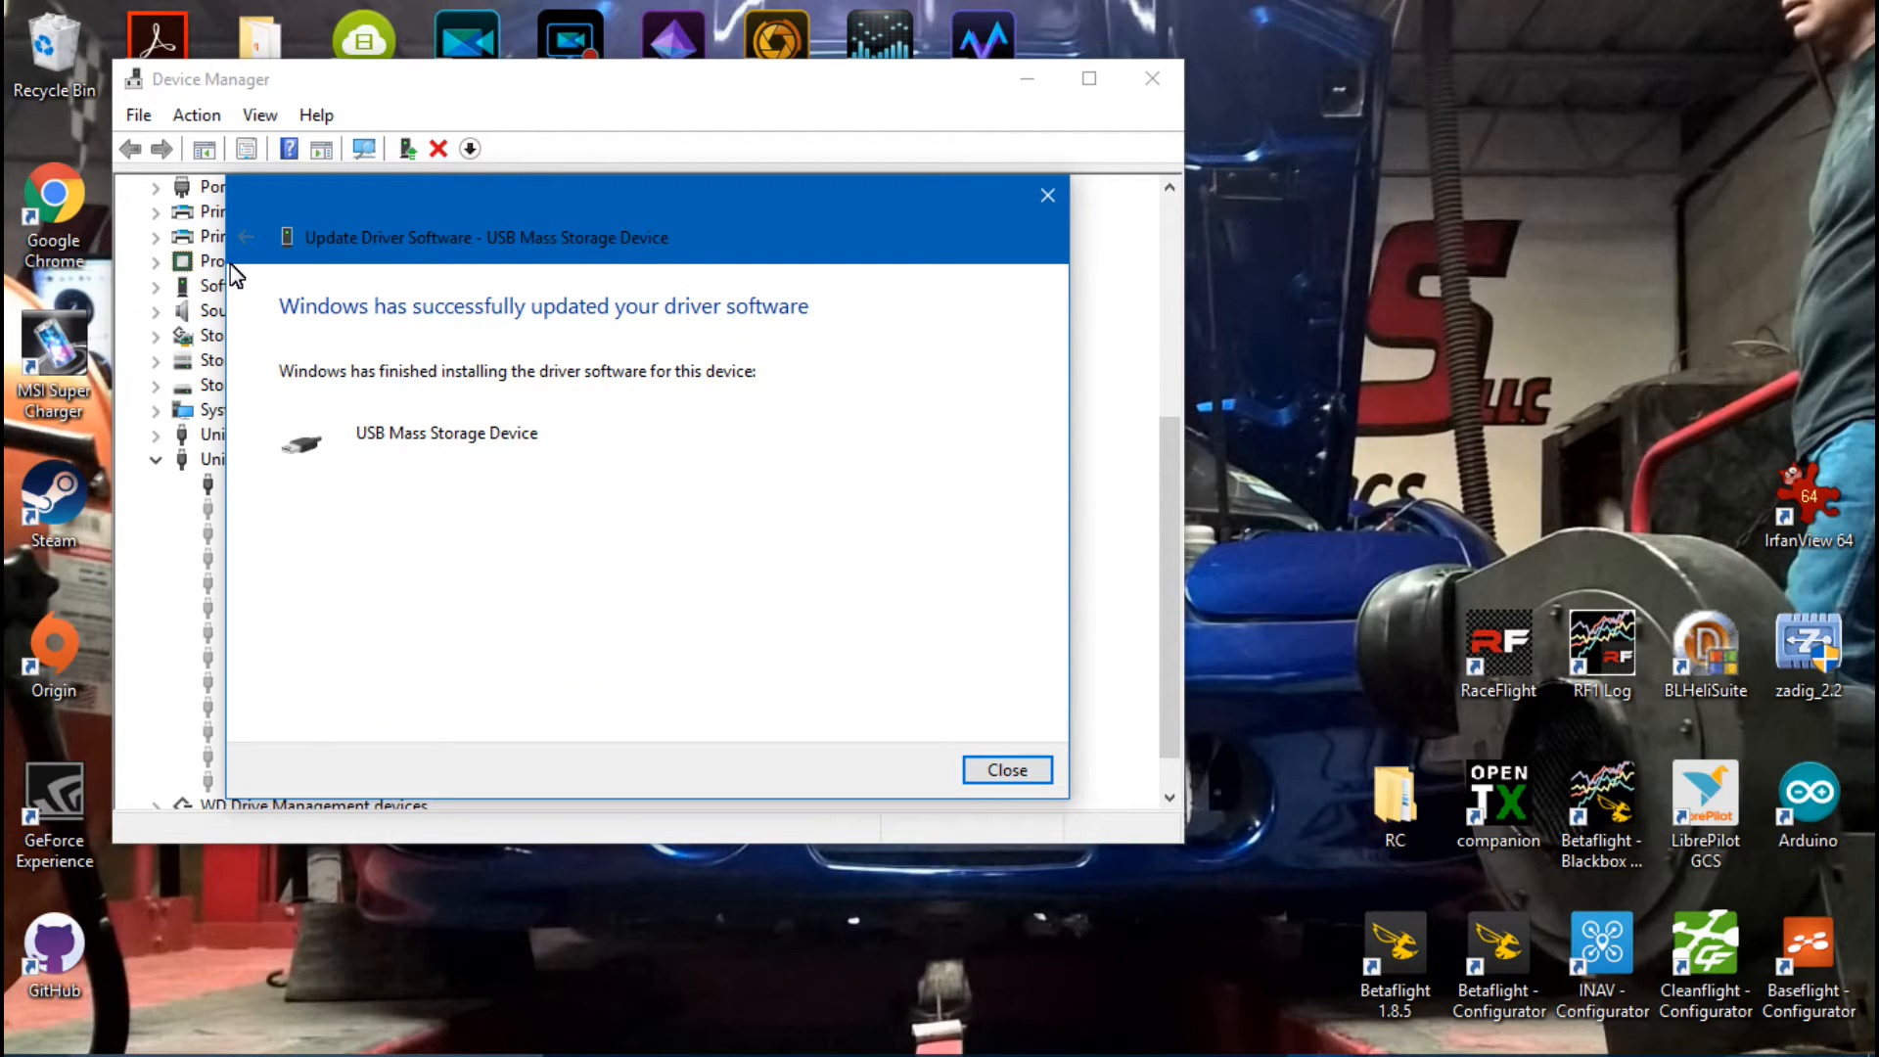
{"action": "left_click", "coordinate": [1007, 769]}
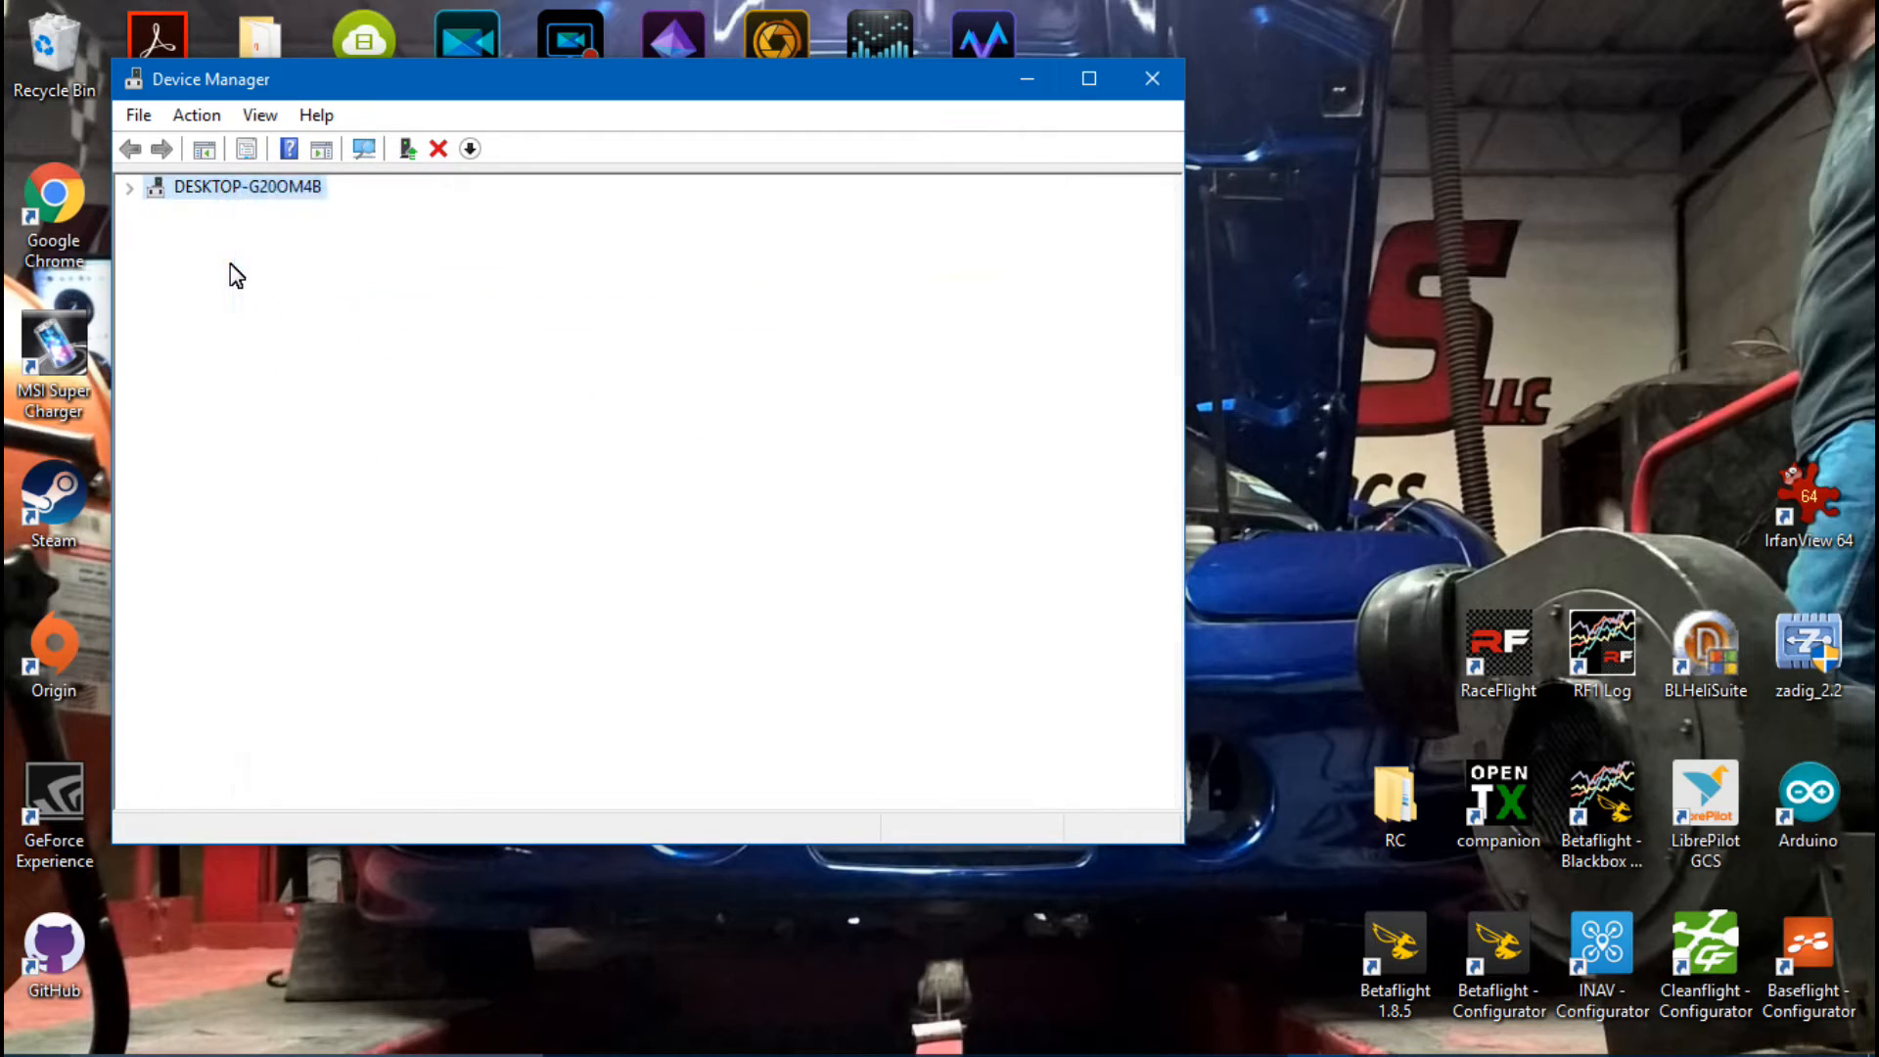
{"action": "left_click", "coordinate": [1150, 78]}
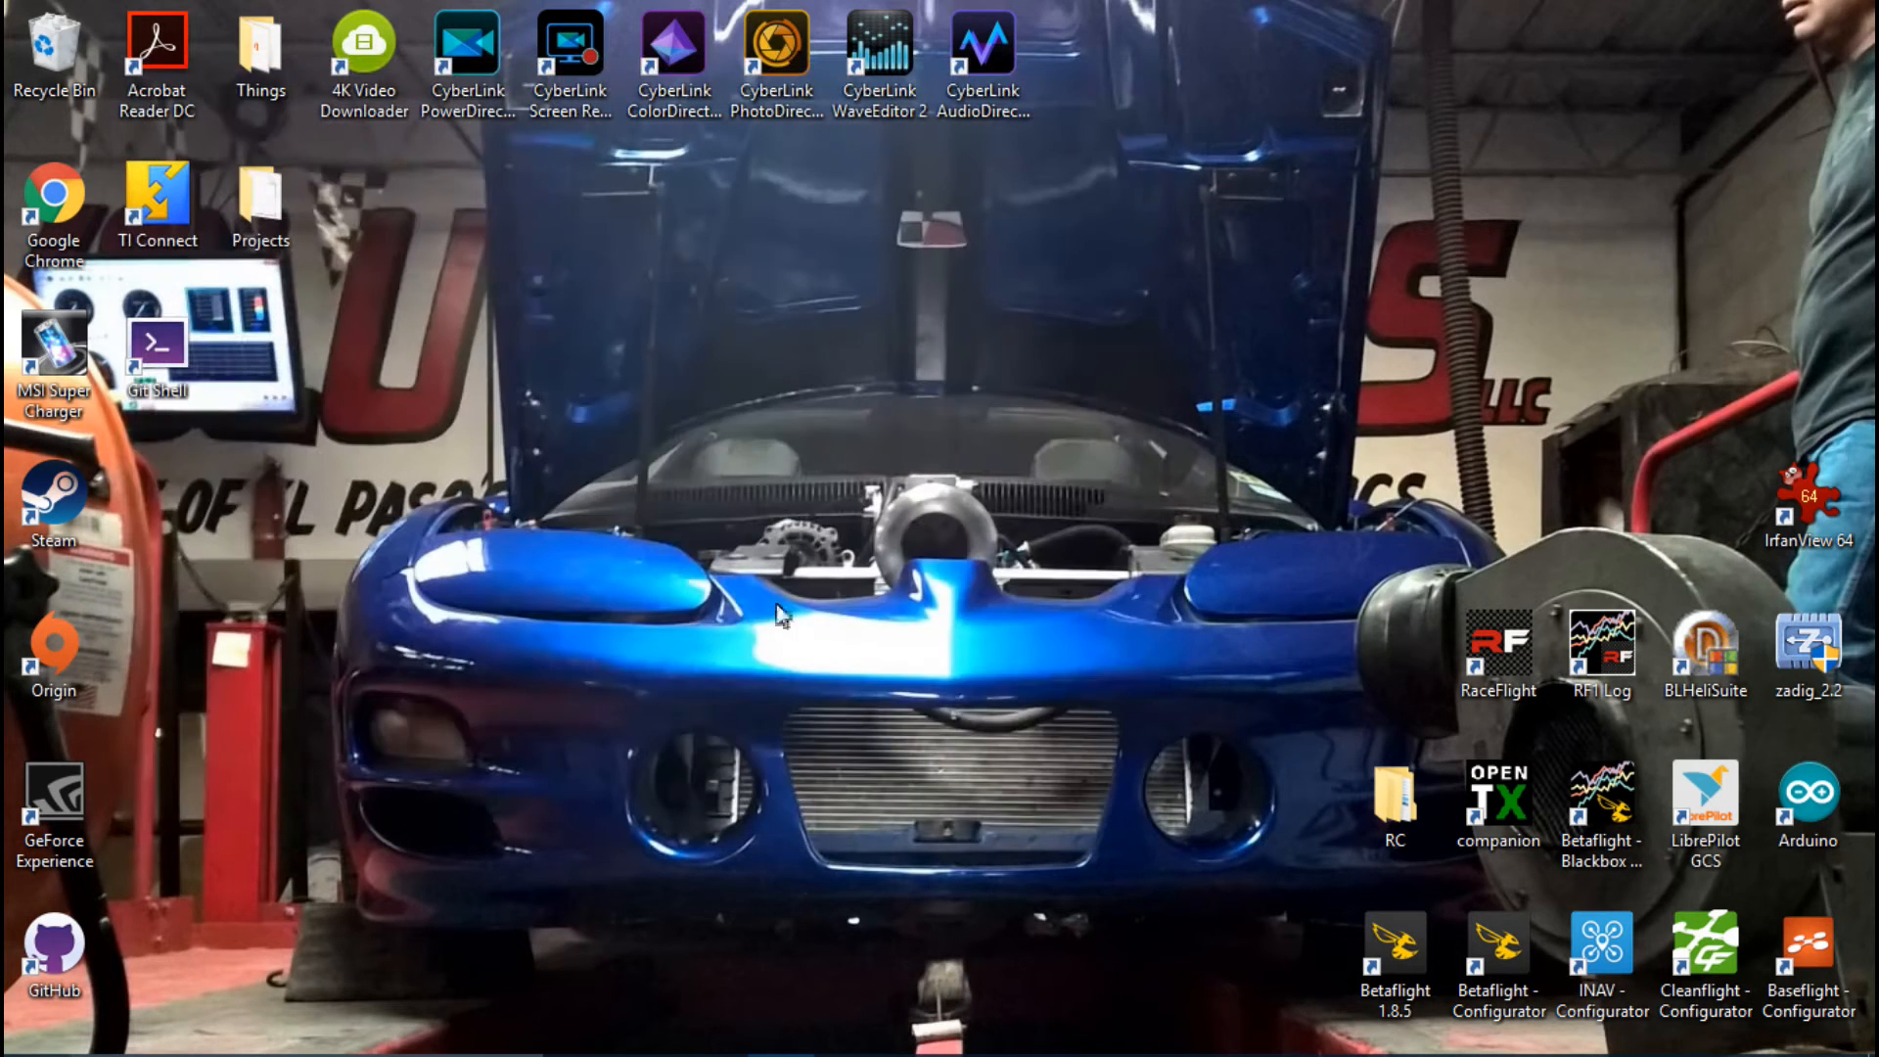
Step: Browse TARANIS (G:) and the E: drive in File Explorer, then close it
{"action": "left_click", "coordinate": [644, 1055]}
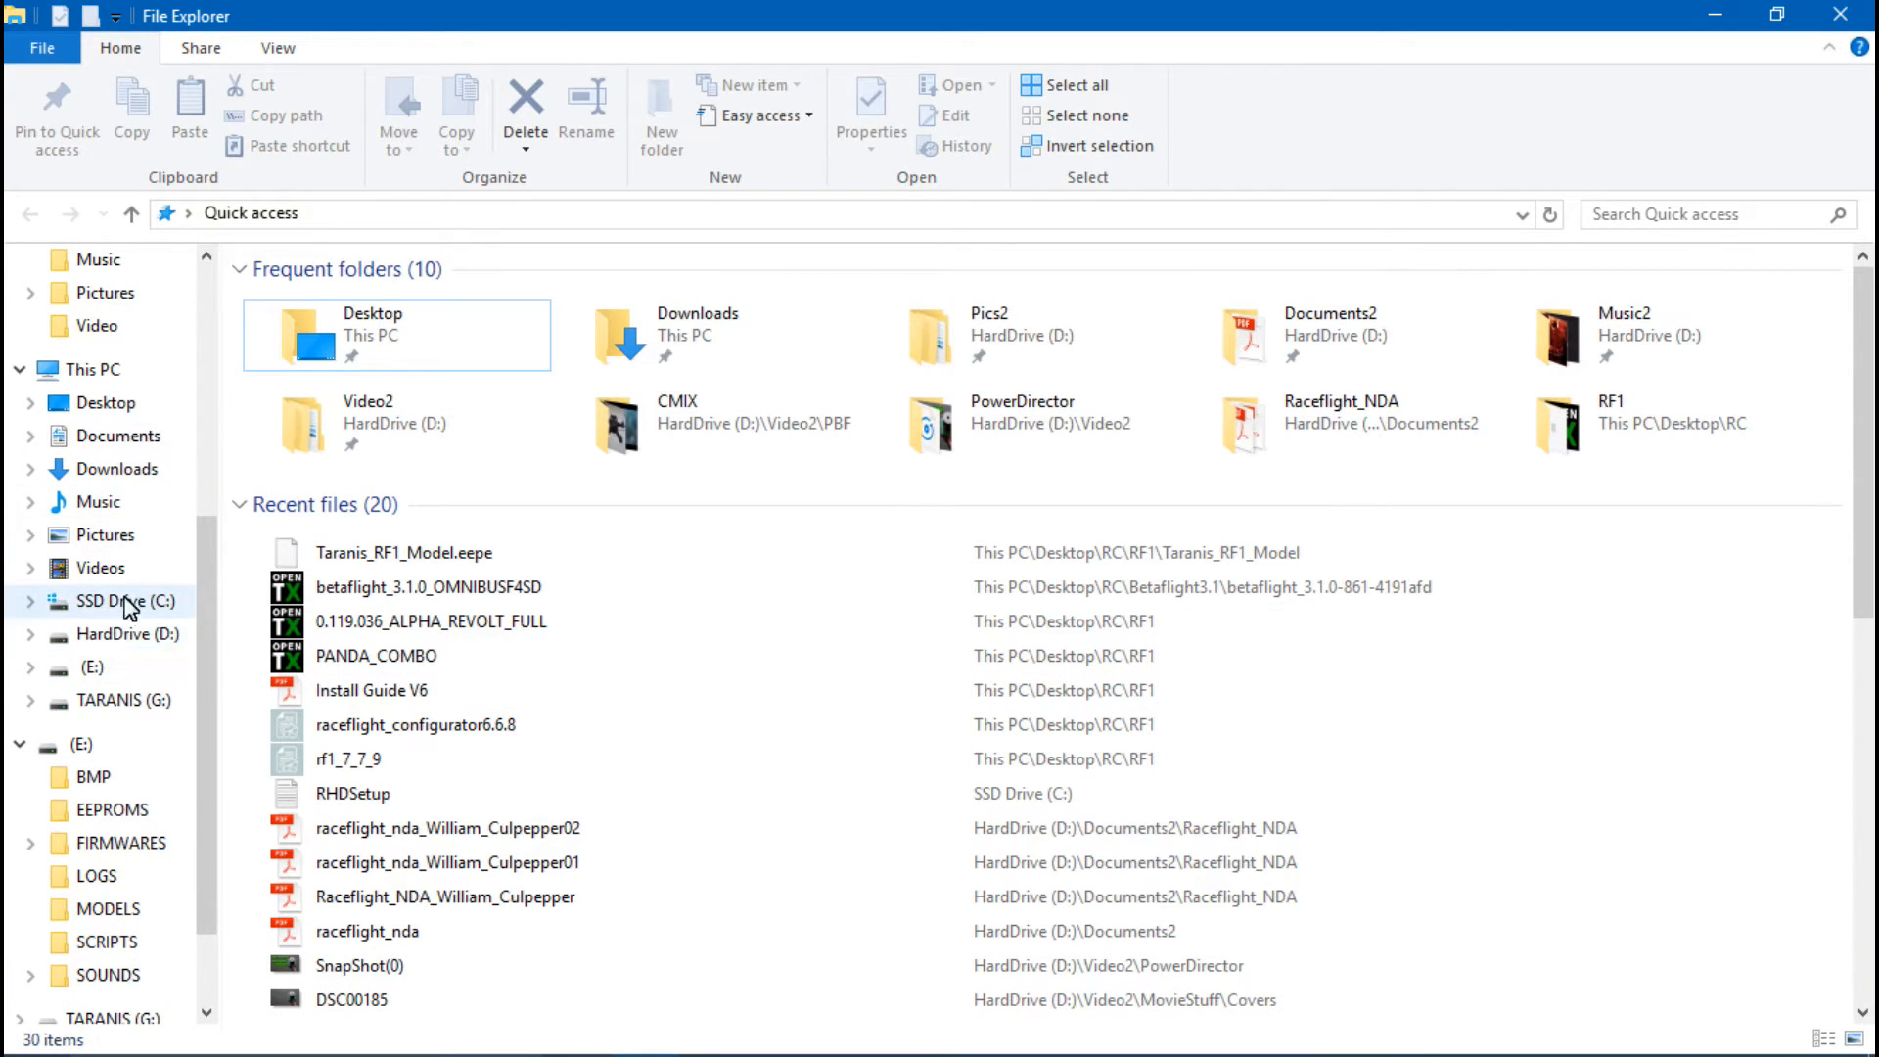
{"action": "mouse_move", "coordinate": [174, 641]}
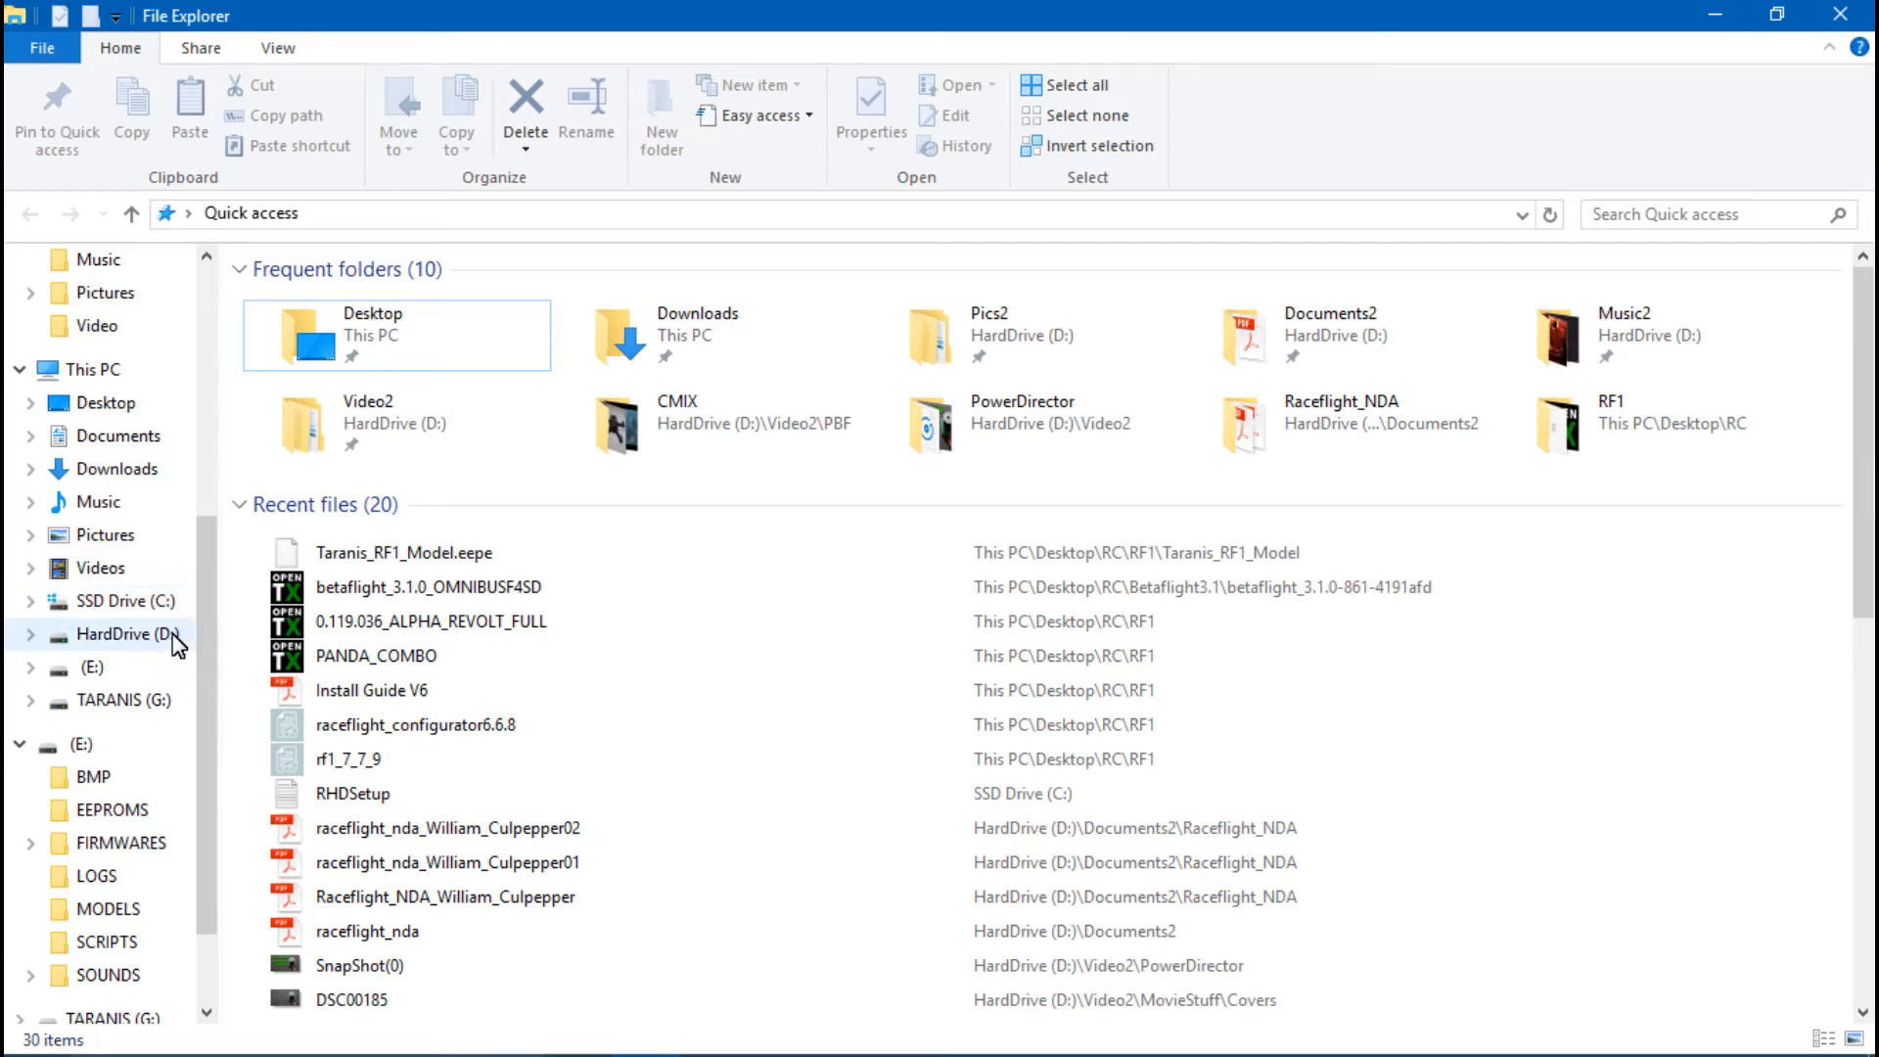
{"action": "mouse_move", "coordinate": [162, 712]}
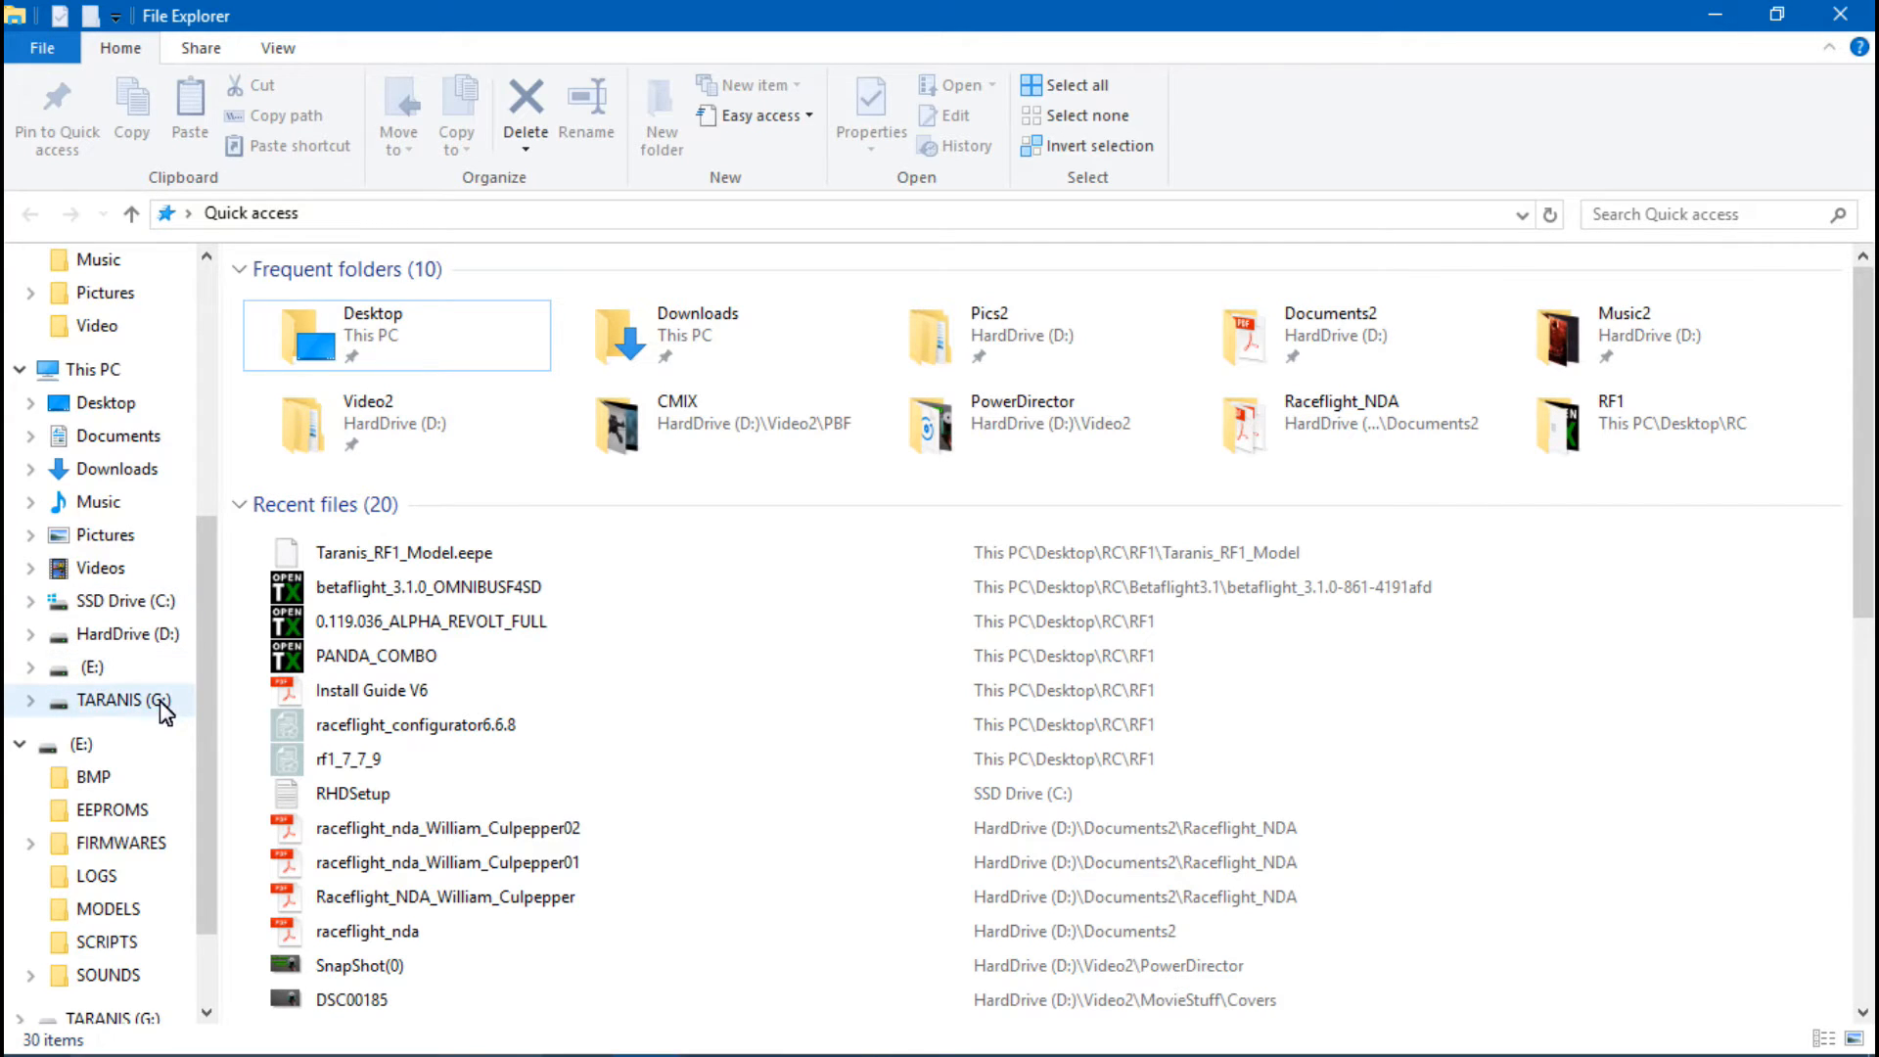
{"action": "mouse_move", "coordinate": [124, 743]}
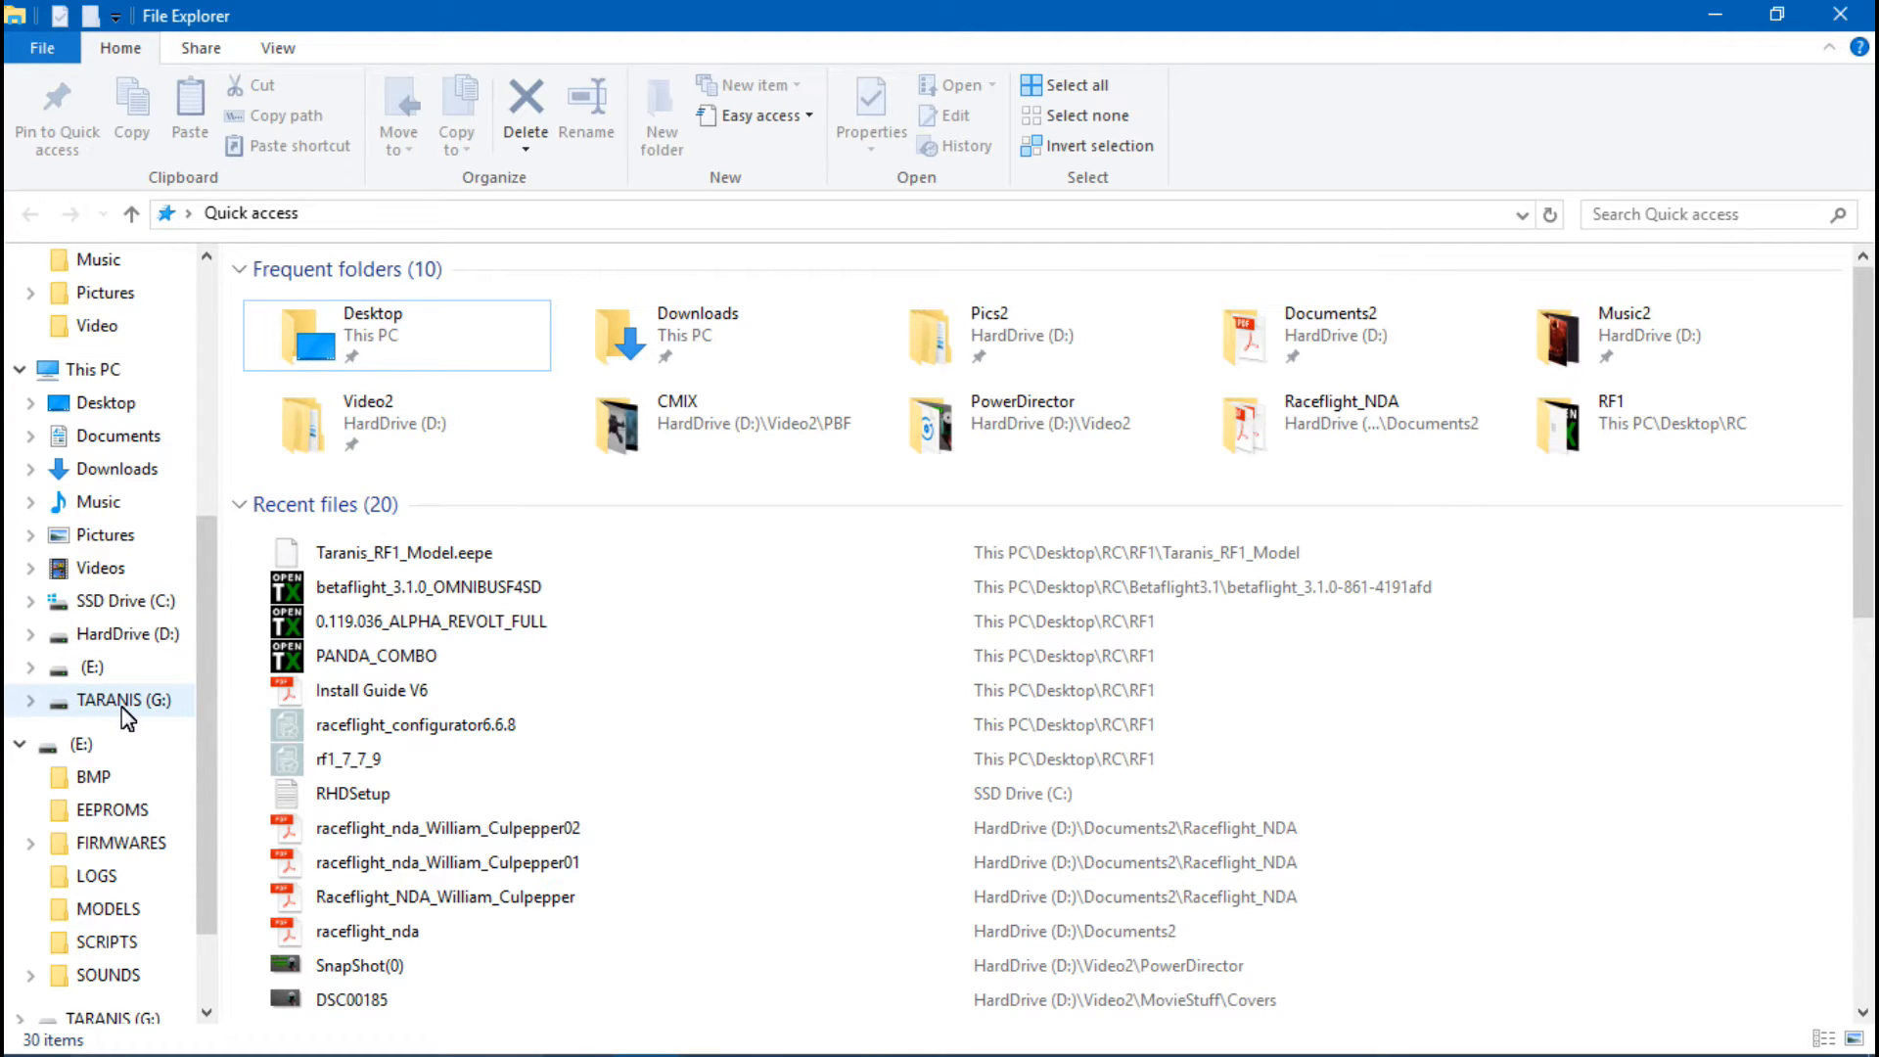
{"action": "left_click", "coordinate": [130, 699]}
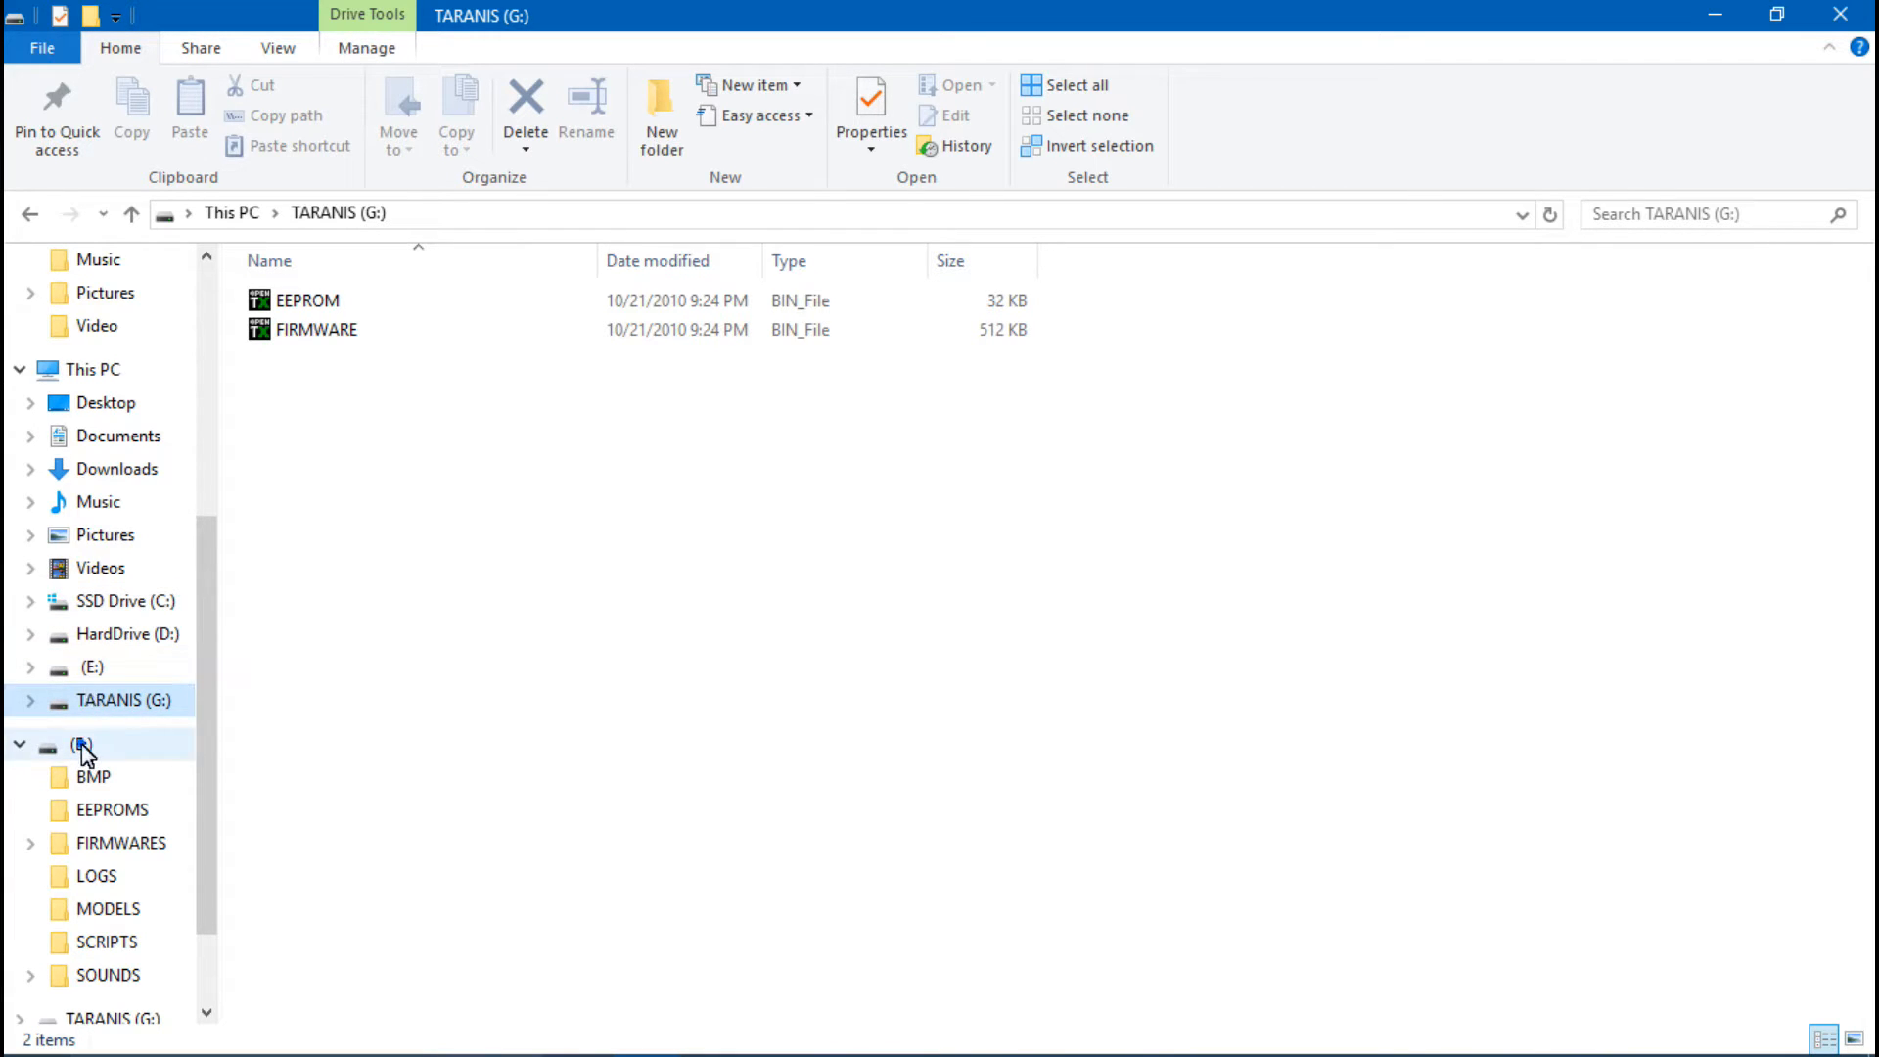
{"action": "left_click", "coordinate": [81, 744]}
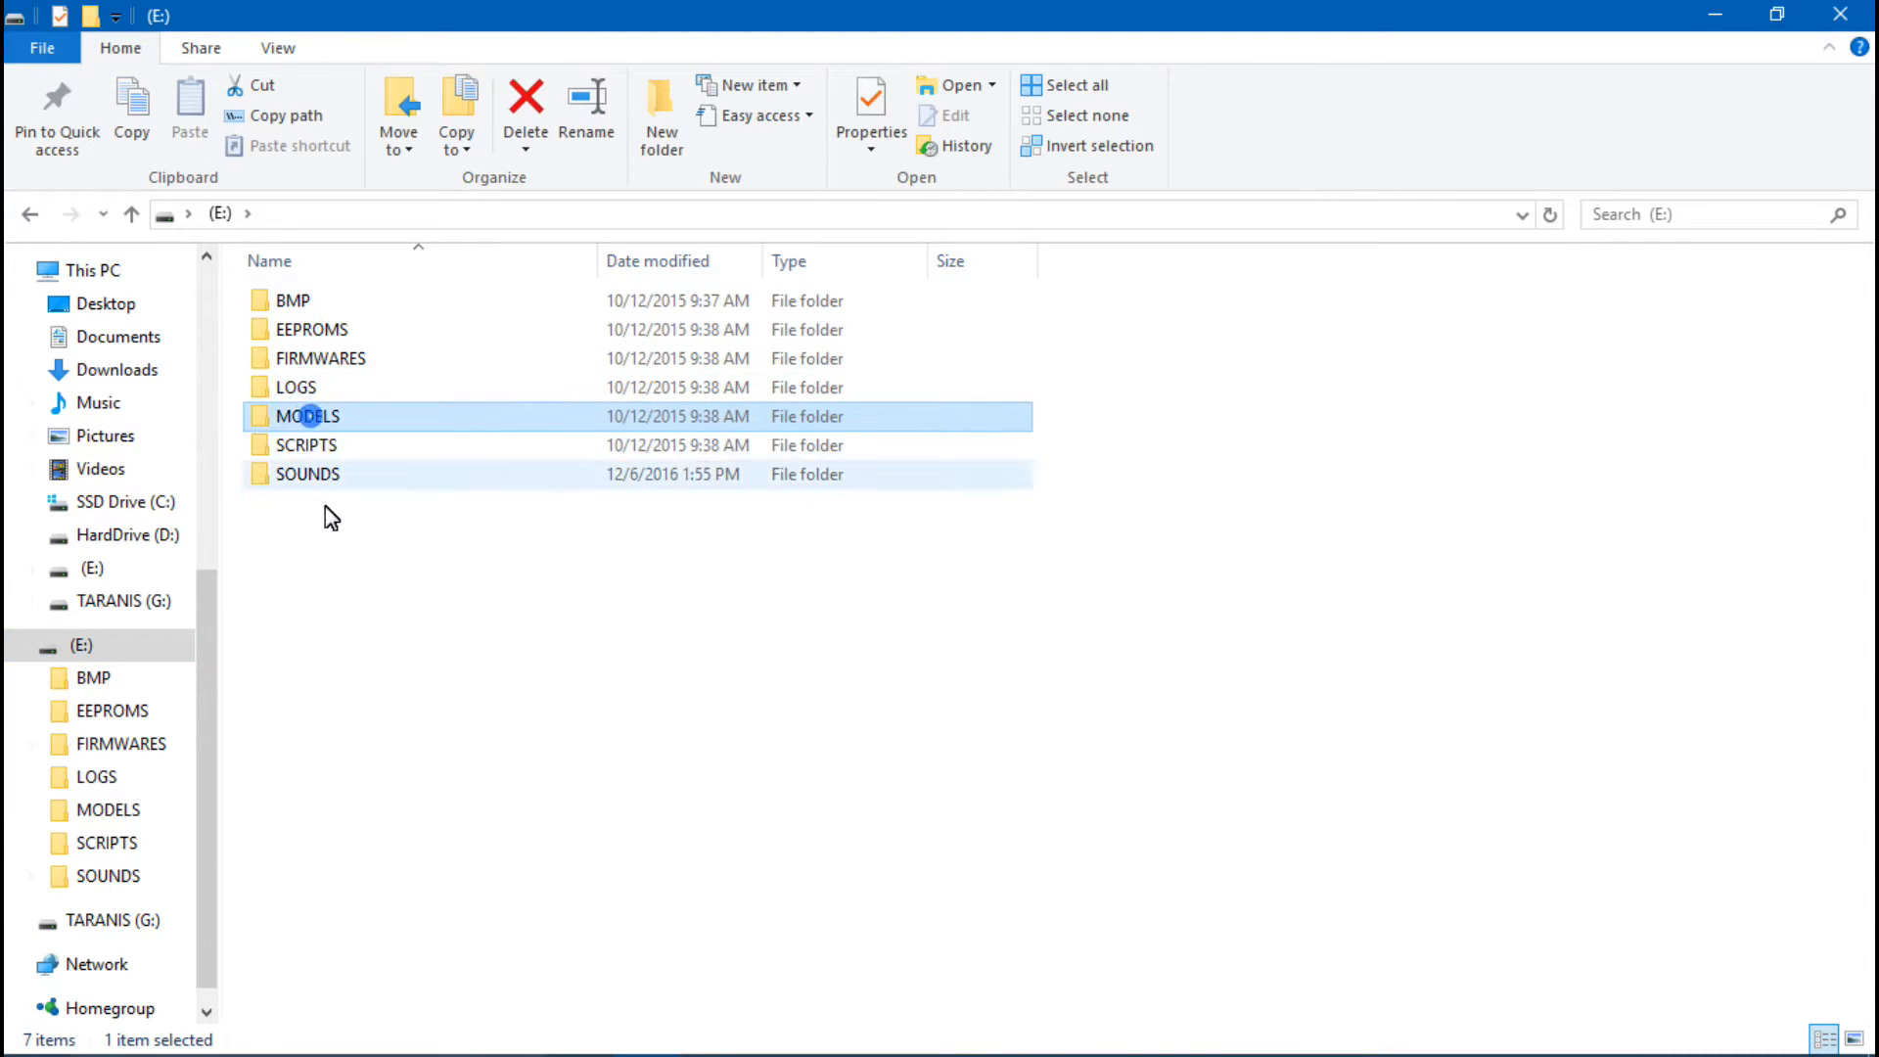
{"action": "left_click", "coordinate": [305, 444]}
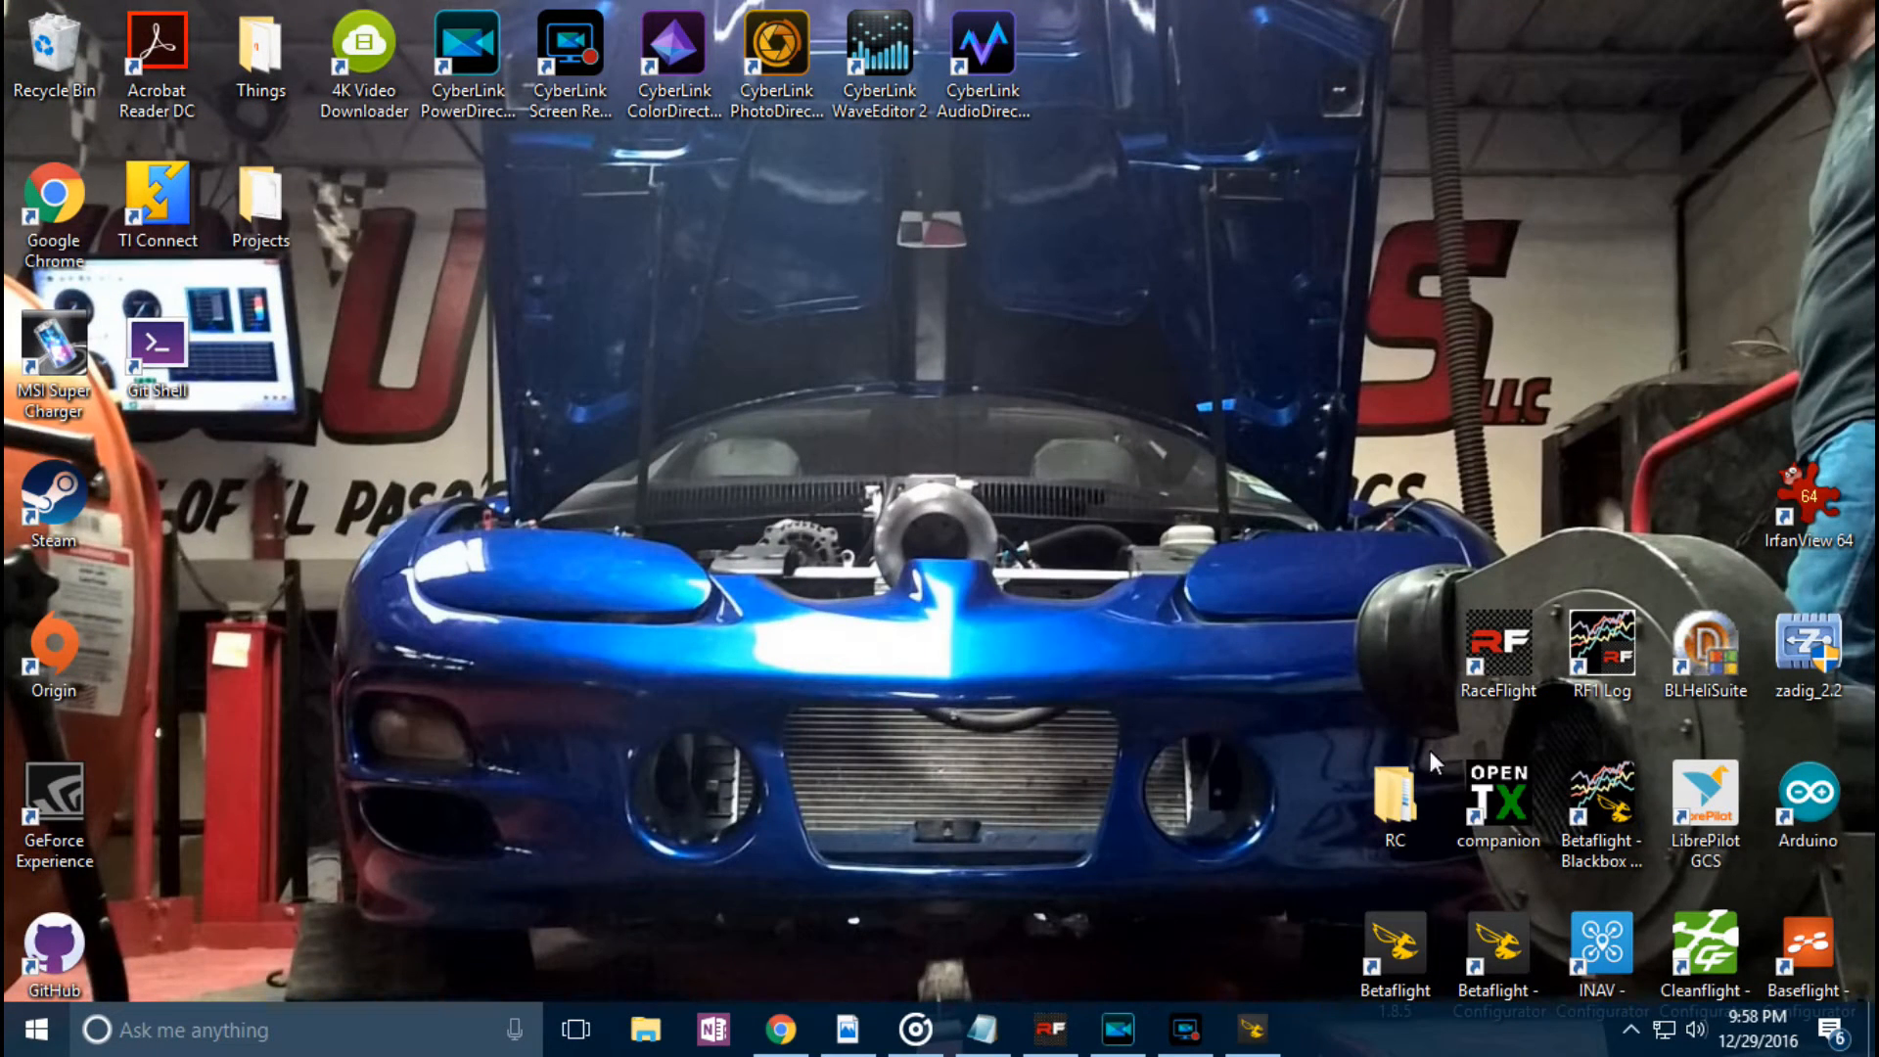
Step: Launch OpenTX Companion, check drive E:, and open the radio profile settings
{"action": "double_click", "coordinate": [1497, 797]}
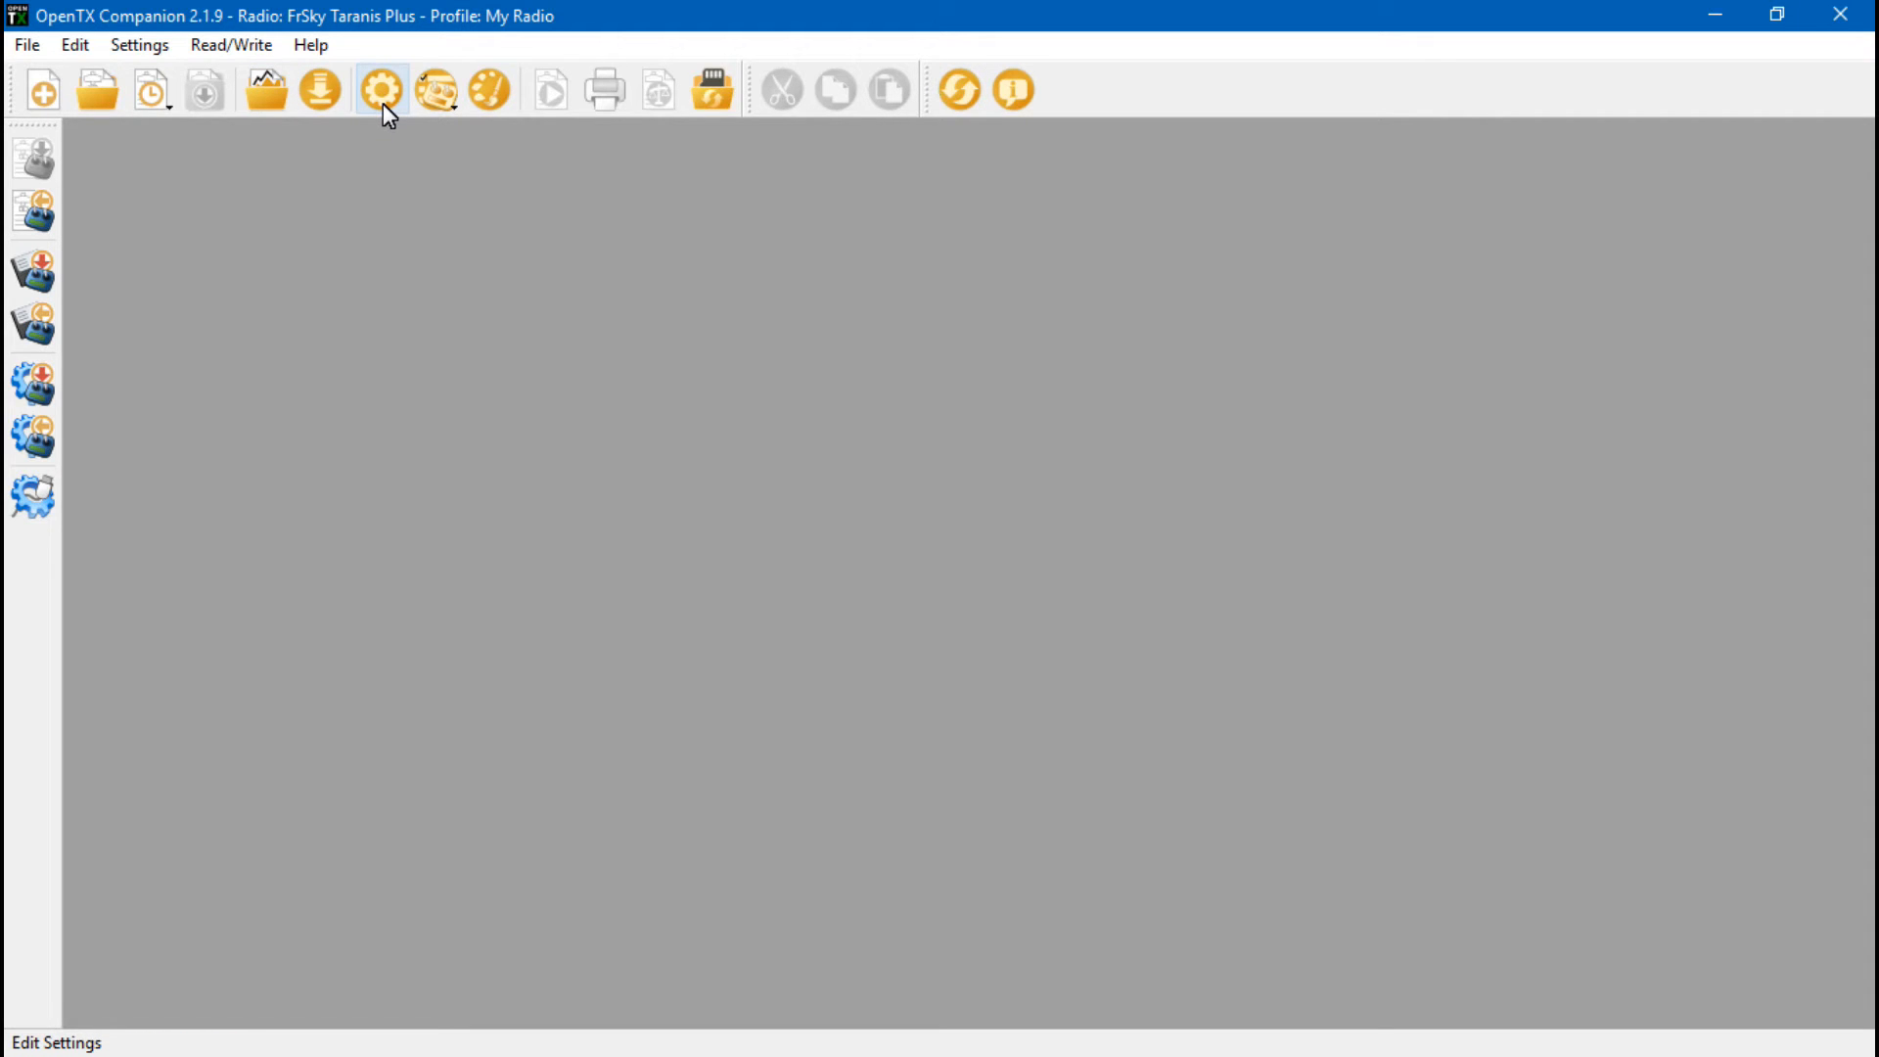
{"action": "left_click", "coordinate": [379, 89]}
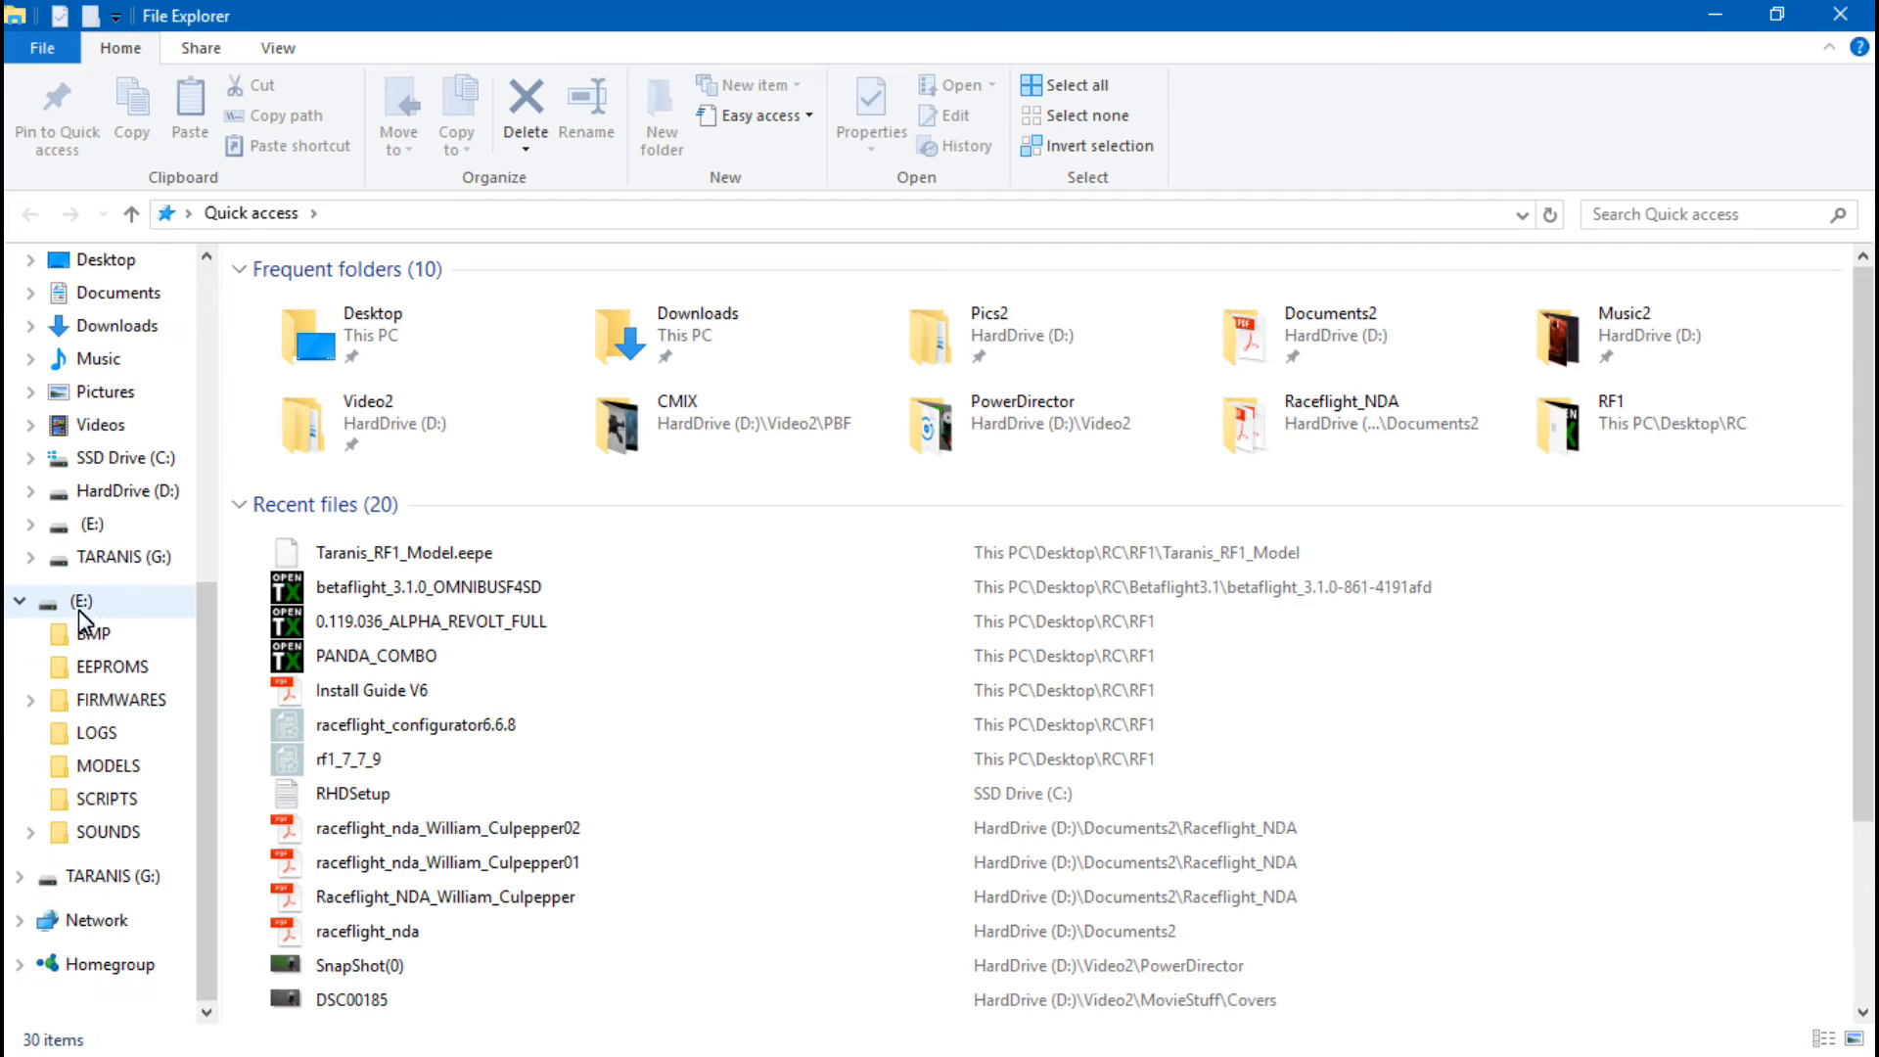
{"action": "left_click", "coordinate": [83, 601]}
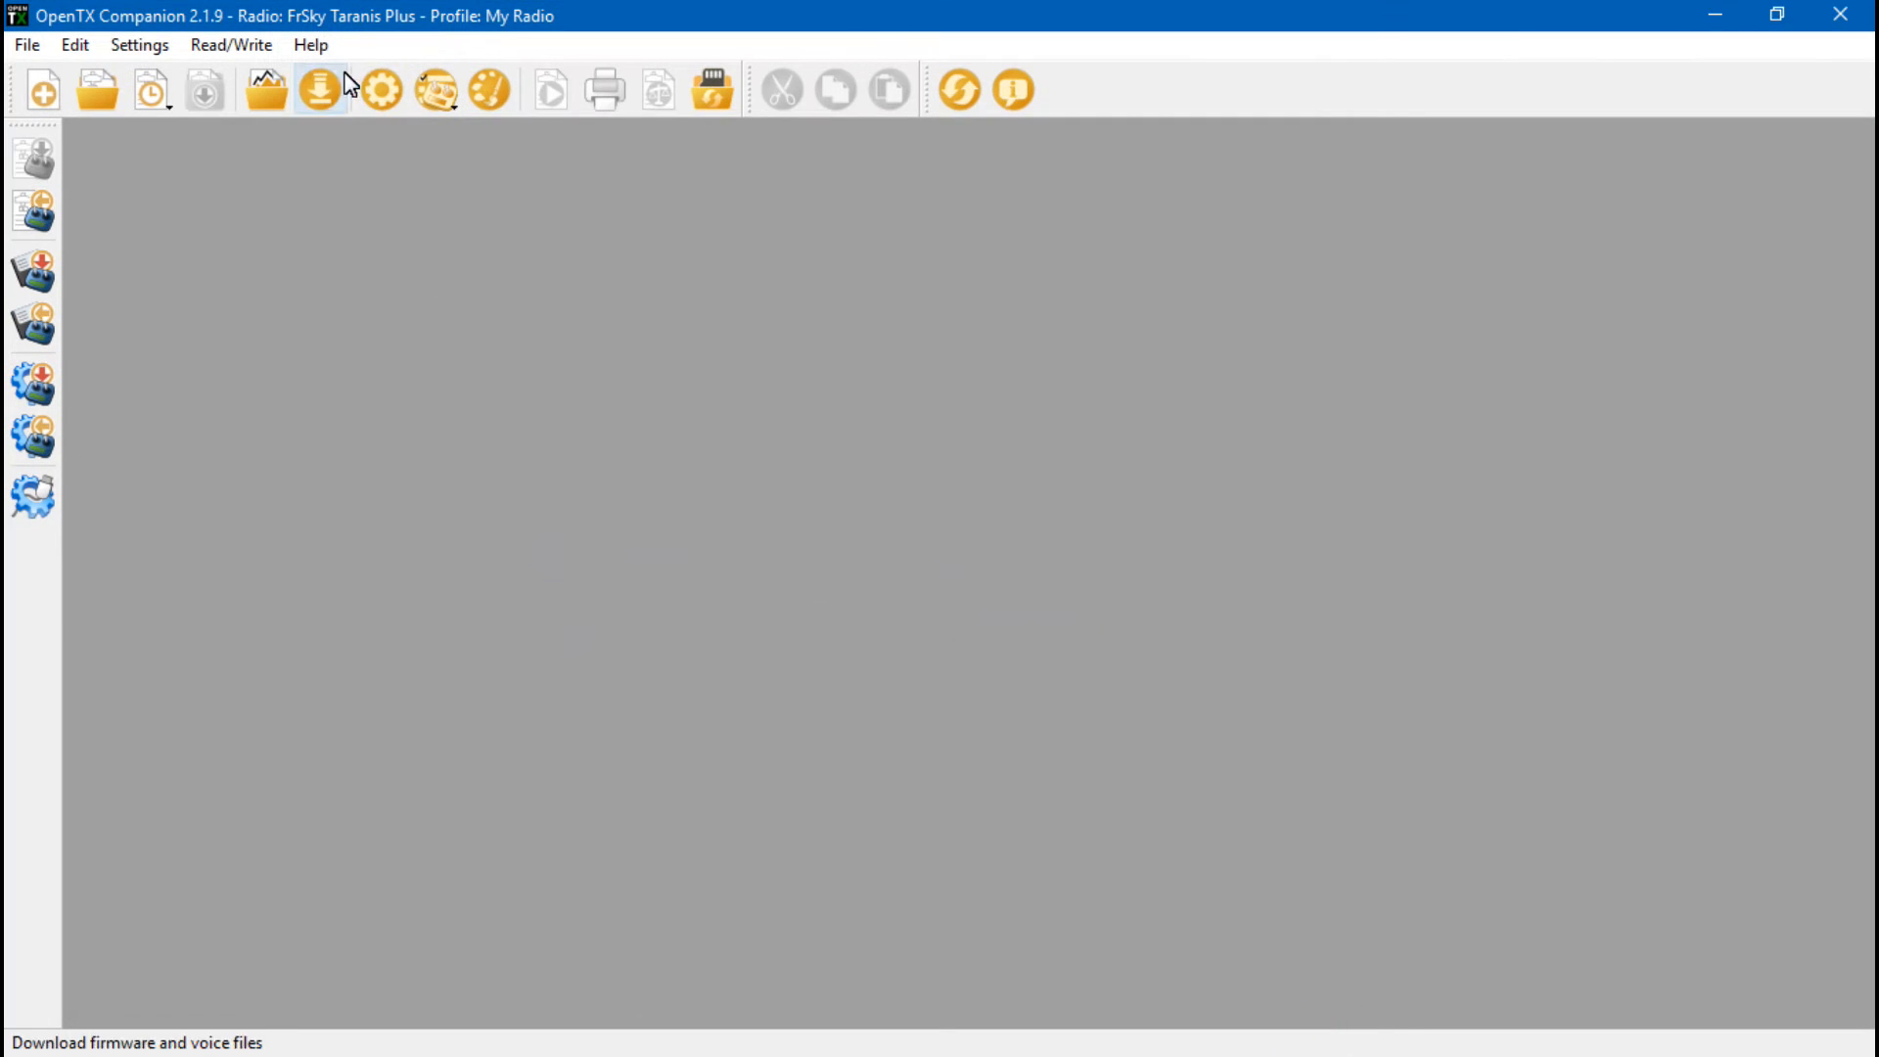
{"action": "left_click", "coordinate": [379, 89]}
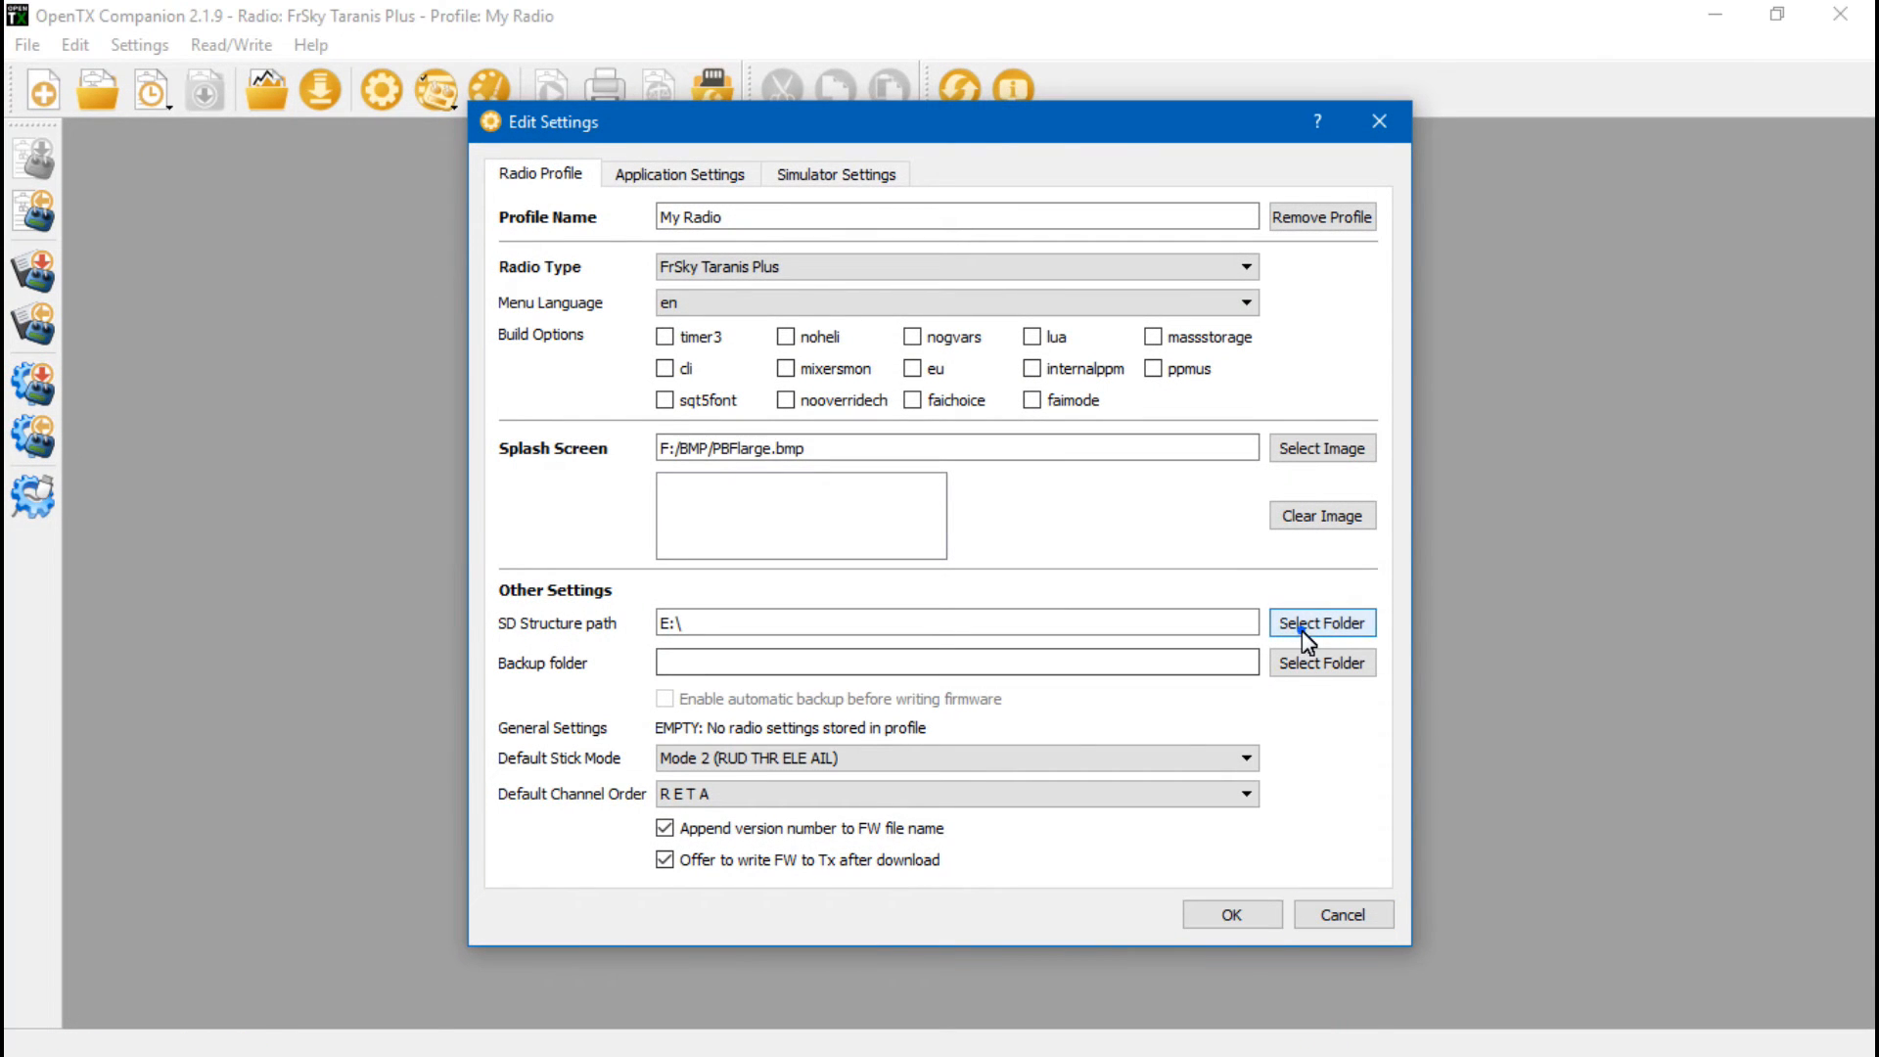
Step: Set SD Structure path to USB Drive (E:) after first choosing HardDrive (D:)
{"action": "left_click", "coordinate": [1322, 623]}
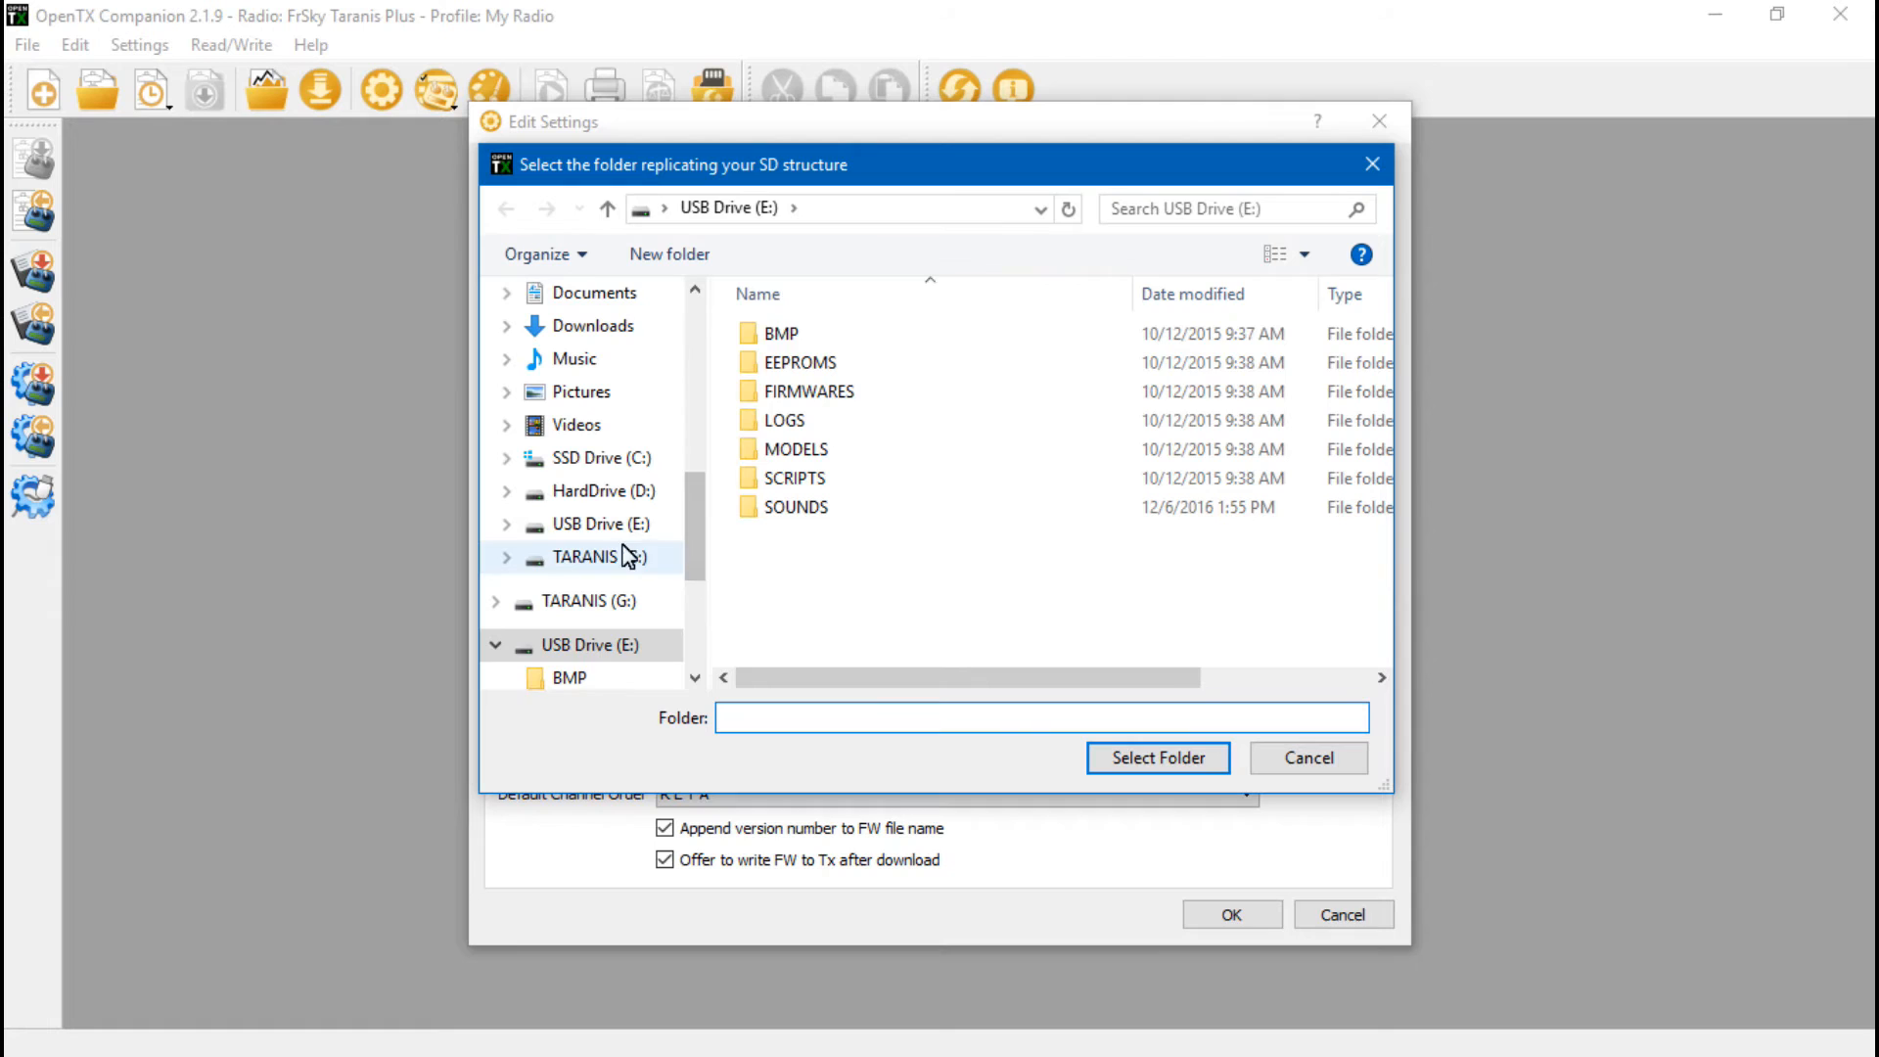
{"action": "left_click", "coordinate": [588, 557]}
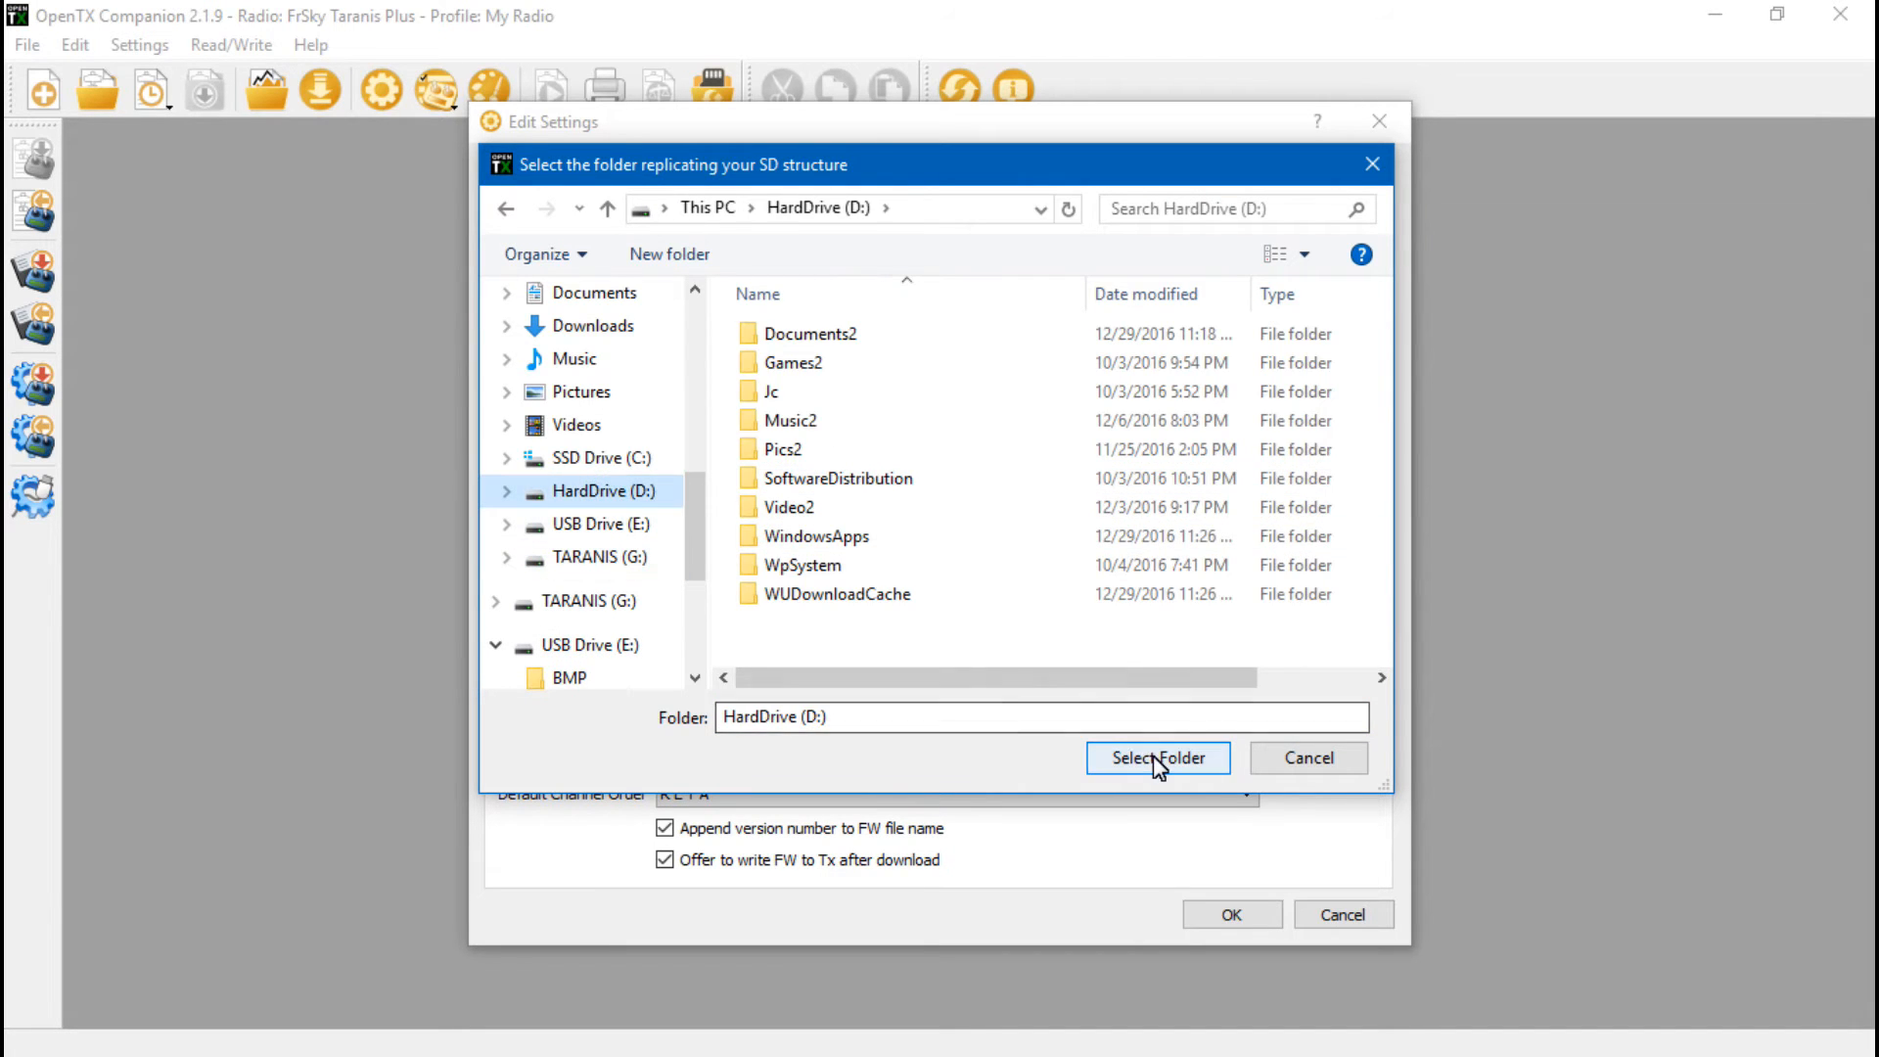
{"action": "left_click", "coordinate": [1157, 757]}
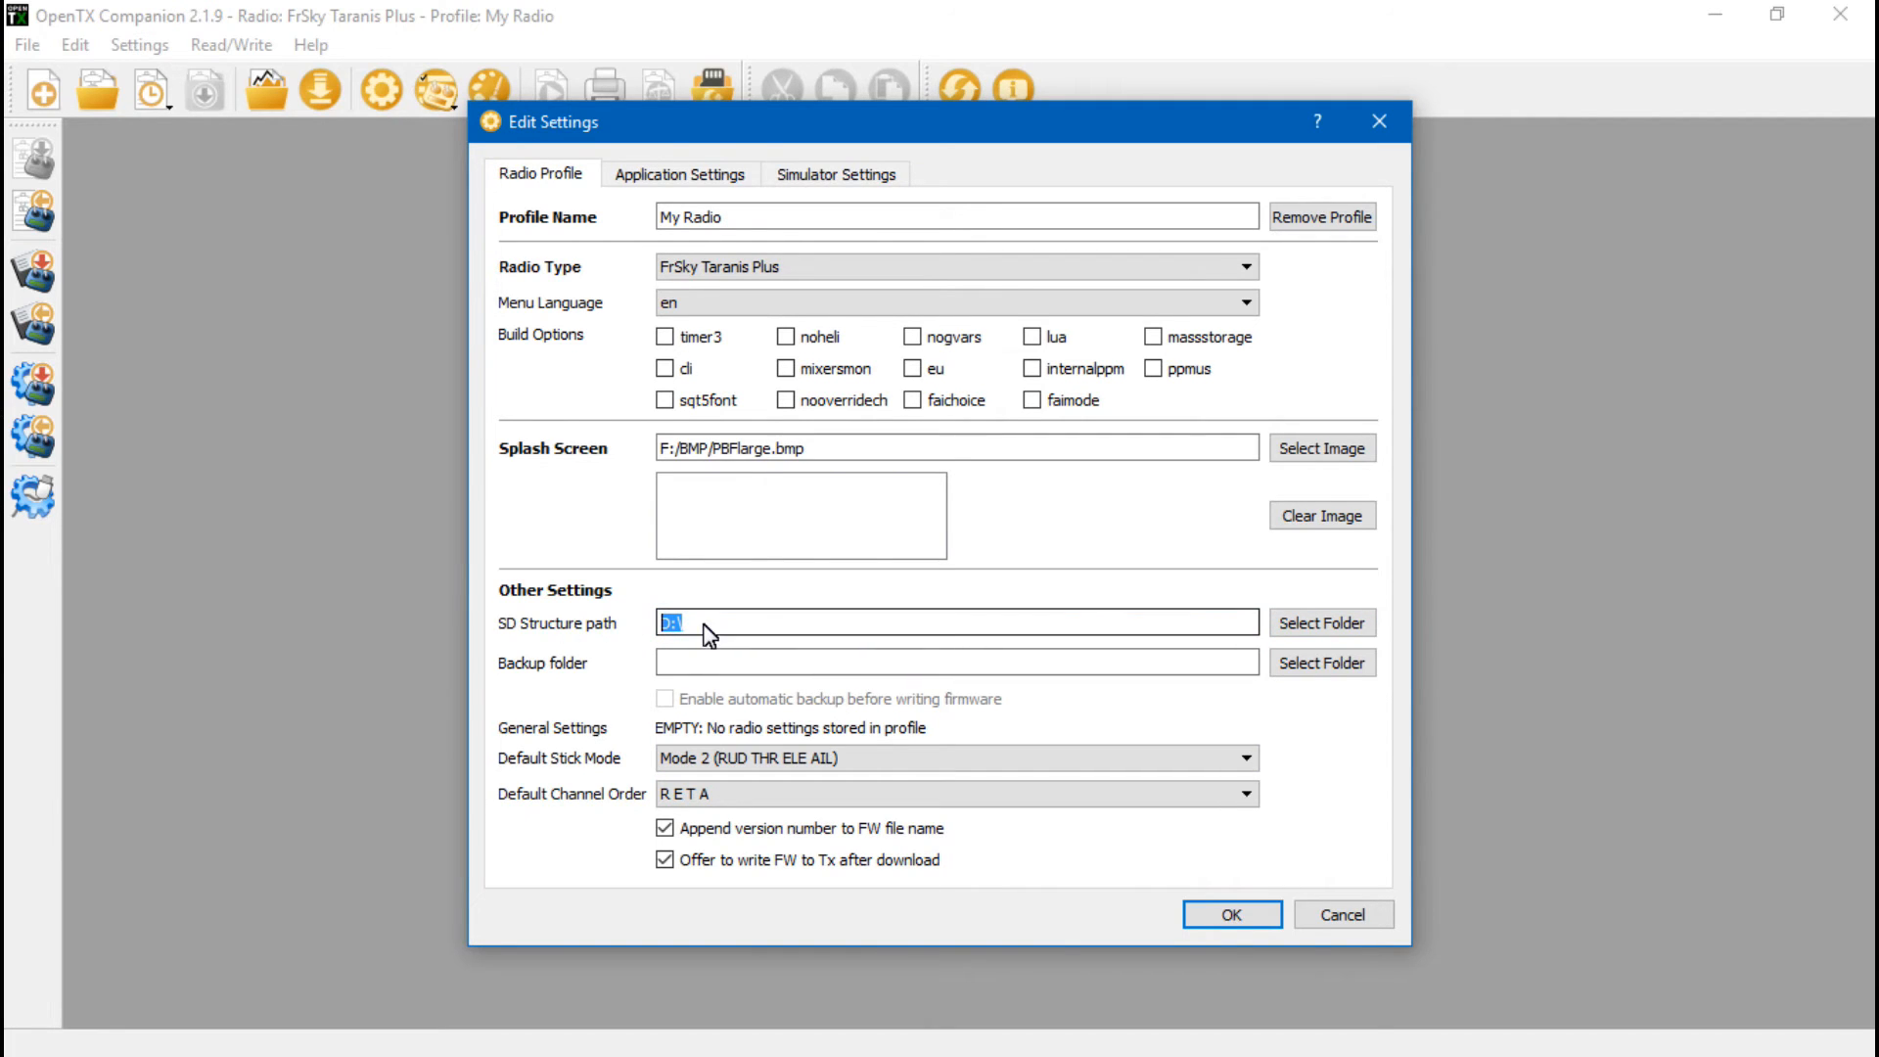
{"action": "left_click", "coordinate": [1322, 623]}
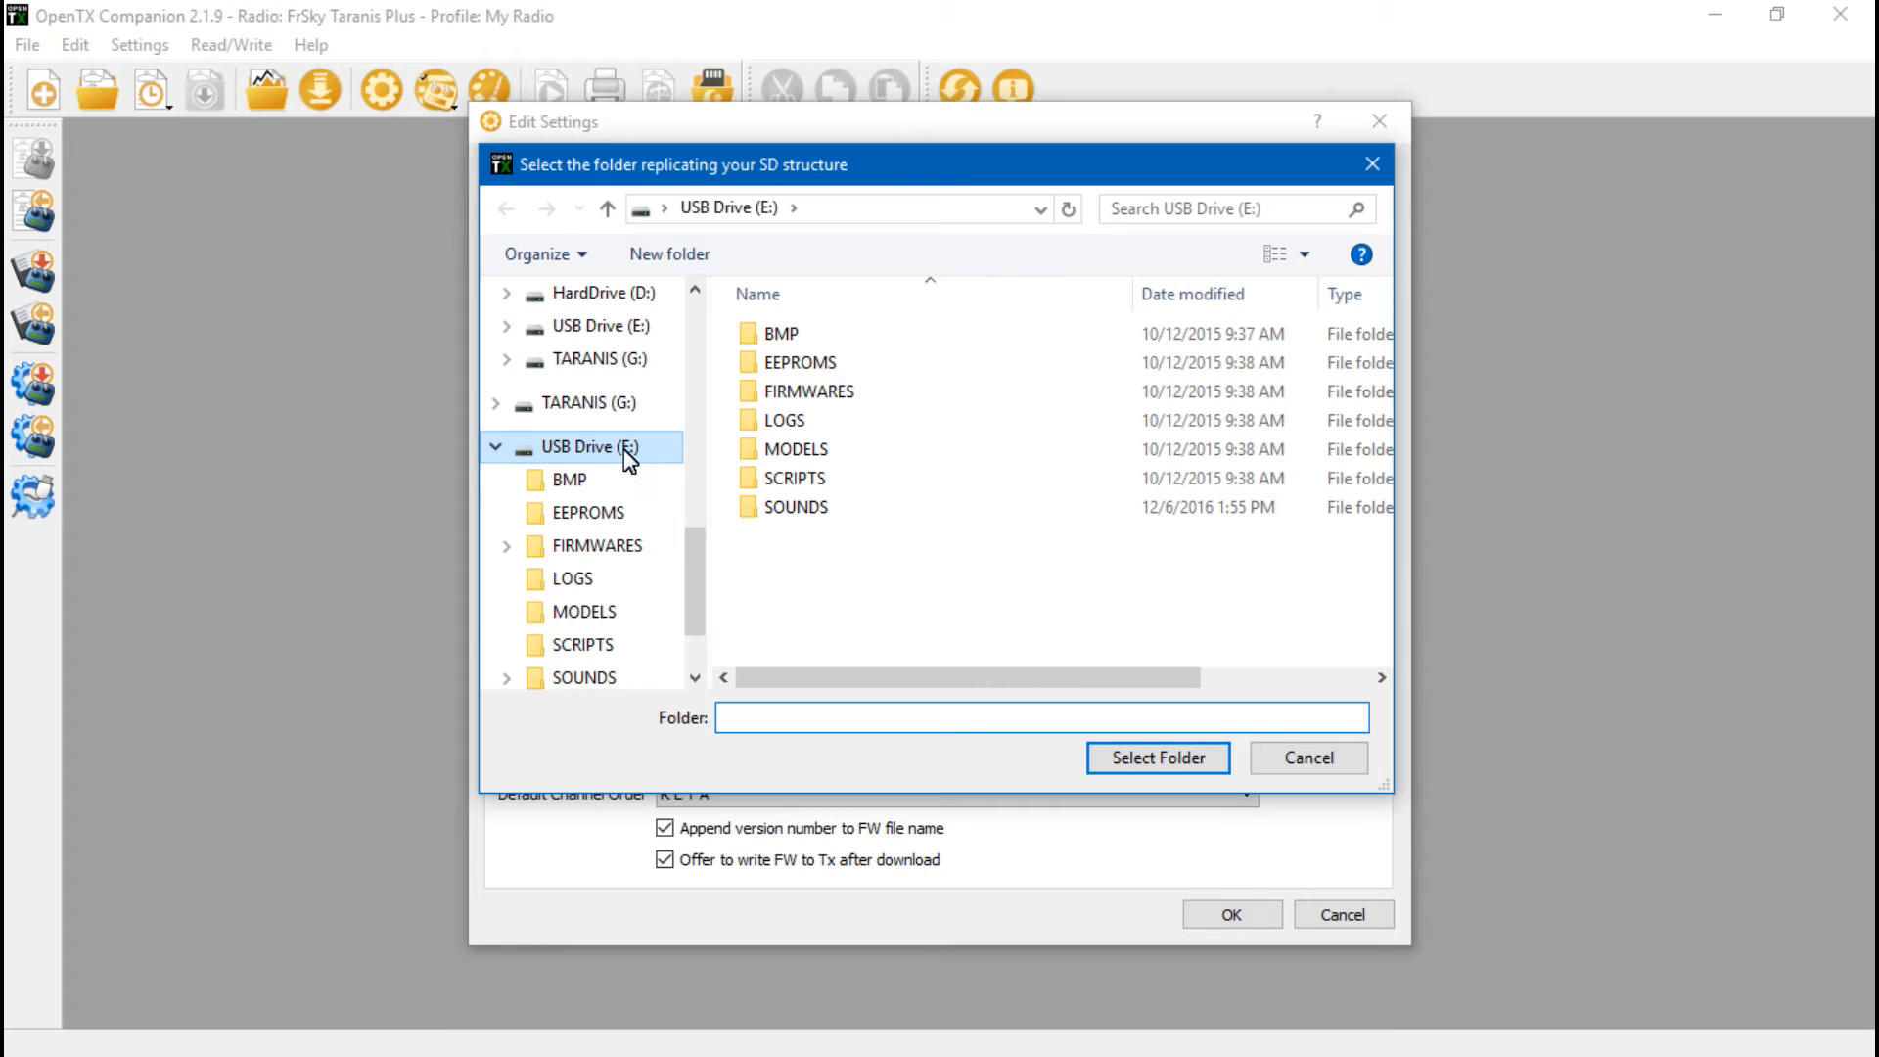
{"action": "left_click", "coordinate": [595, 447]}
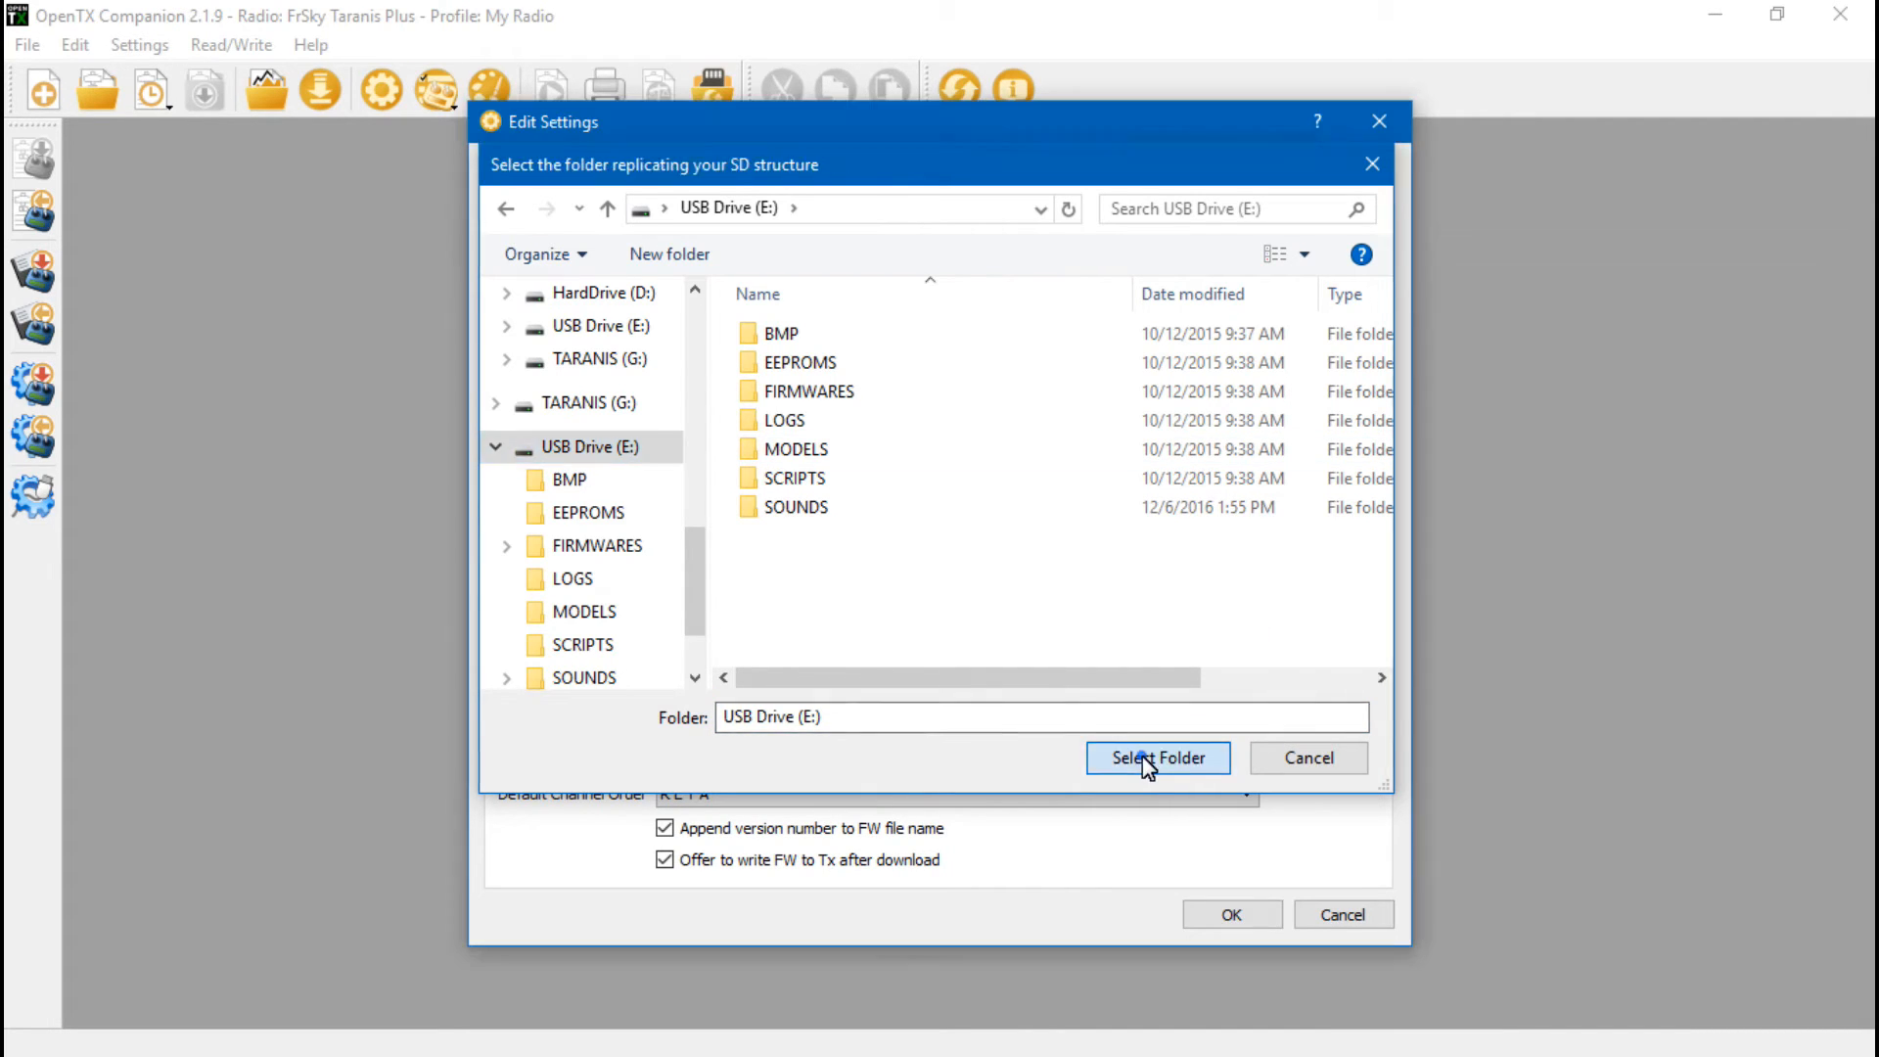
{"action": "left_click", "coordinate": [1157, 758]}
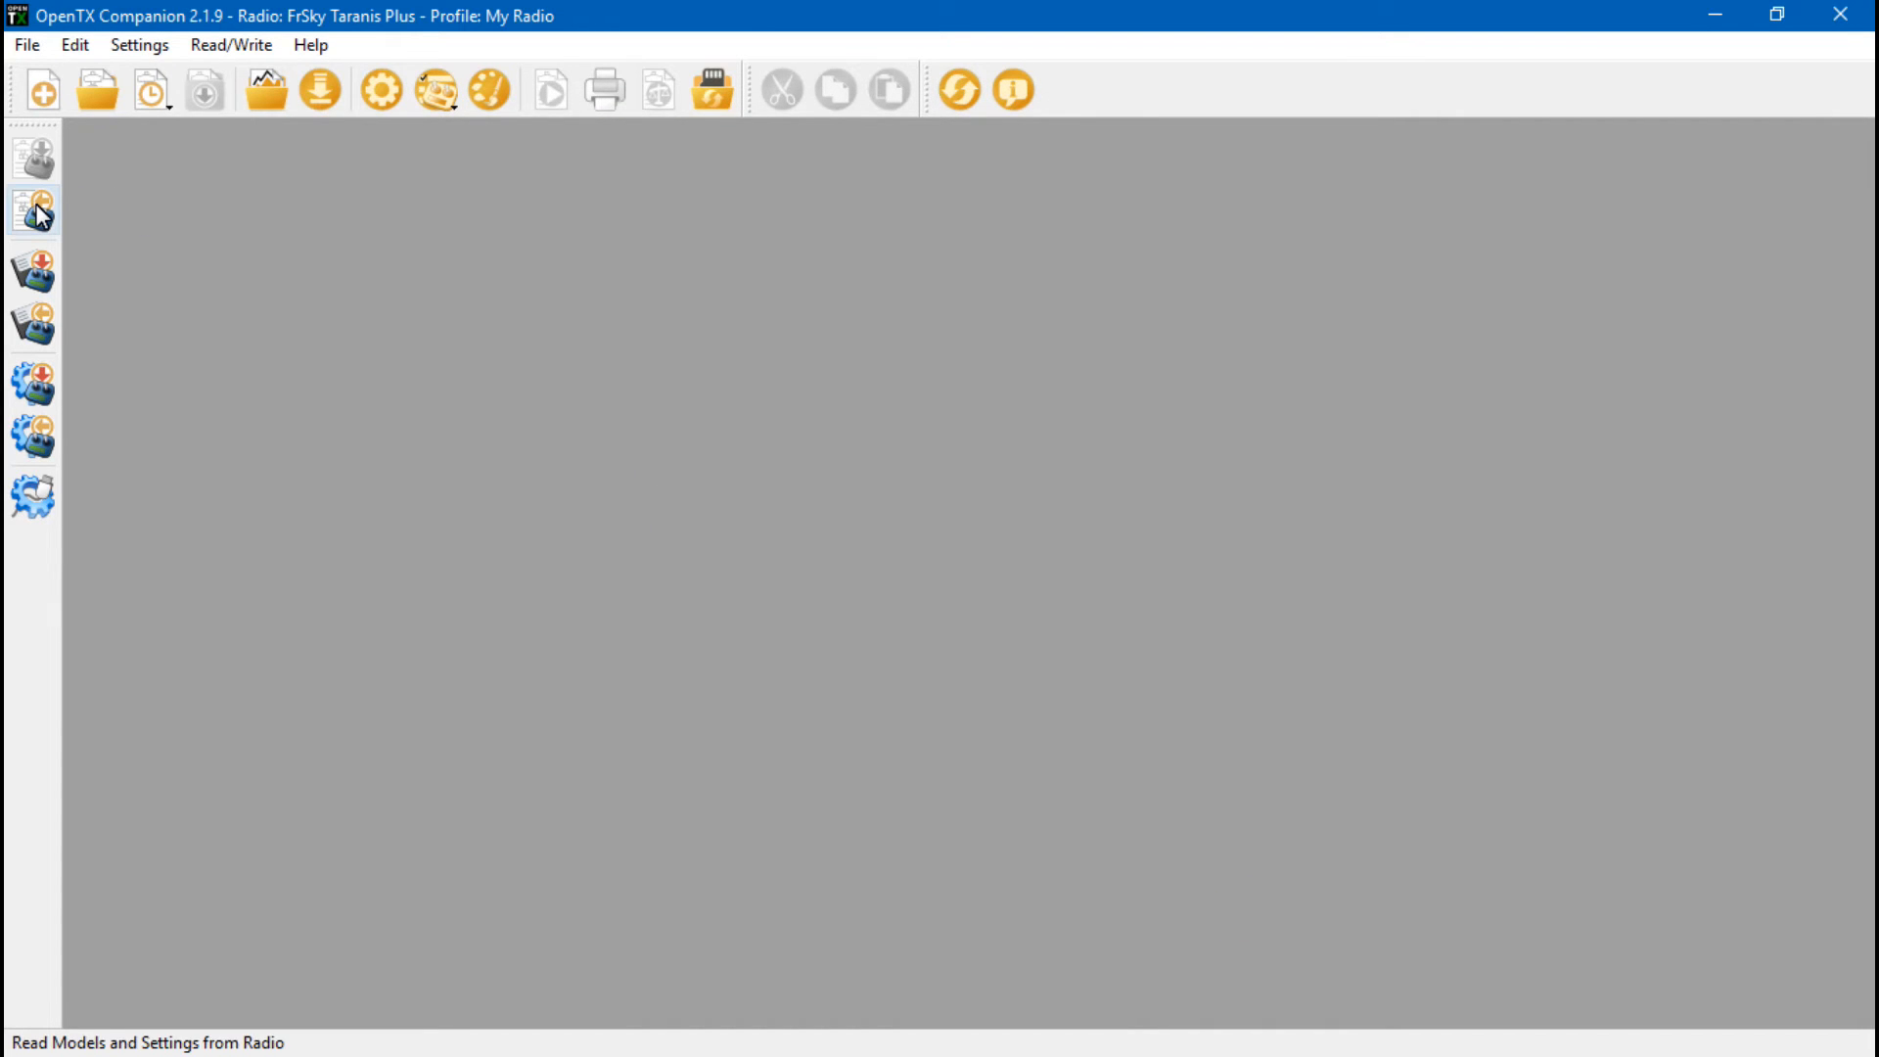
Step: Read models and settings from the radio and dismiss the finished progress dialog
{"action": "left_click", "coordinate": [29, 206]}
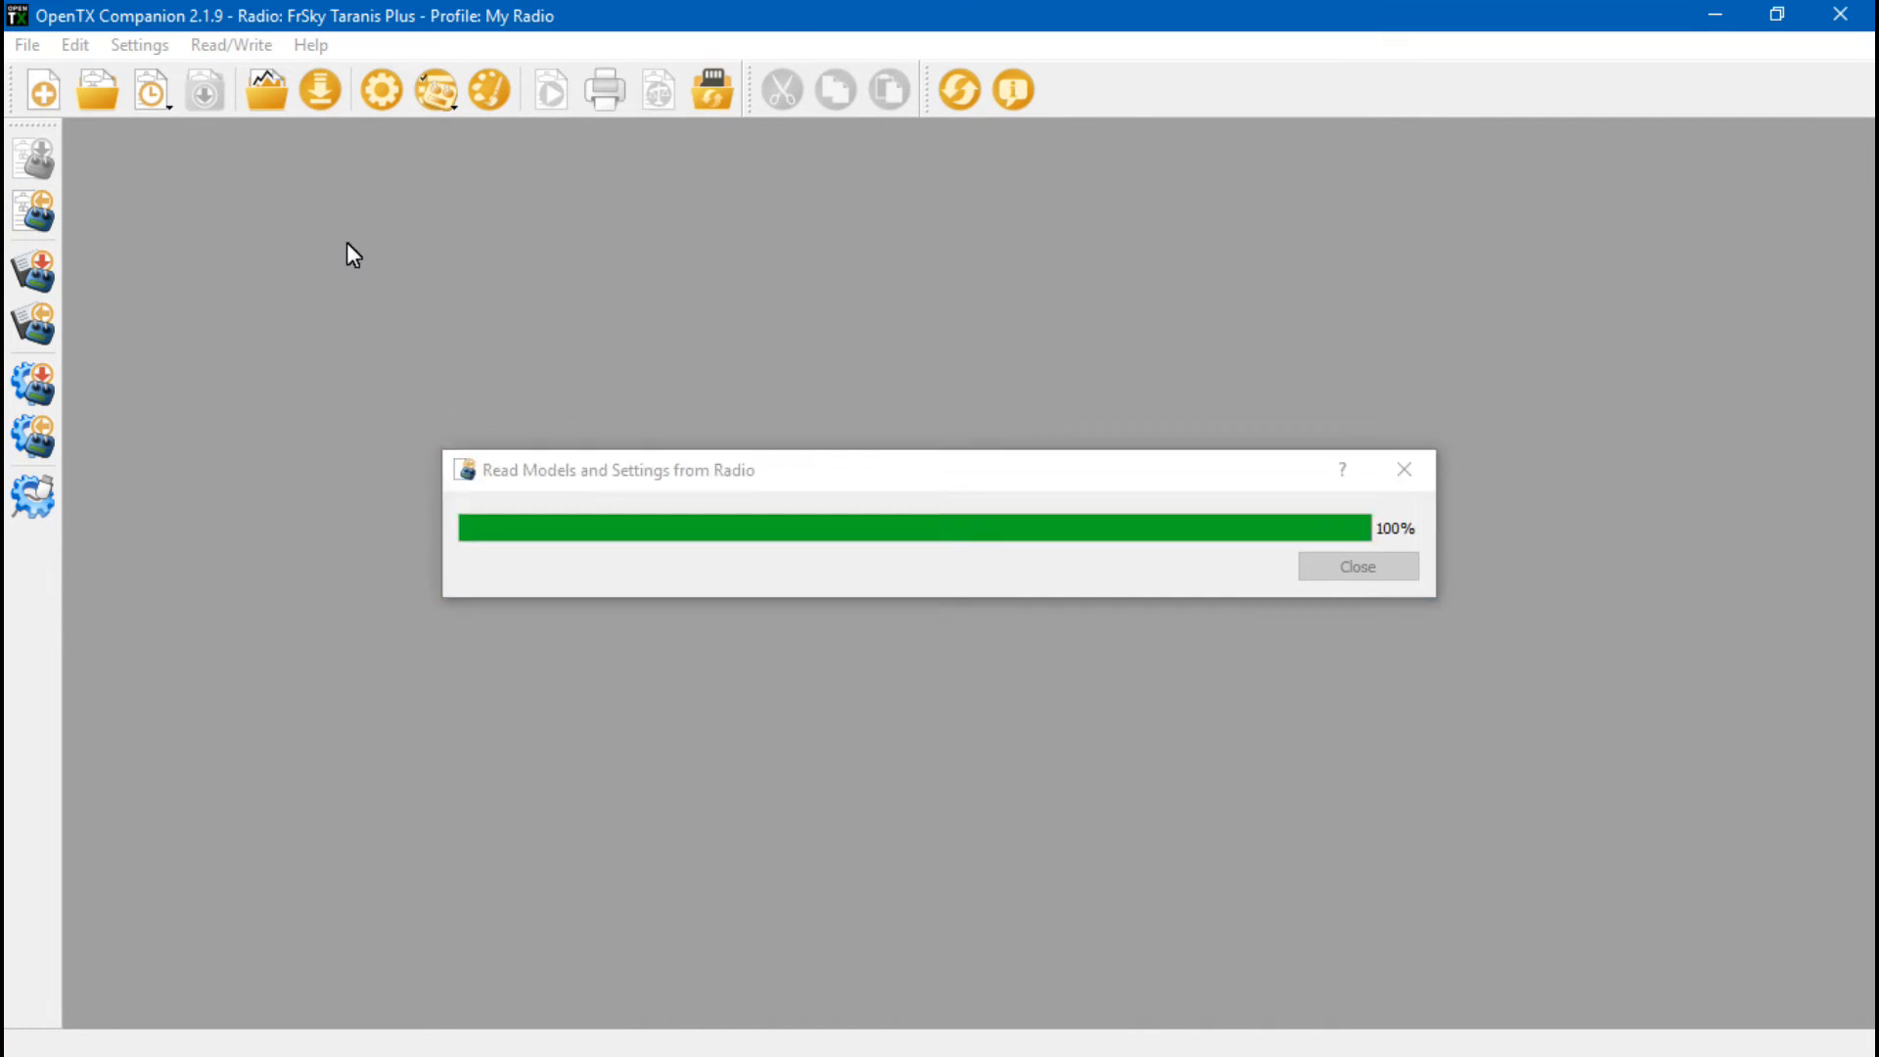
{"action": "left_click", "coordinate": [1357, 565]}
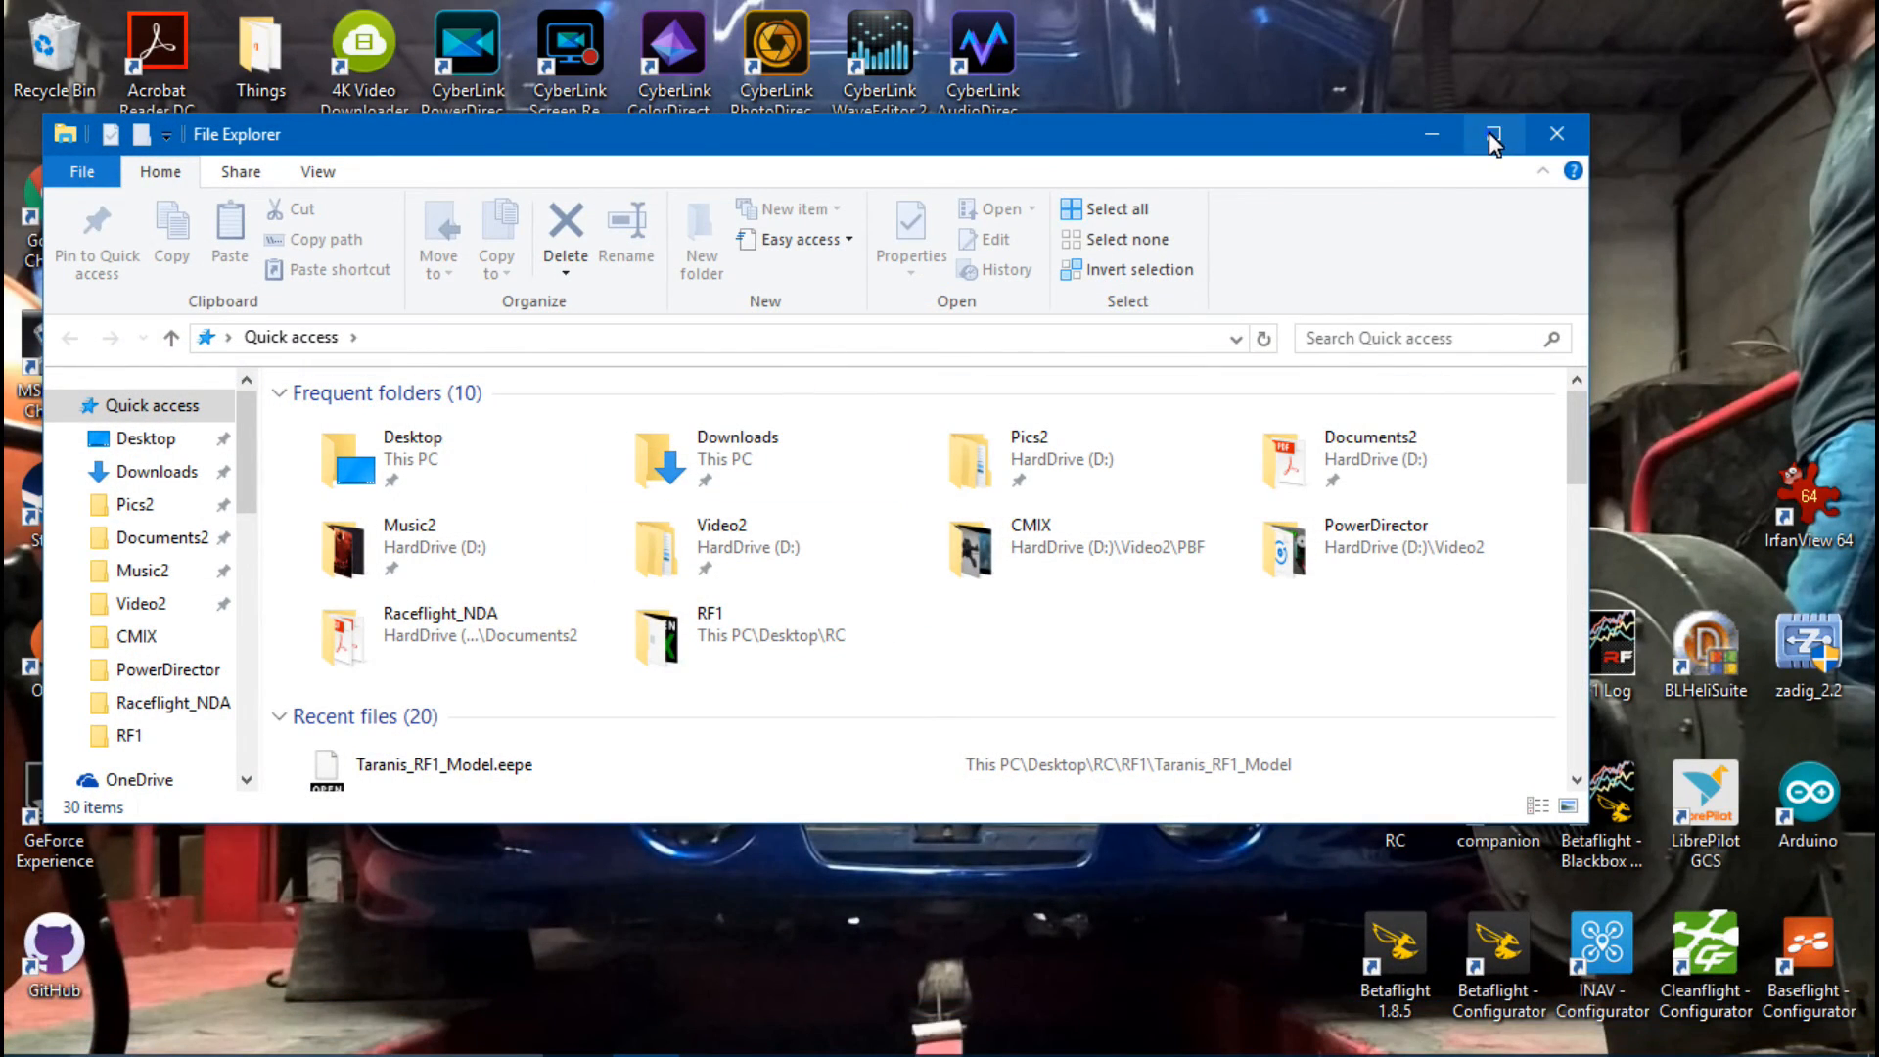
Step: Maximize File Explorer to view the E: drive's SD card folders, then return to Quick access
{"action": "left_click", "coordinate": [1493, 132]}
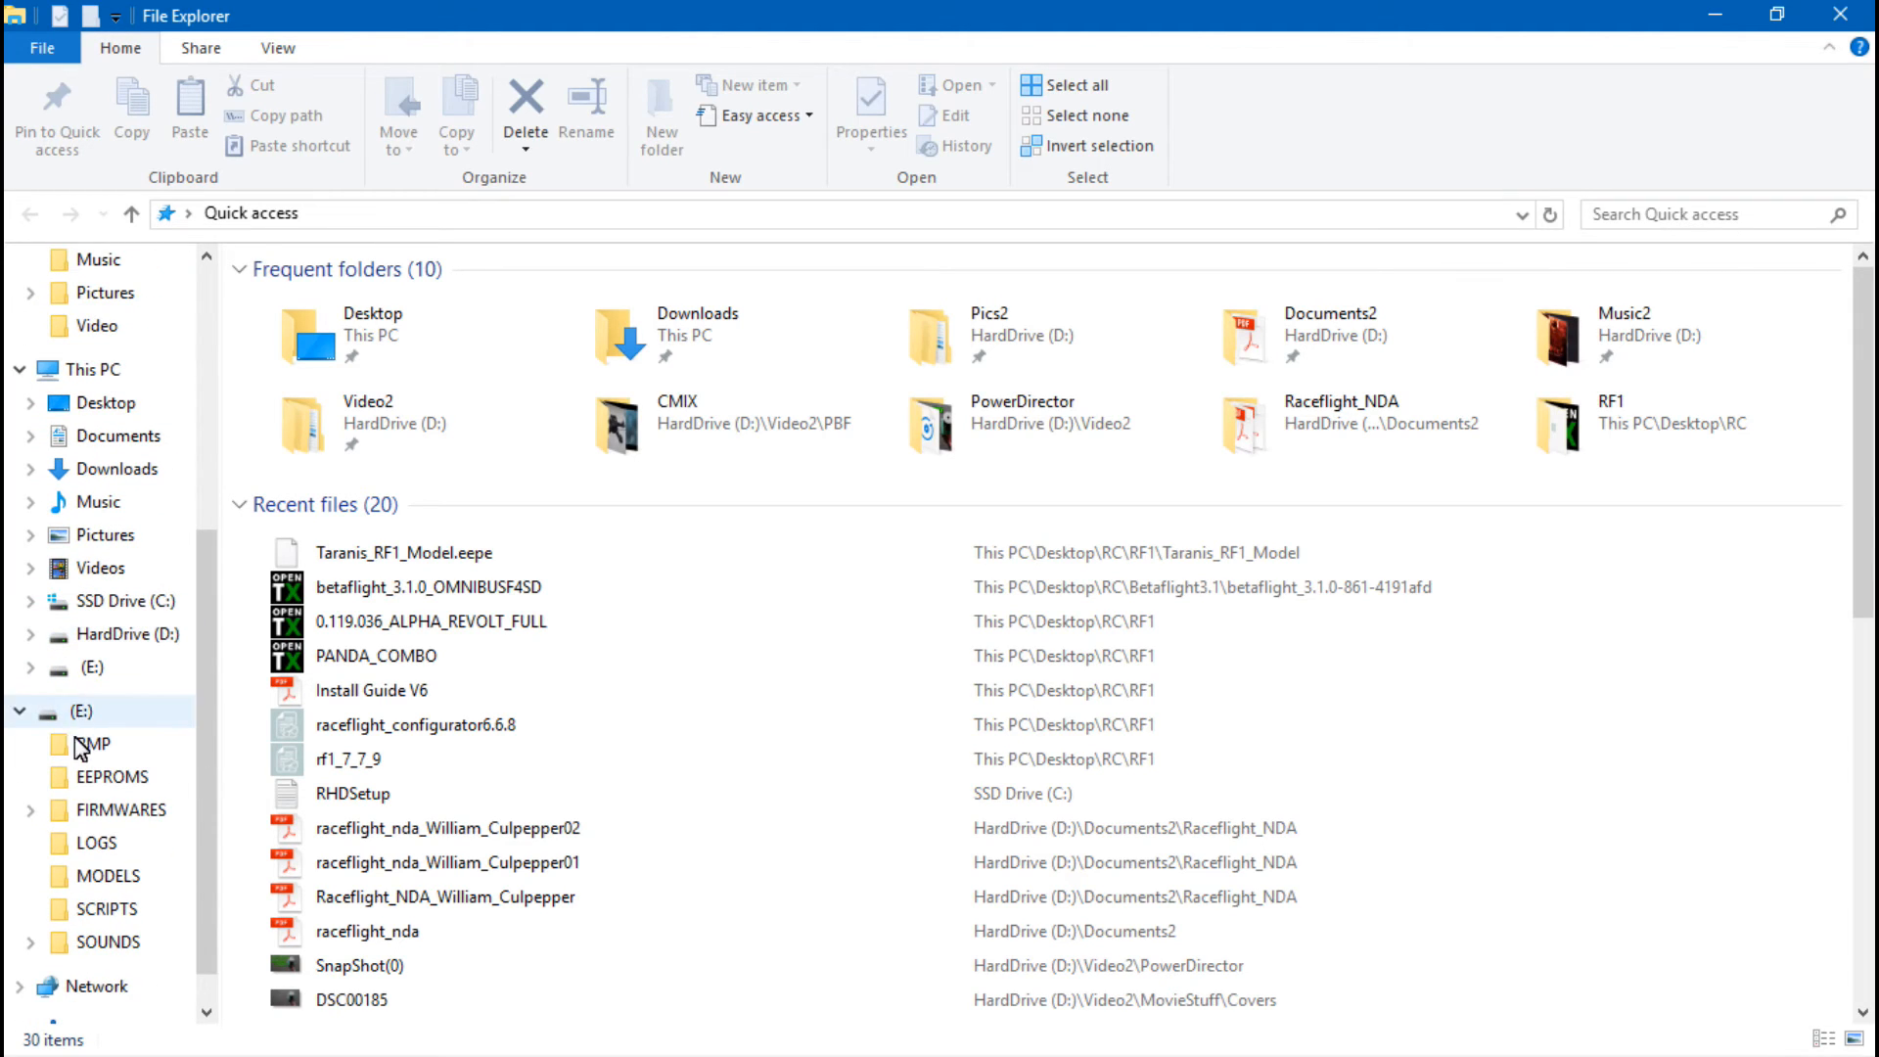
{"action": "left_click", "coordinate": [102, 839]}
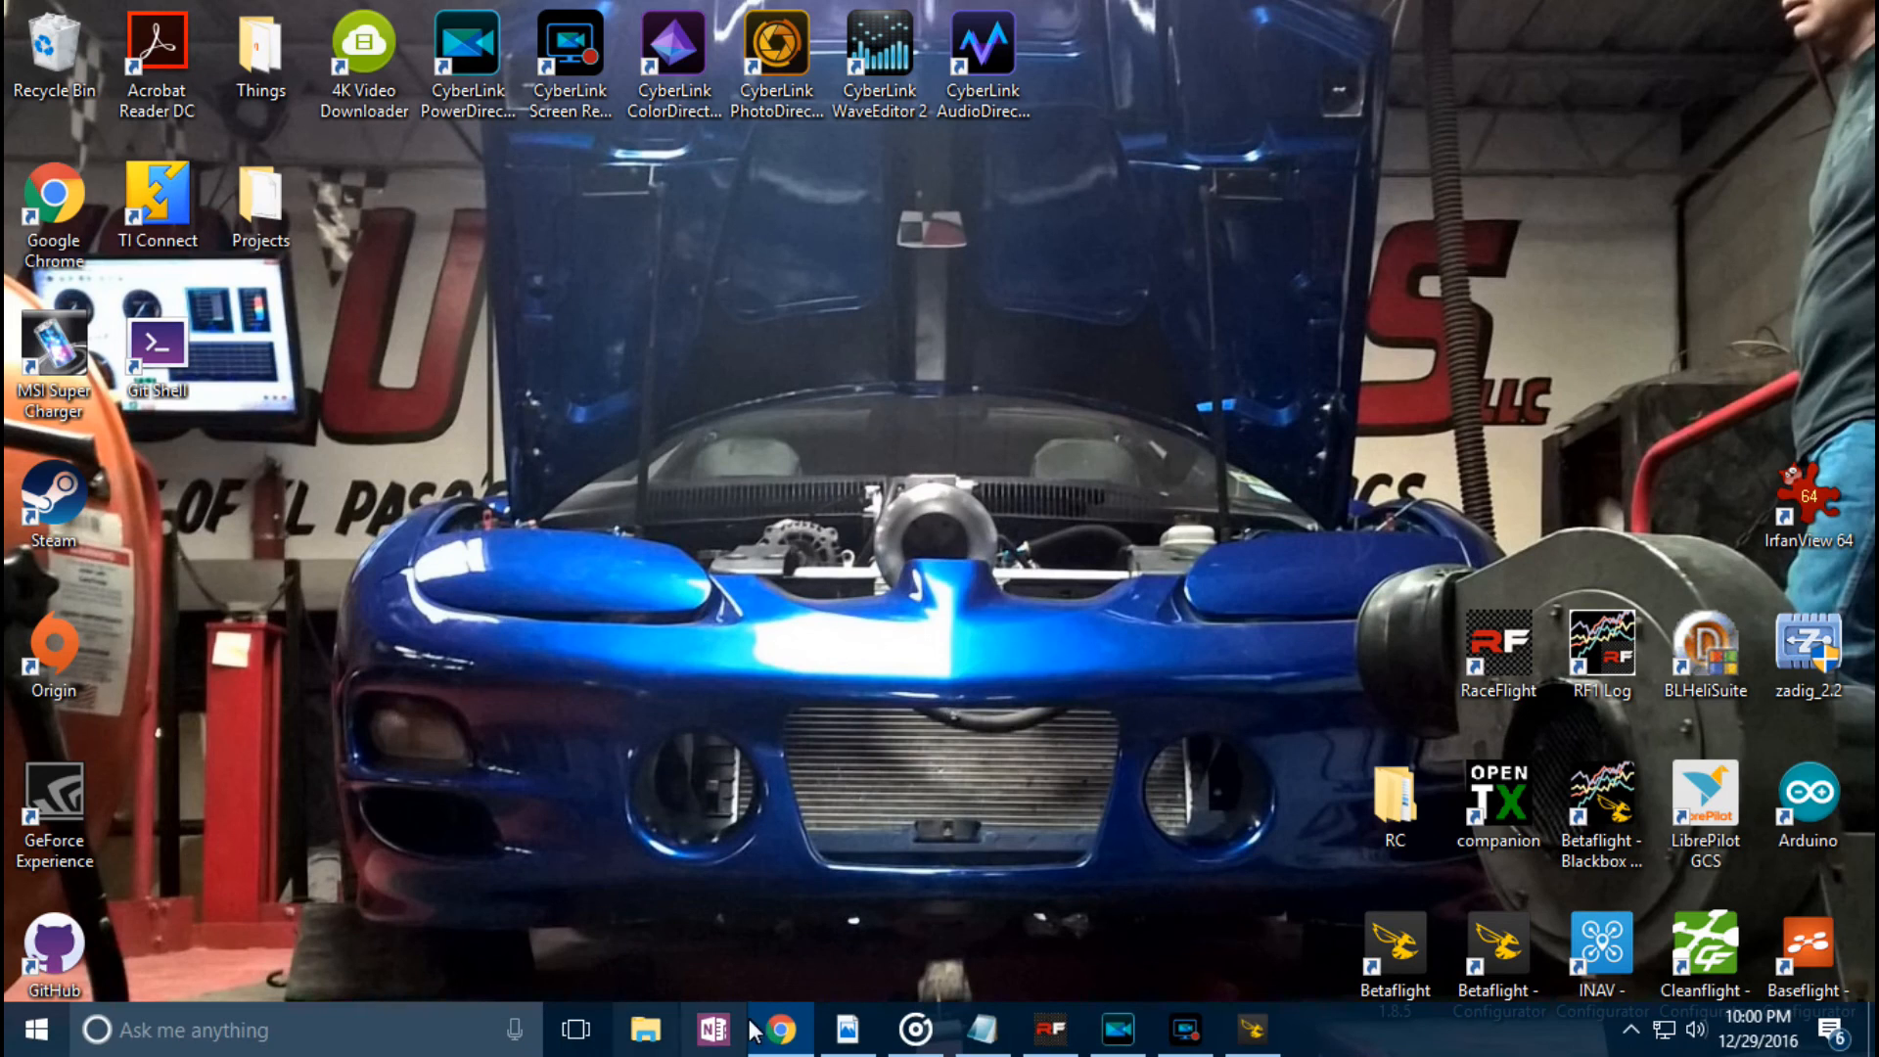
{"action": "left_click", "coordinate": [652, 1052]}
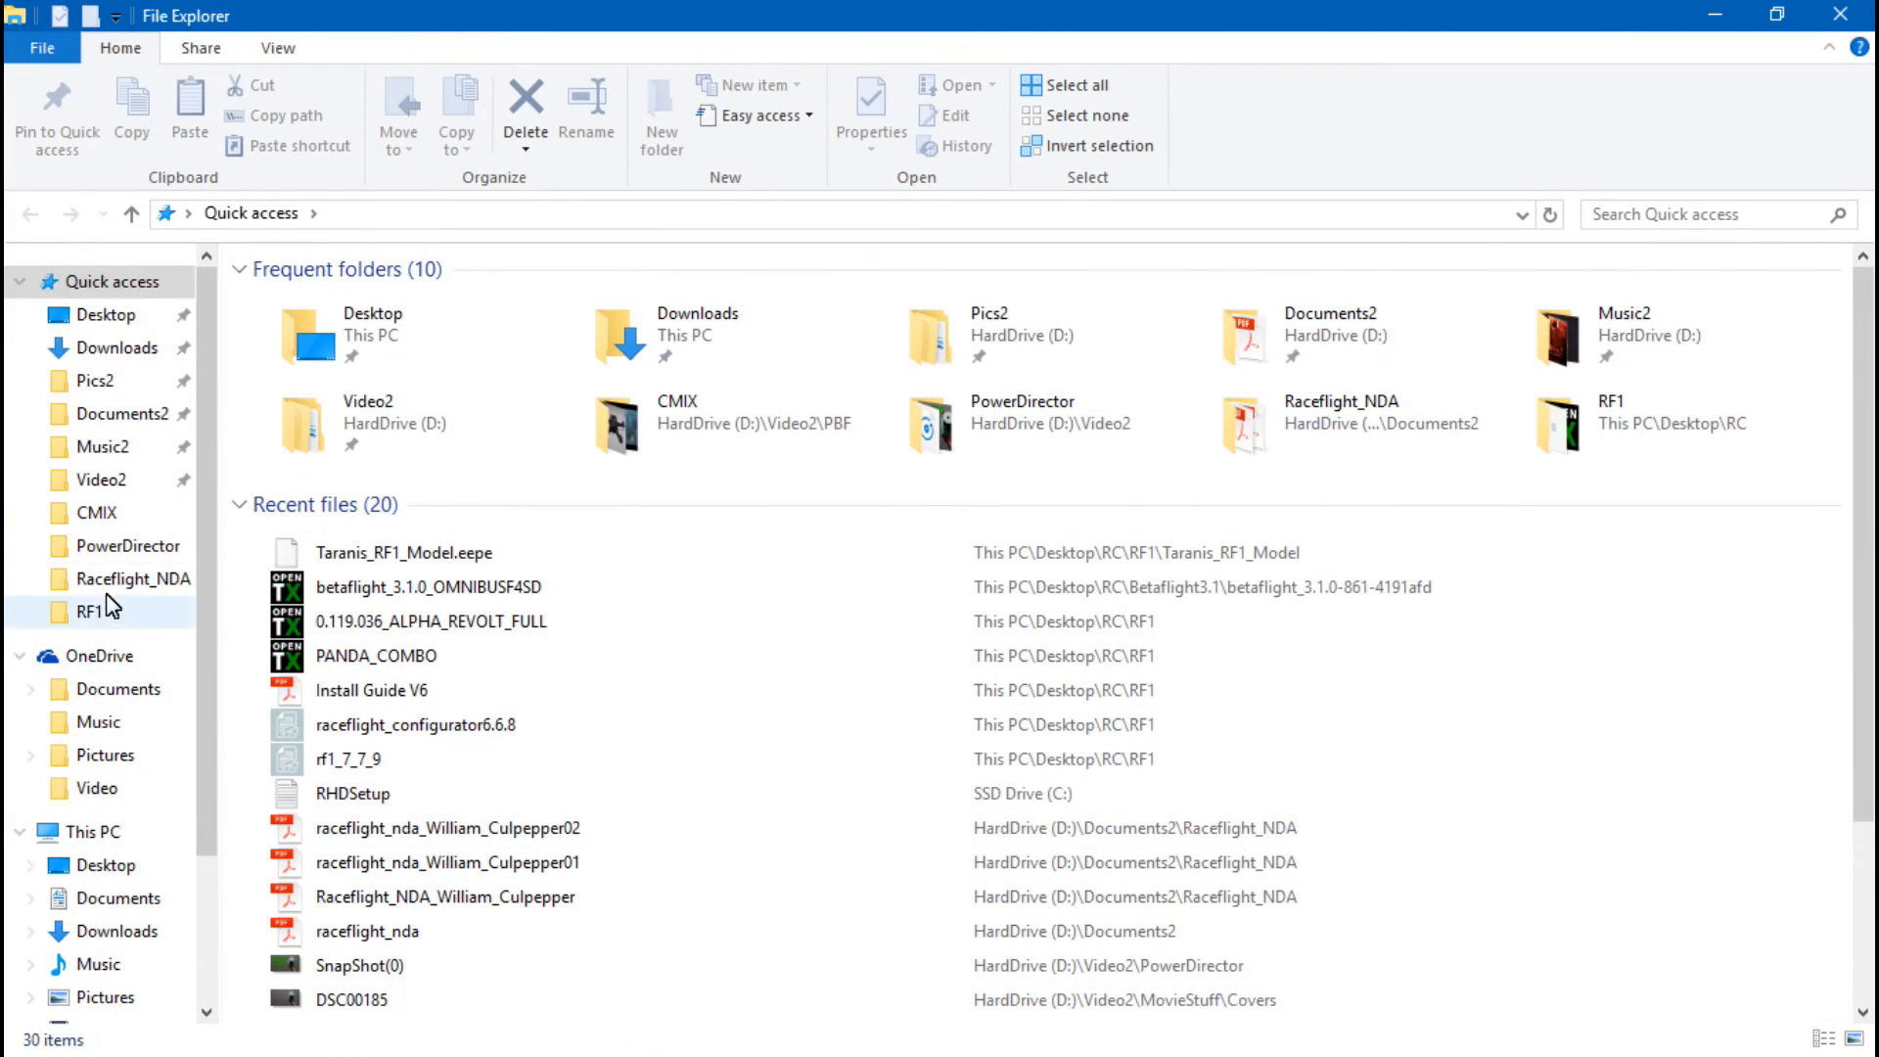